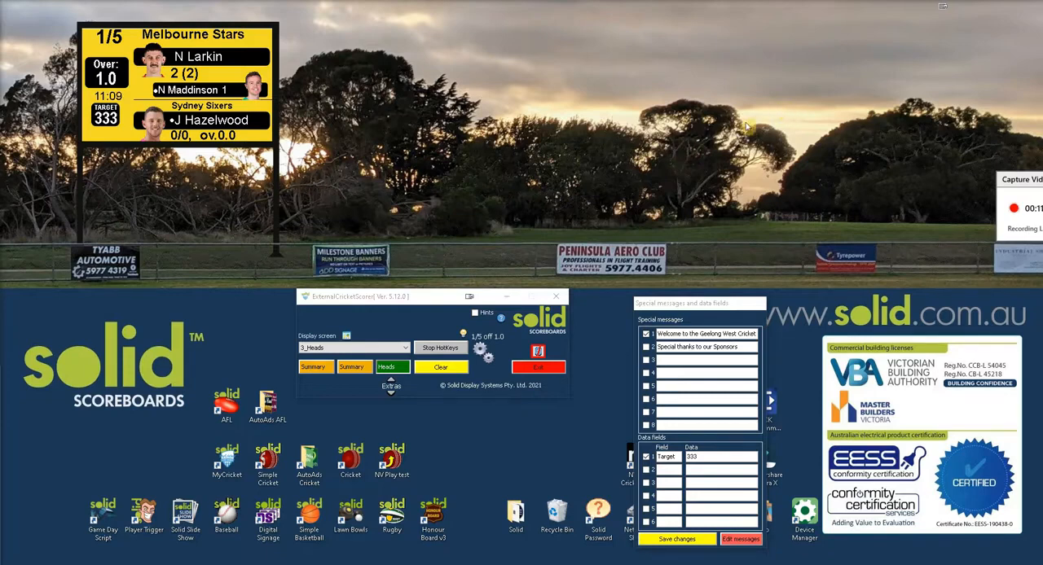
mouse_move(440, 274)
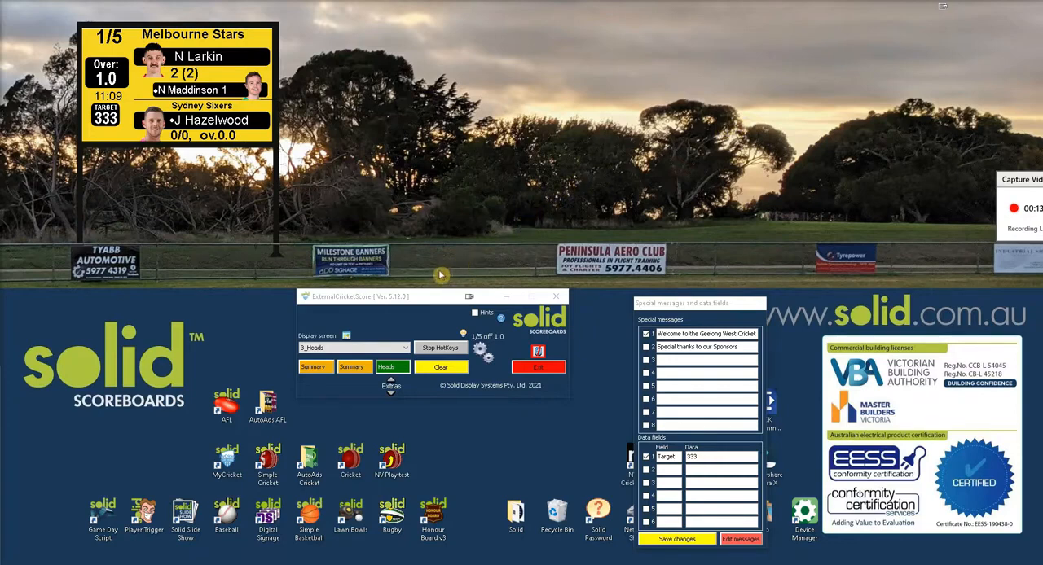
mouse_move(422, 289)
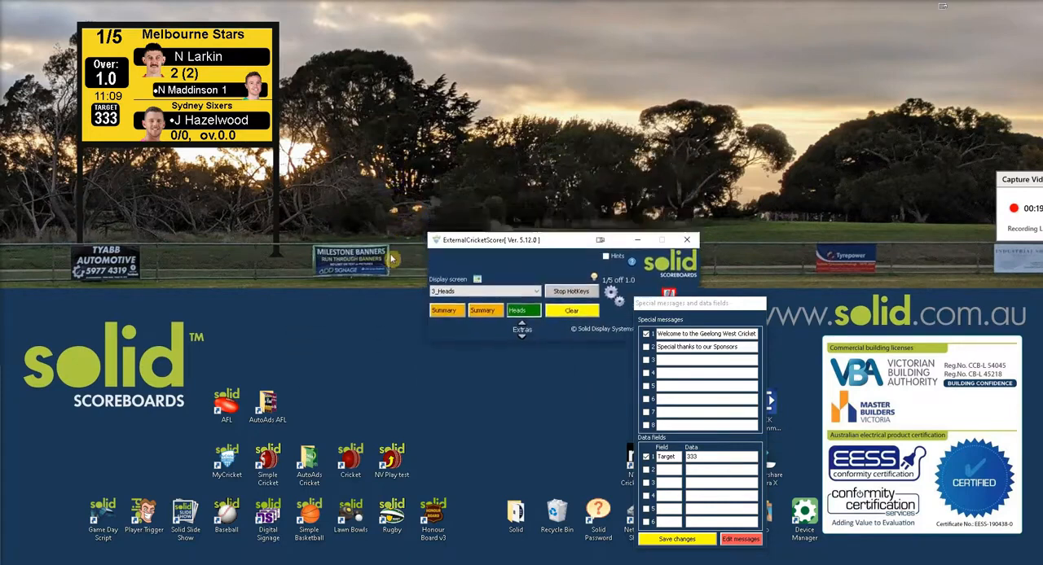
drag(558, 240, 456, 293)
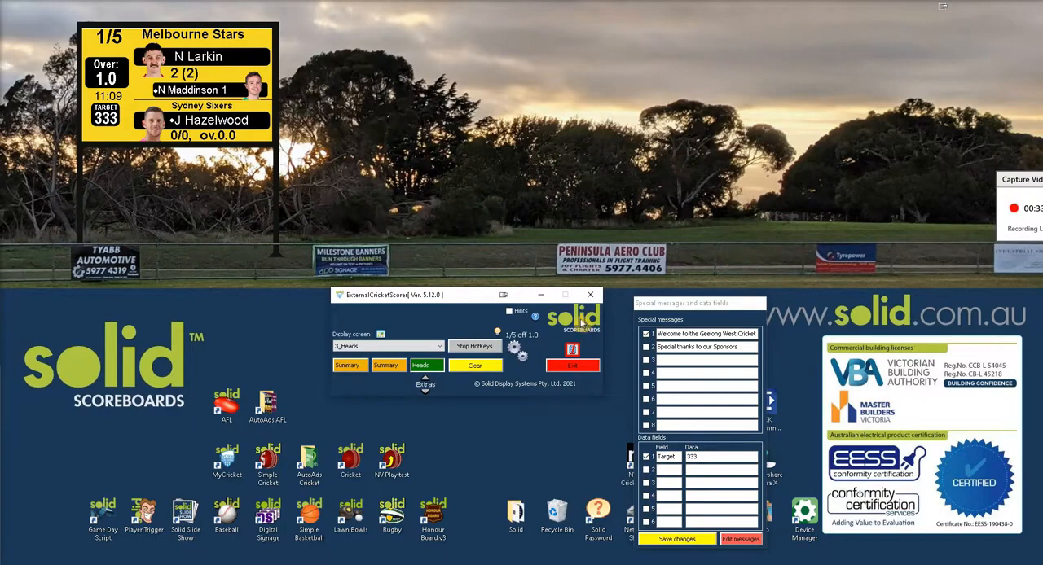
click(572, 365)
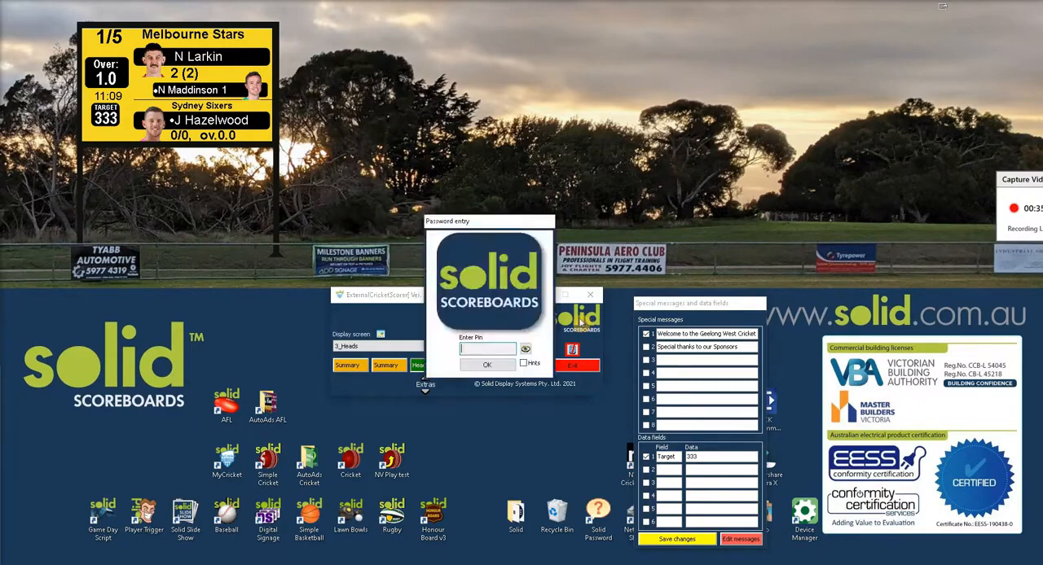
text(•)
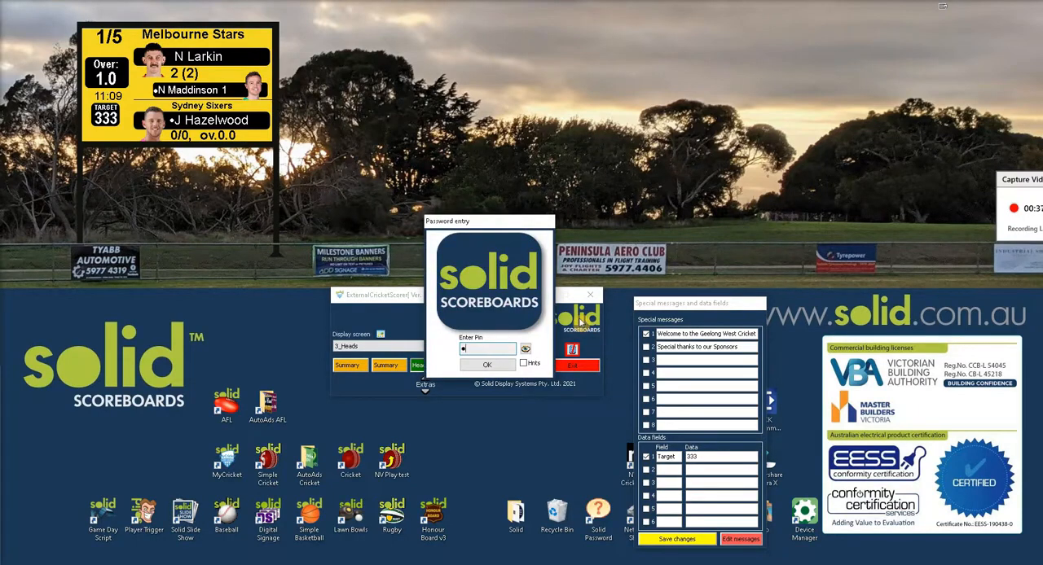
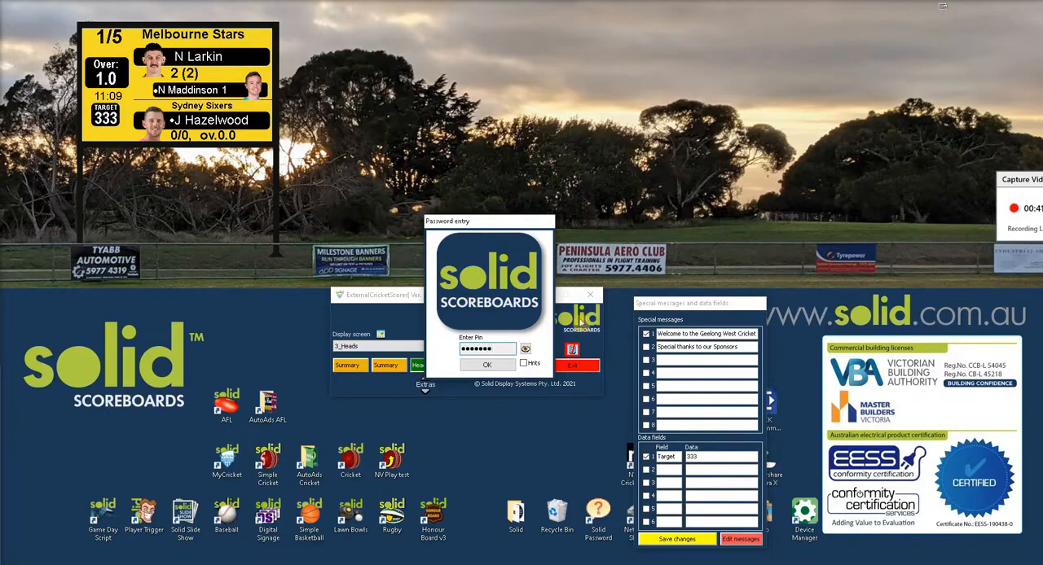
click(486, 366)
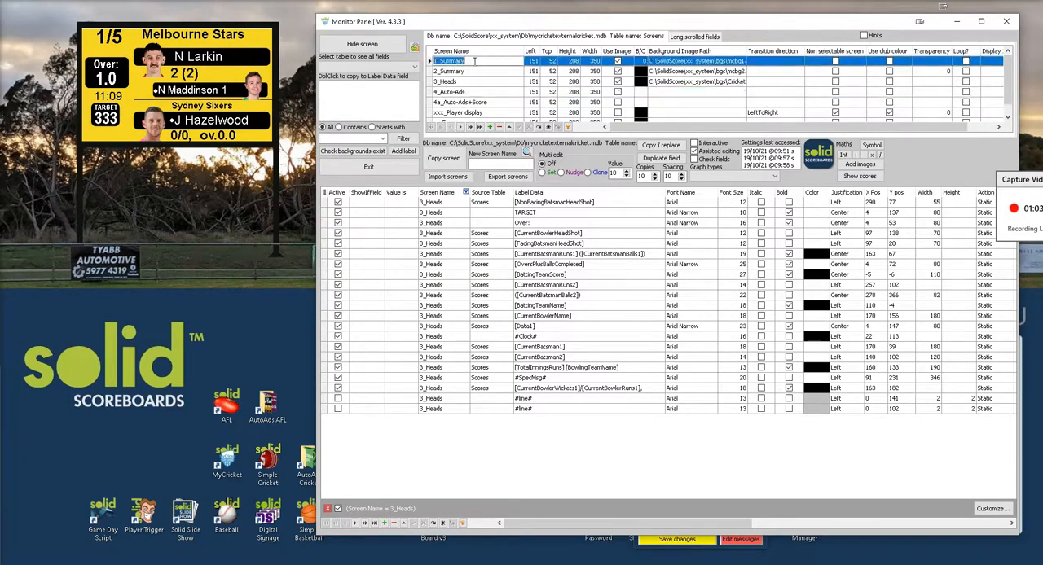
Step: Select the 3_Heads row in the Screen Name grid
click(448, 82)
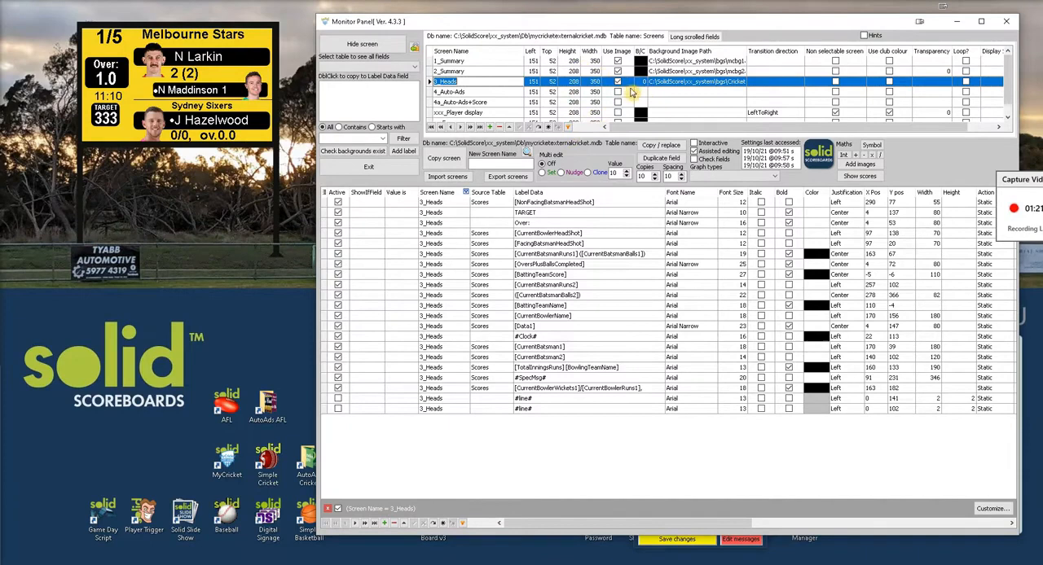
click(617, 62)
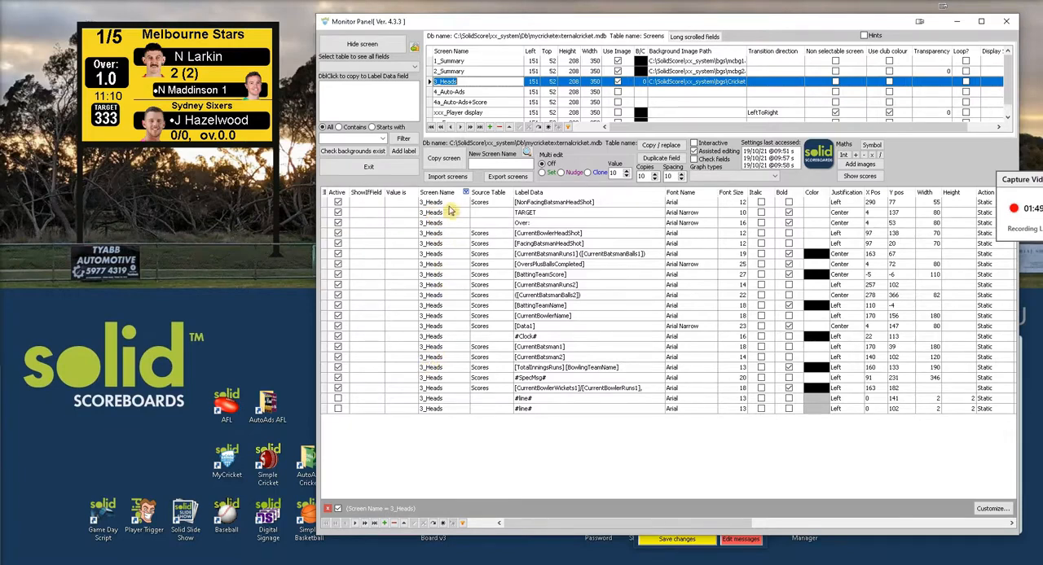
Step: Filter the field list to (All) screens, then back to 3_Heads only
click(466, 193)
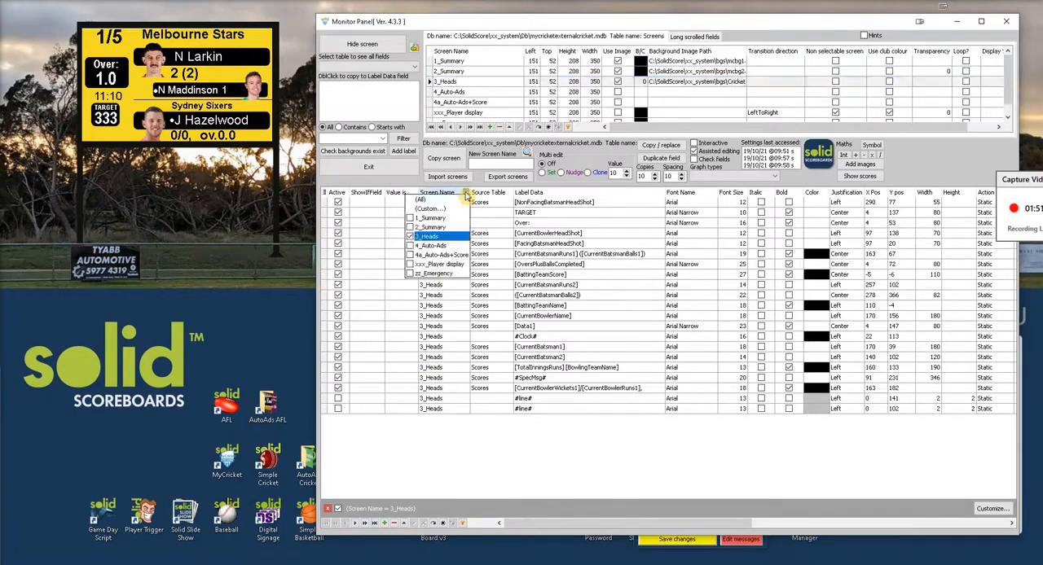
click(420, 199)
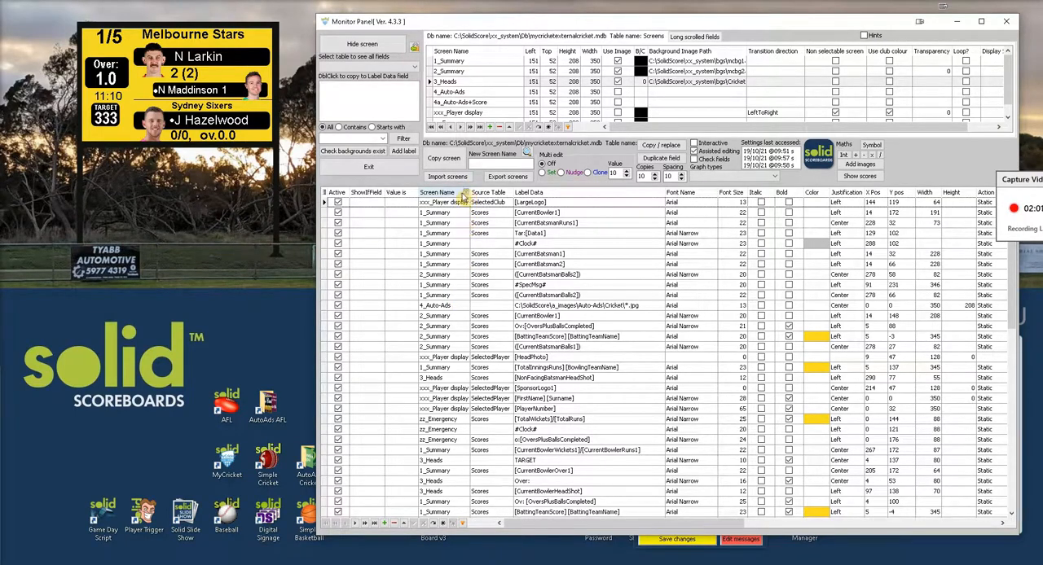
click(464, 193)
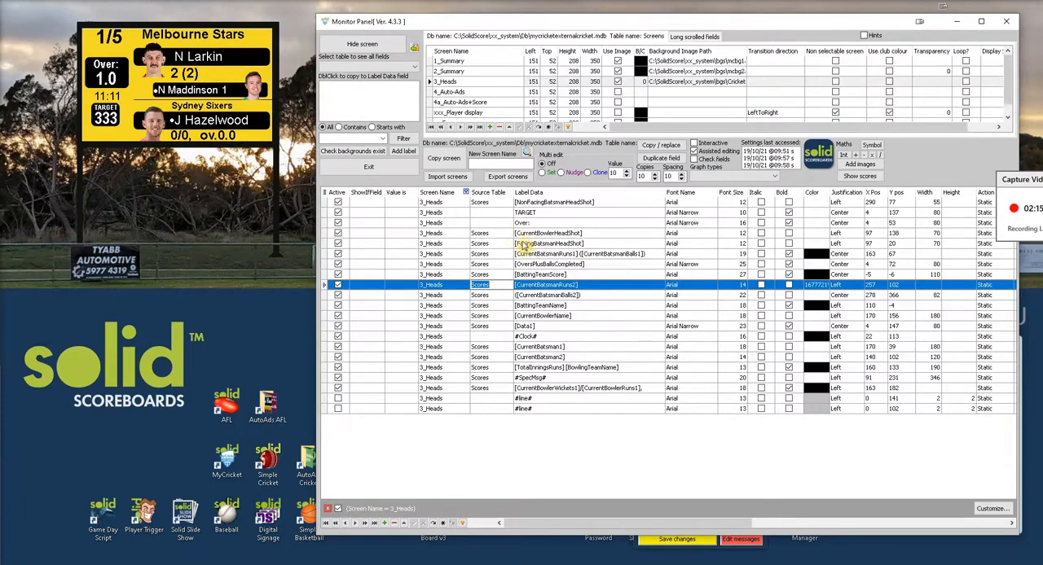
mouse_move(605, 235)
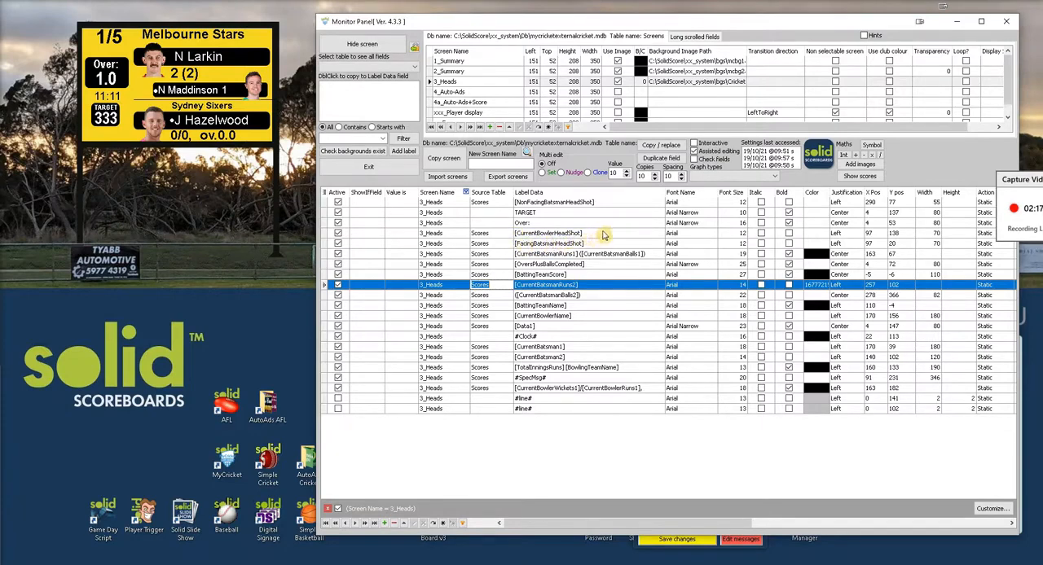
mouse_move(528, 274)
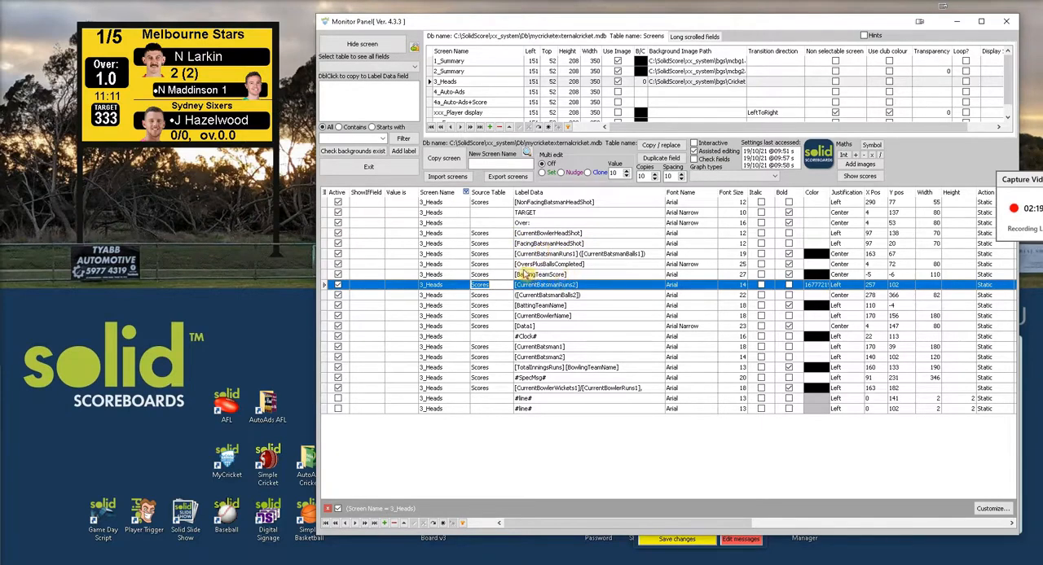
mouse_move(590, 274)
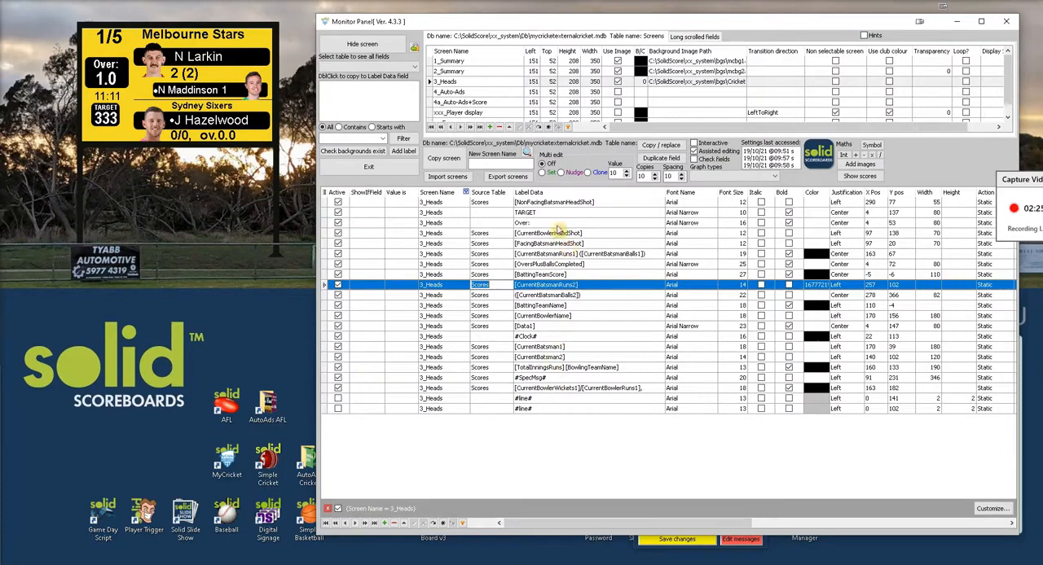
mouse_move(548, 318)
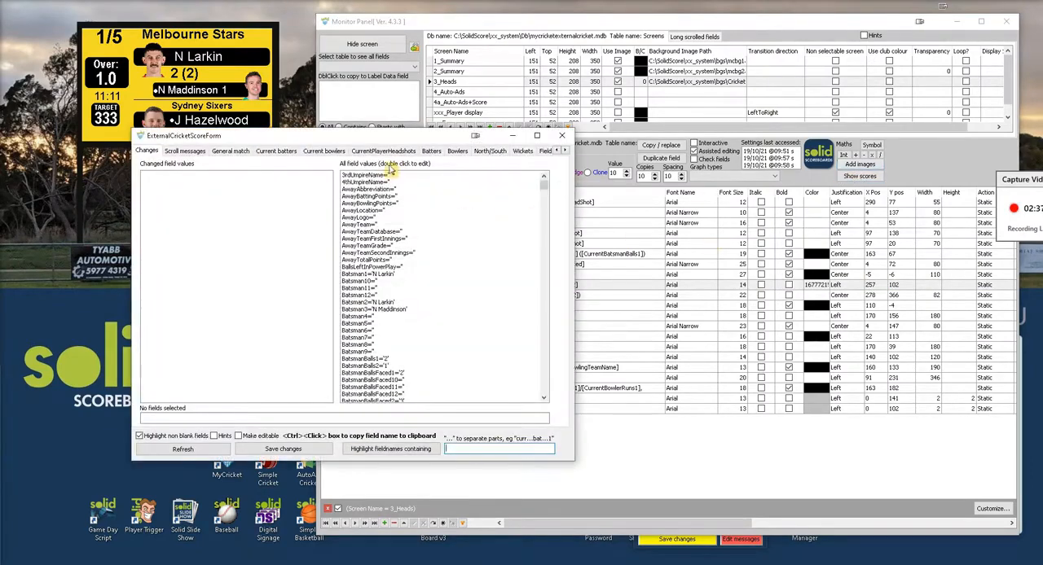
Step: Refresh the scorer's General match field values, then return to the 3_Heads fields
drag(182, 135, 334, 71)
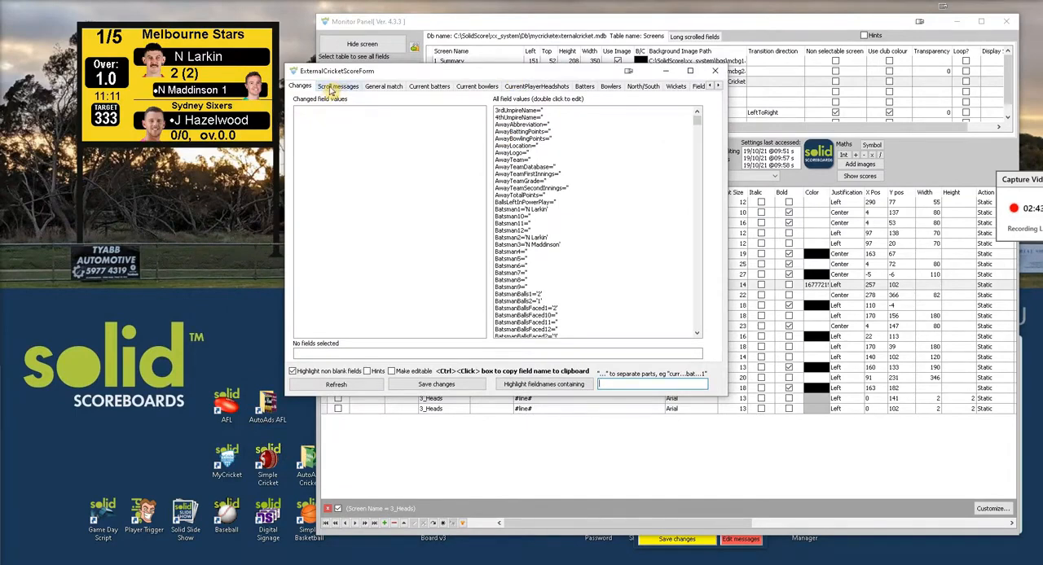
click(383, 85)
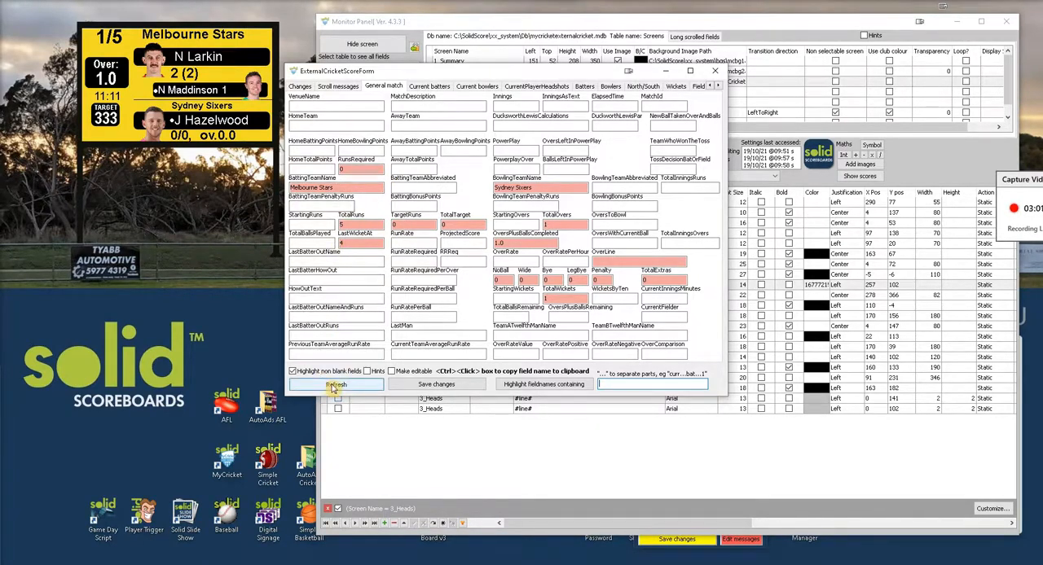
click(335, 385)
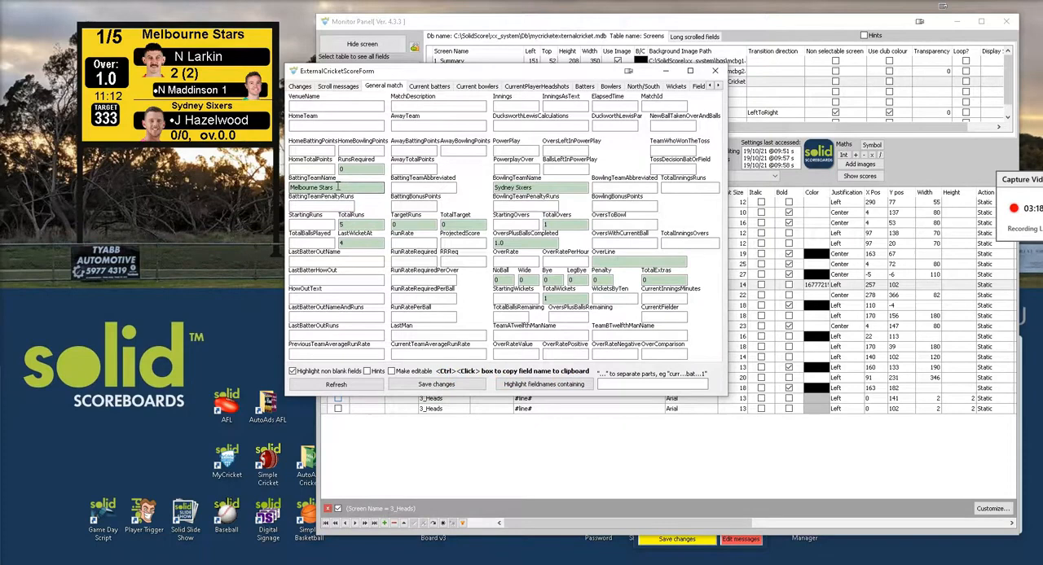
click(336, 187)
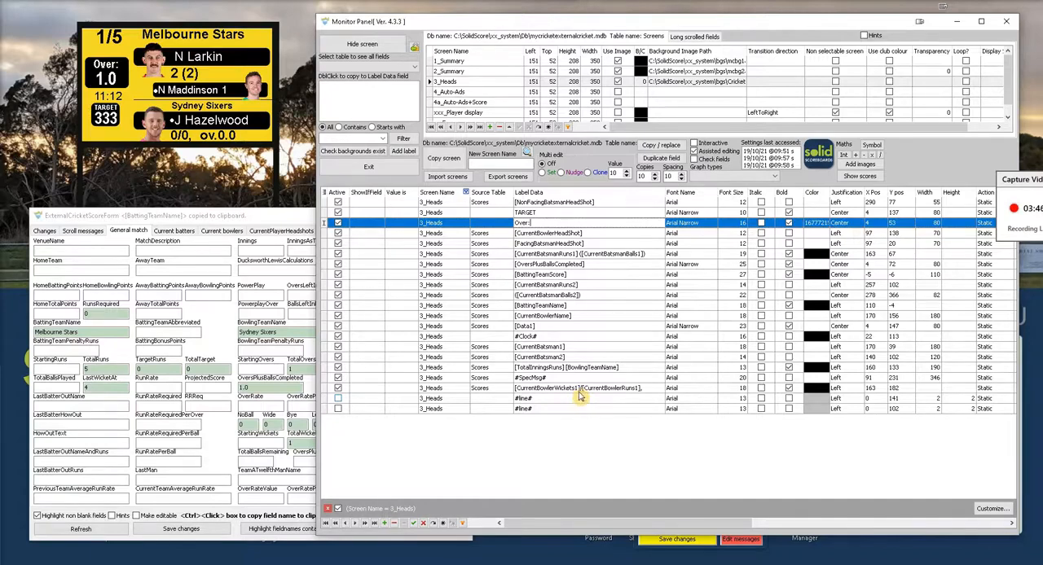
mouse_move(590, 401)
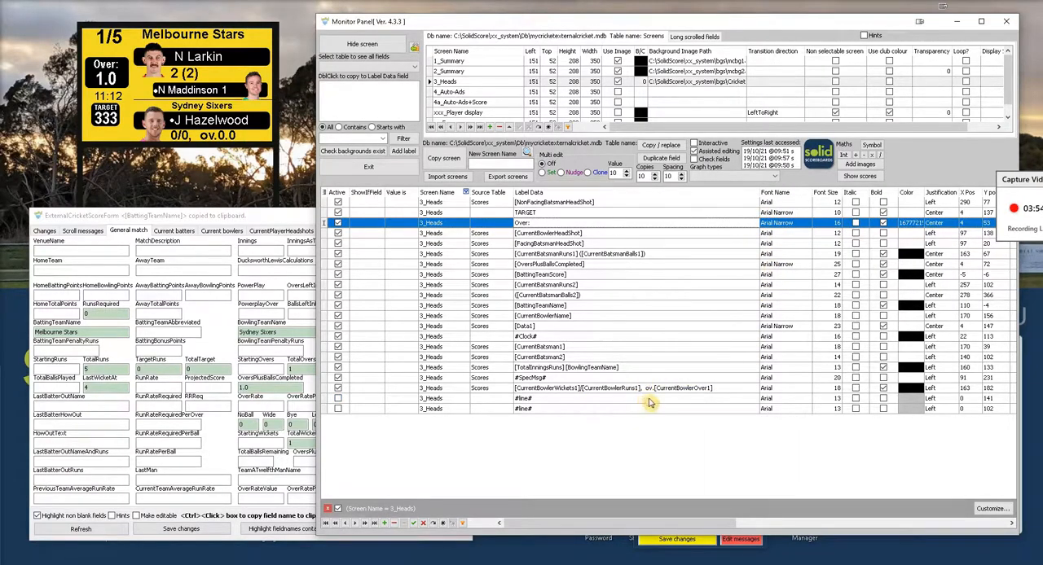
mouse_move(649, 399)
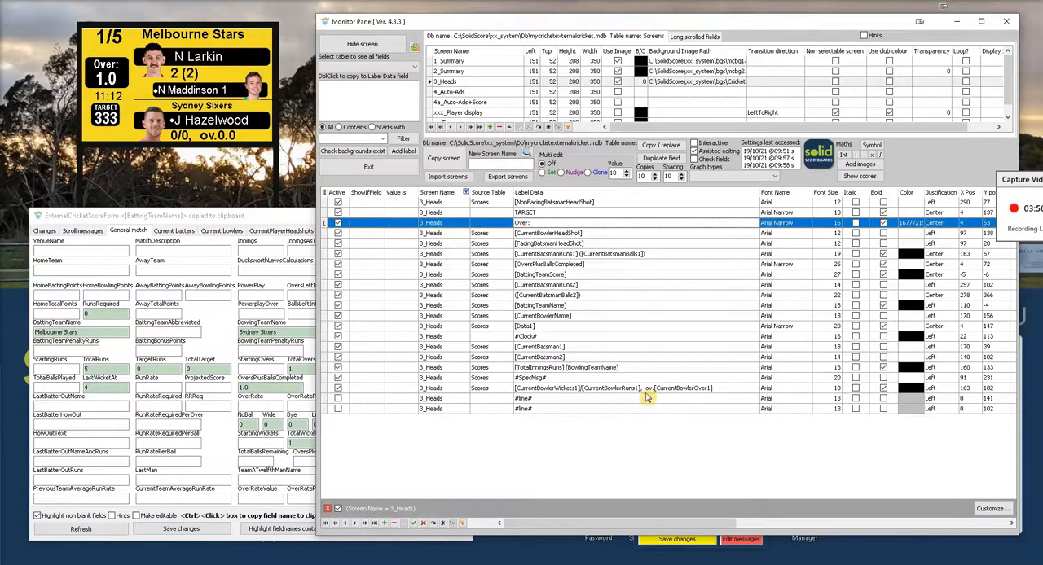
mouse_move(707, 393)
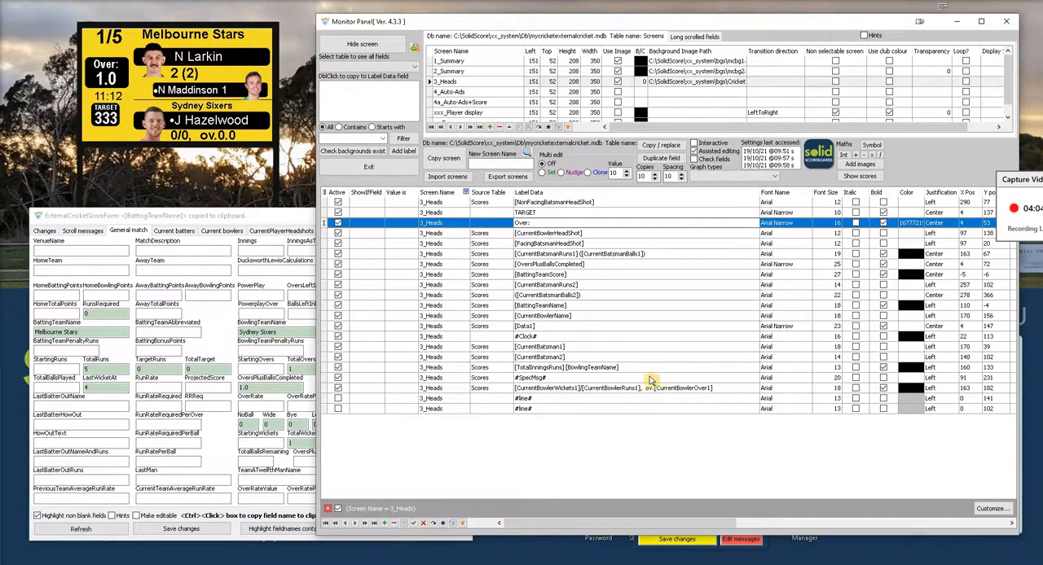
mouse_move(616, 399)
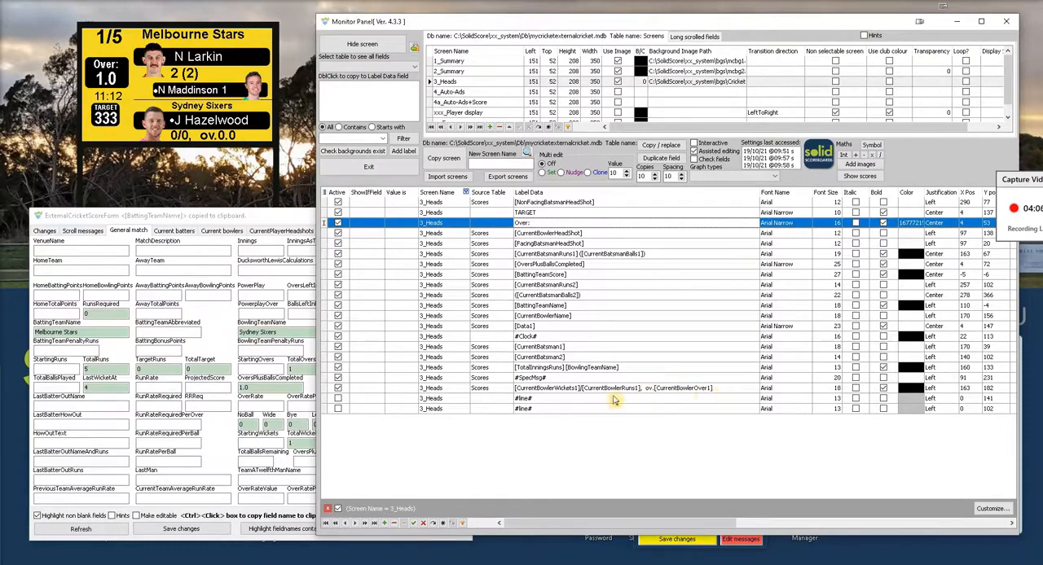
mouse_move(495, 238)
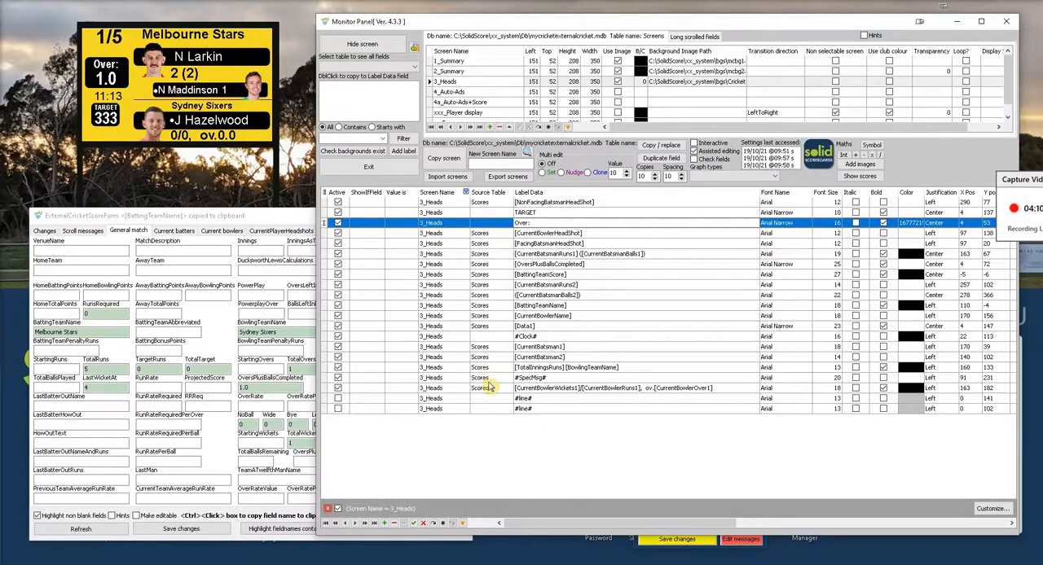
Step: Select the innings runs and bowling team field rows near the bottom of the grid
click(481, 378)
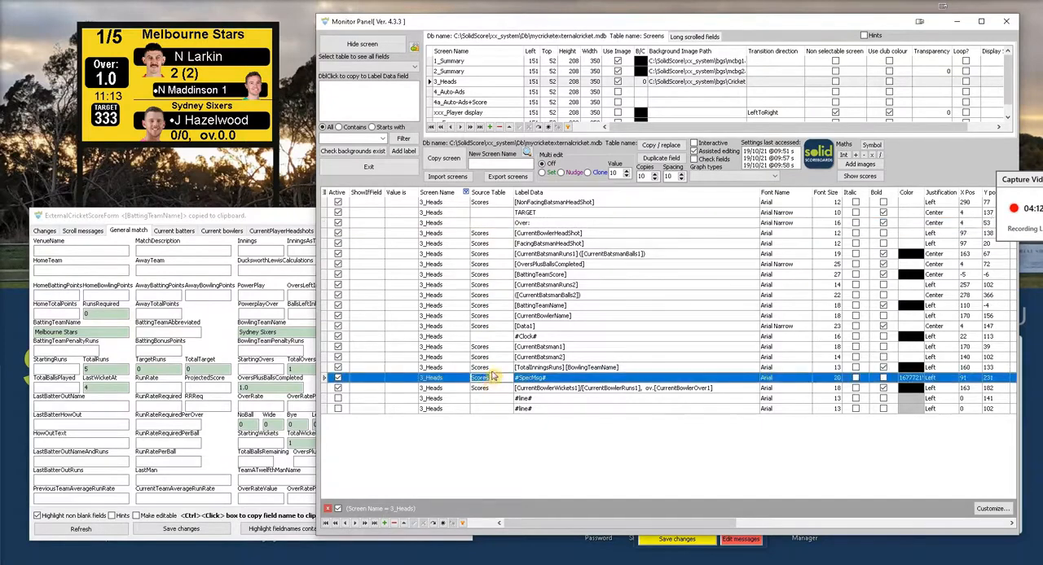
click(489, 368)
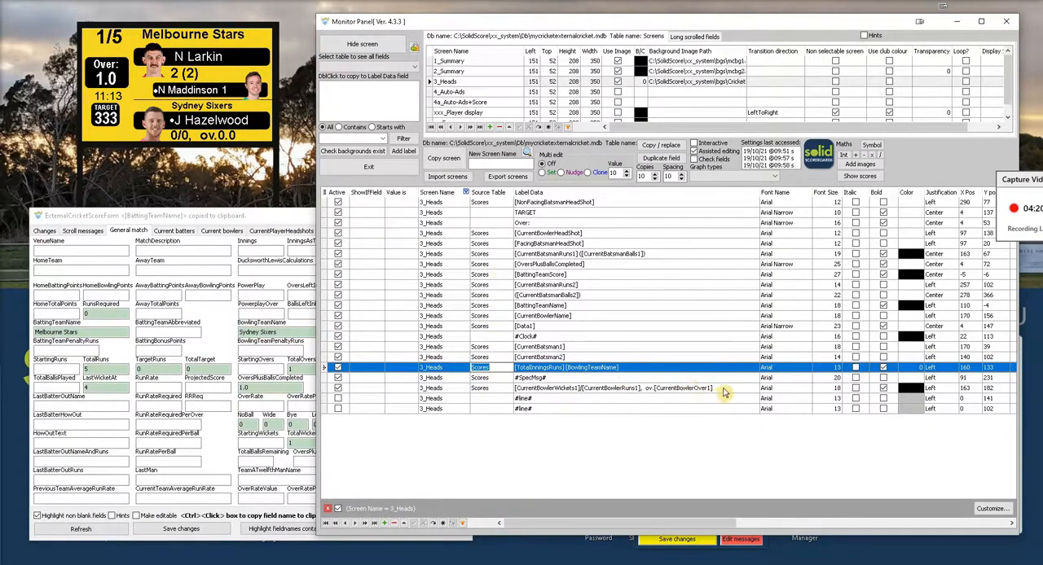
mouse_move(730, 391)
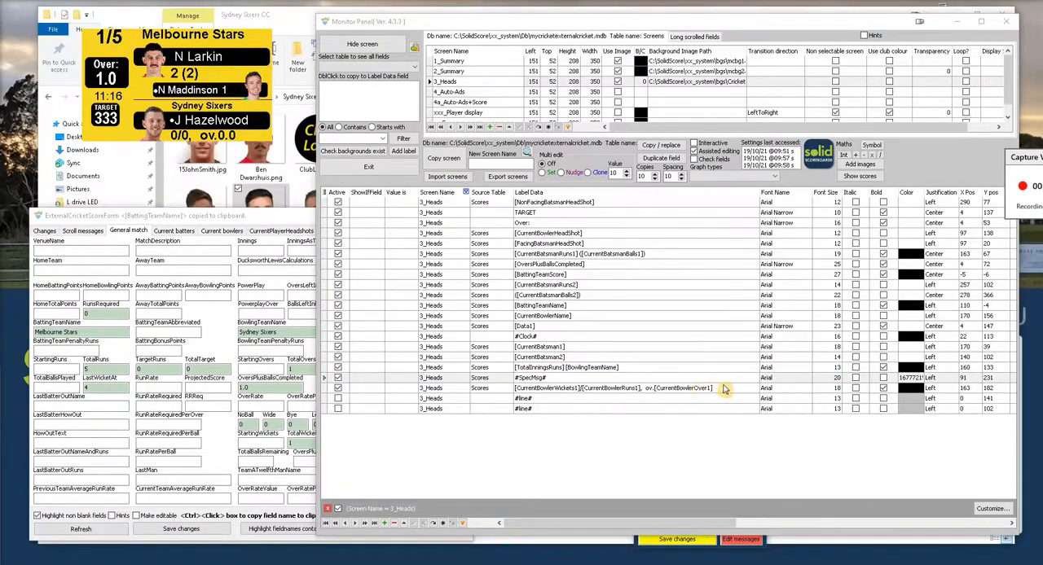
mouse_move(730, 396)
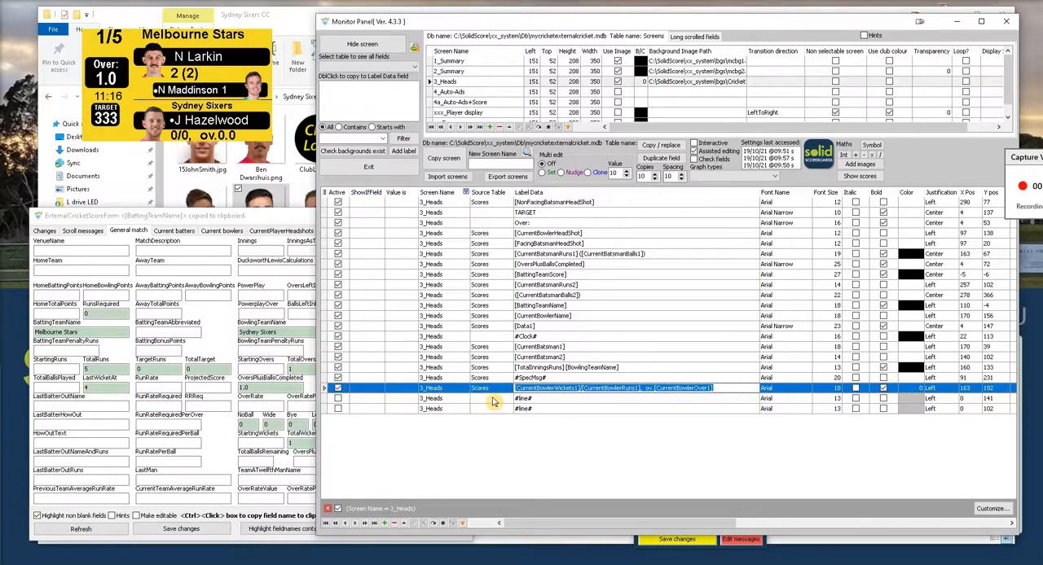
mouse_move(718, 398)
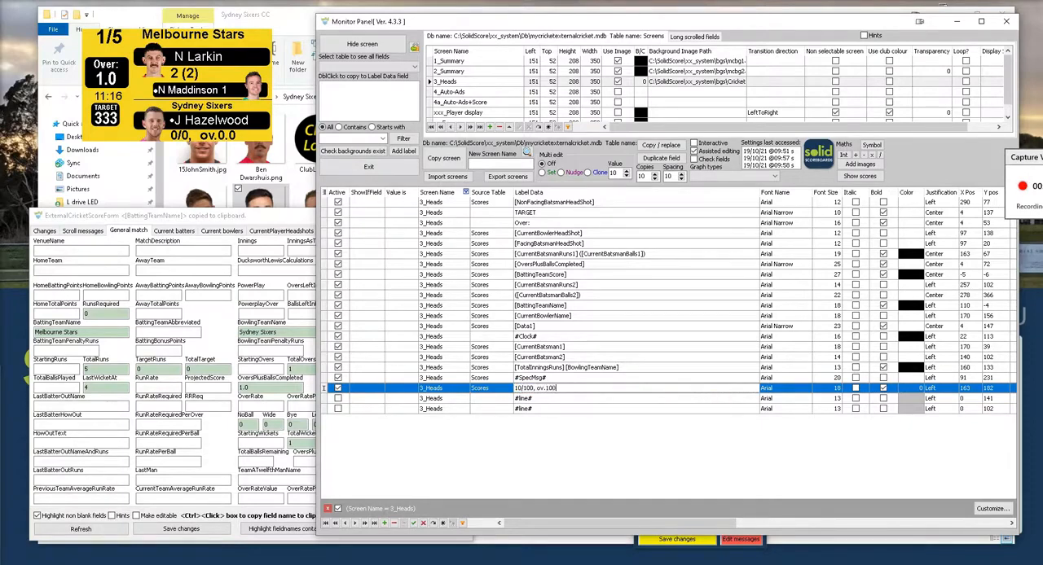
mouse_move(717, 397)
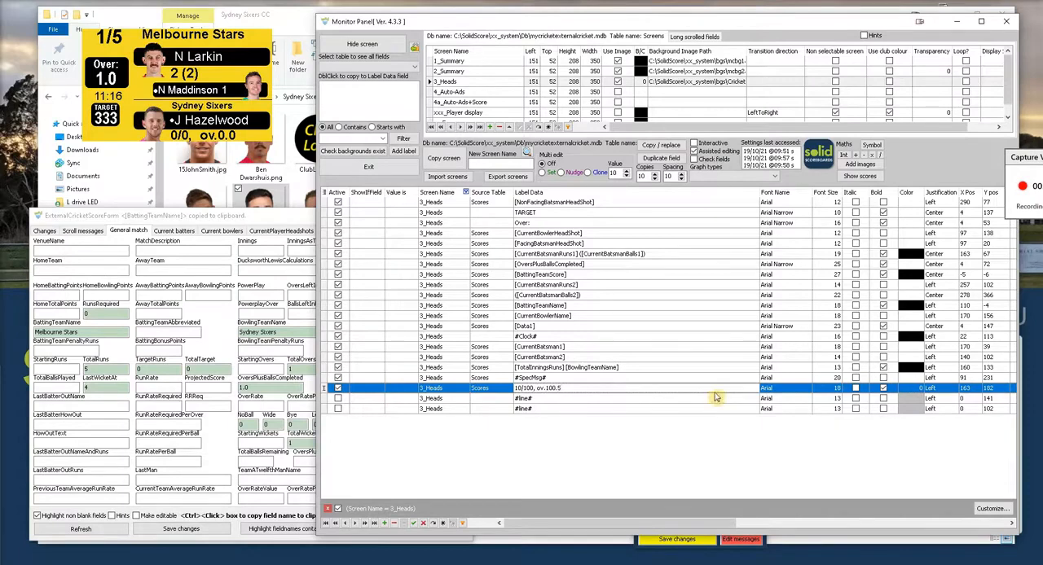
Step: Edit the bowler figures Label Data to show the current bowler's wickets, runs and overs
click(570, 368)
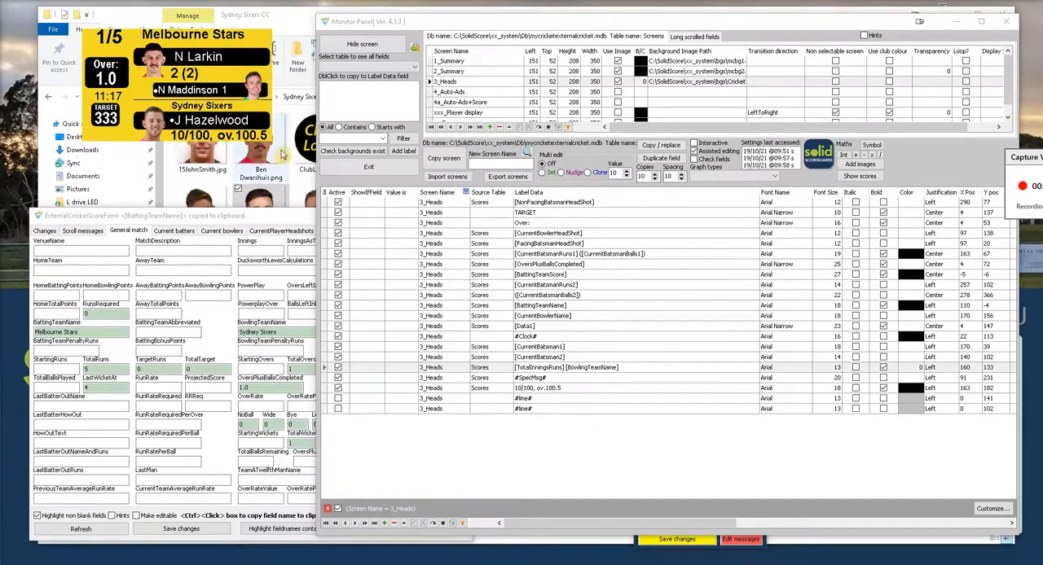
mouse_move(592, 394)
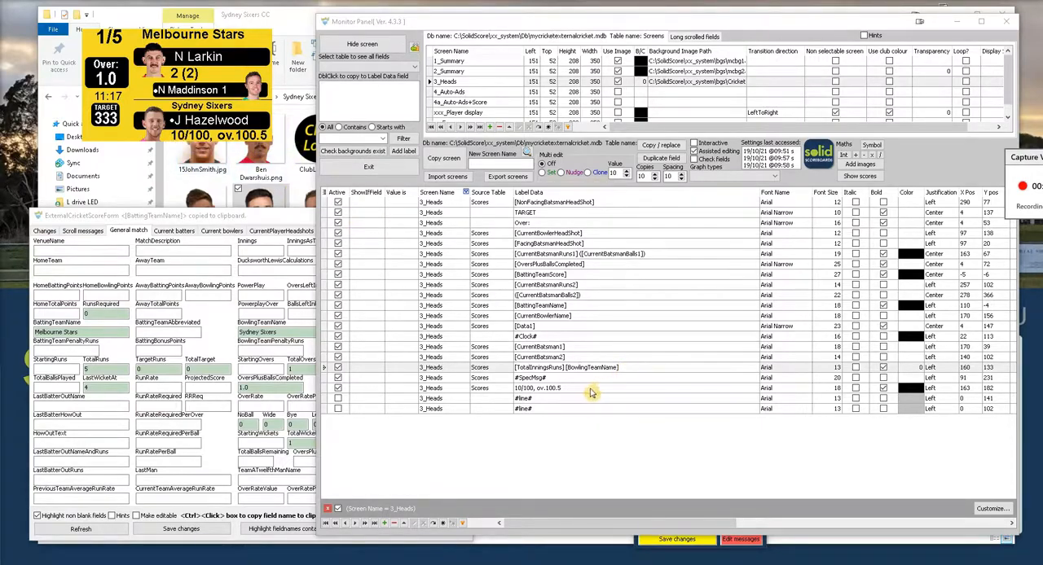
mouse_move(867, 432)
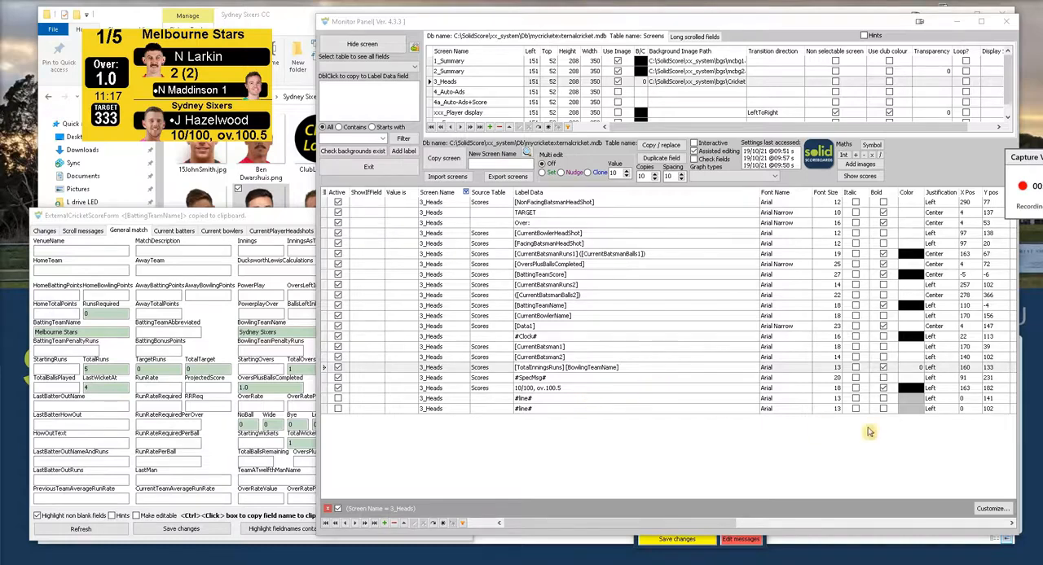
mouse_move(590, 394)
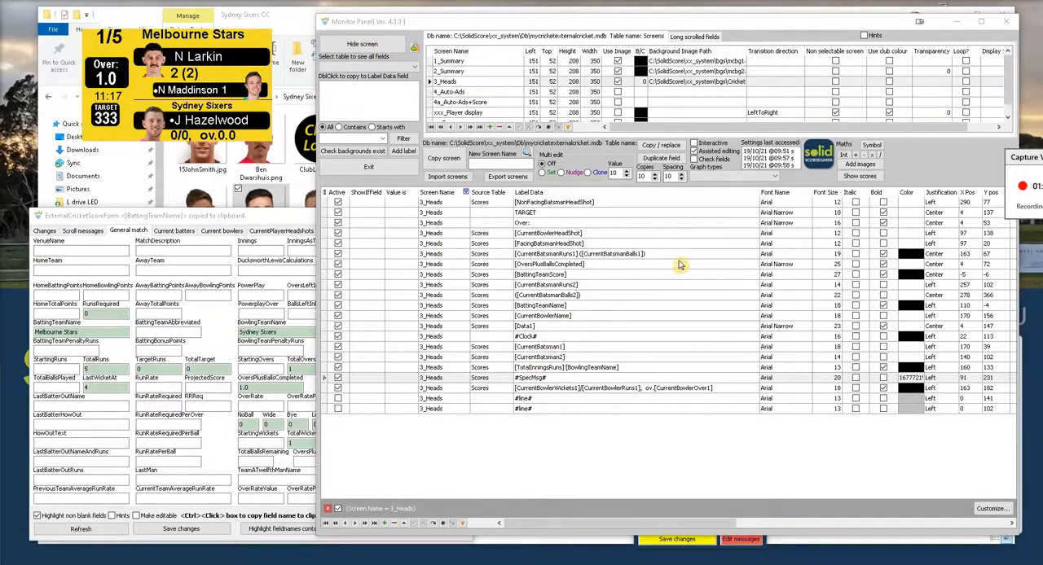
mouse_move(674, 257)
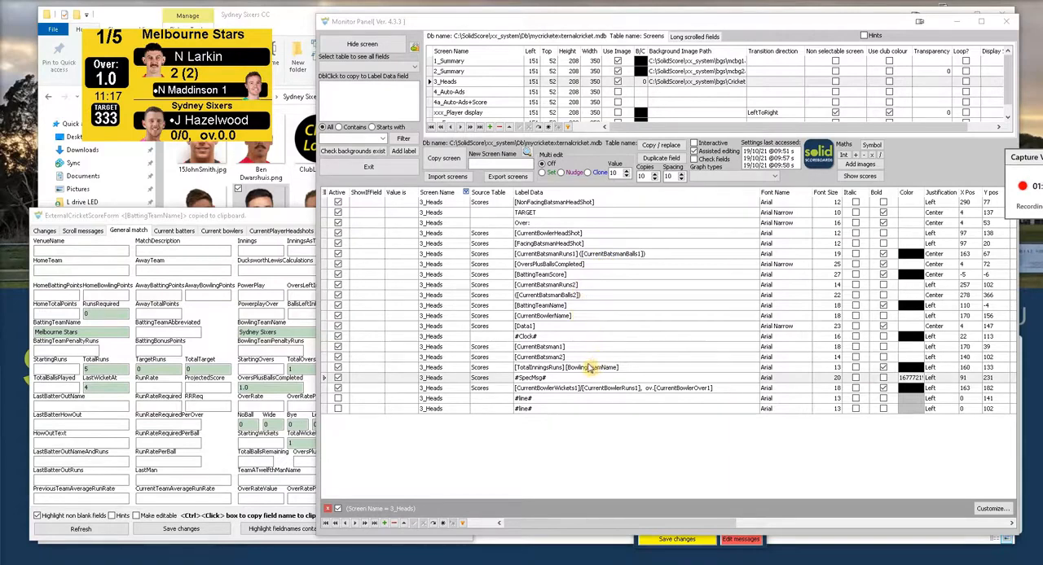
Step: Add test characters after [CurrentBatsman1] in the first batsman's Label Data
click(538, 345)
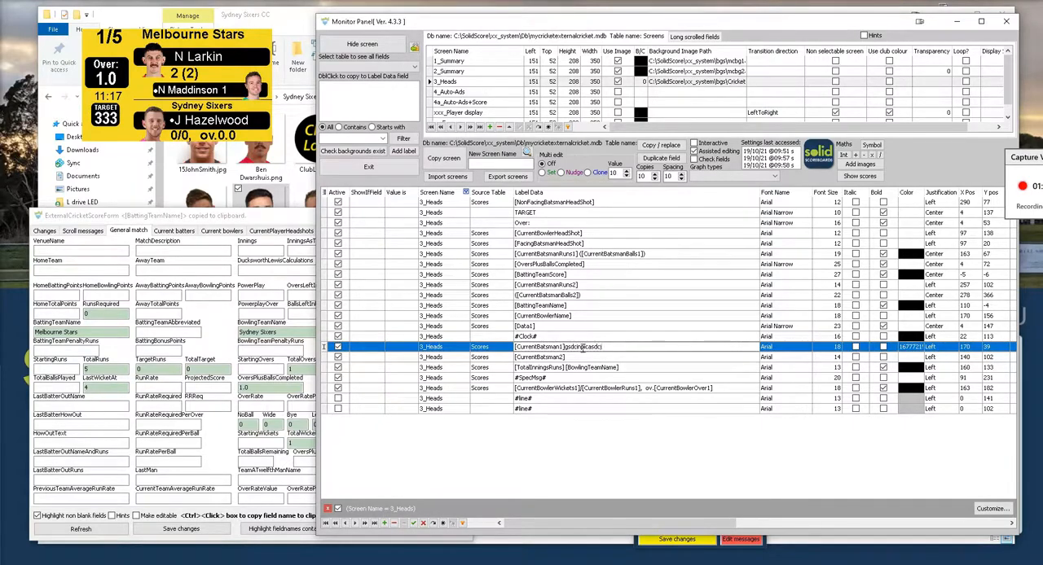
click(538, 335)
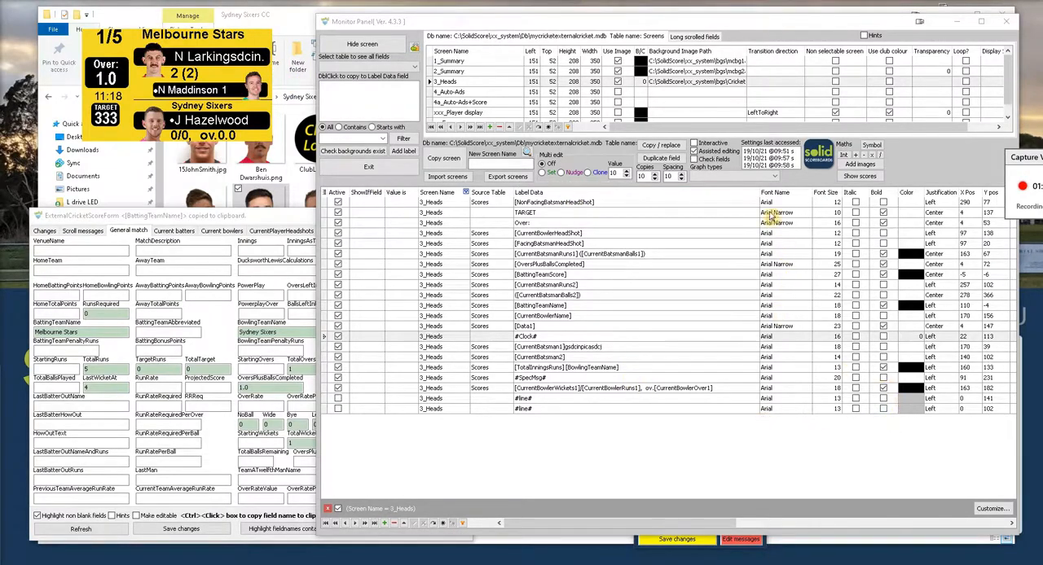
Step: Narrow the Label Data column so the Width and Height columns show
click(524, 336)
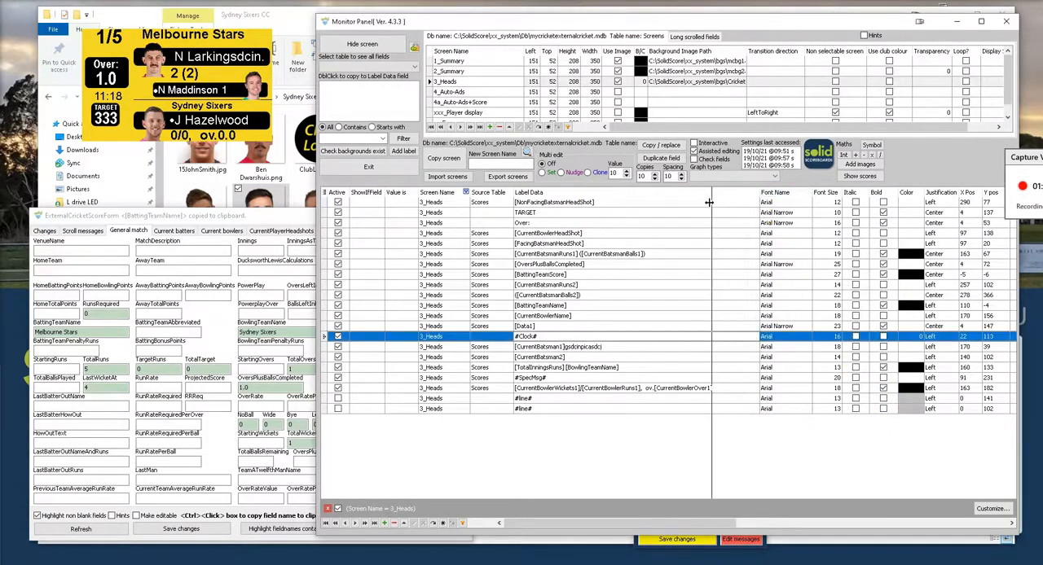
scroll(right, 3)
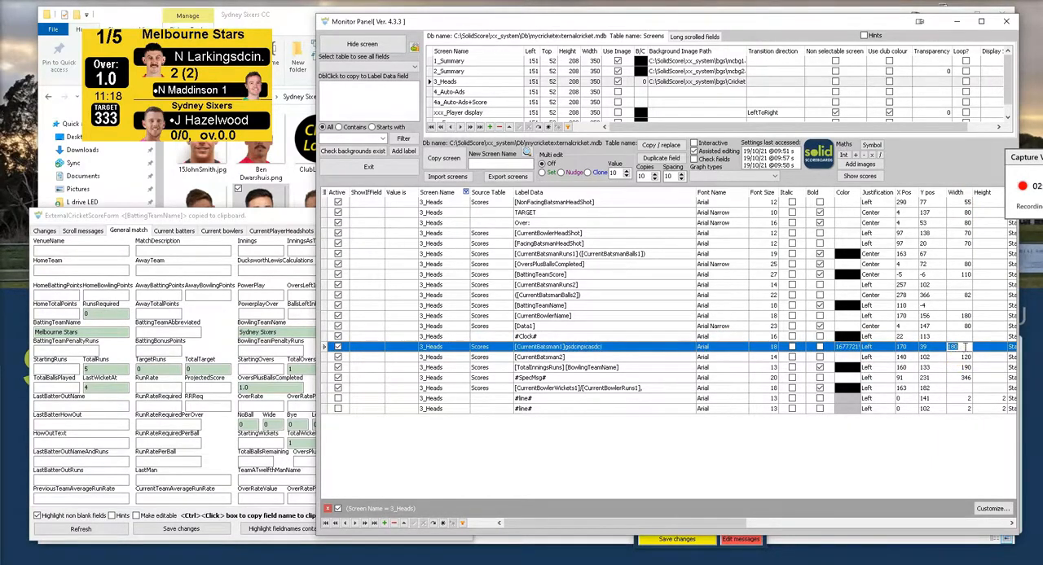
Step: Delete the test letters so the label holds only [CurrentBatsman1], and commit it
click(525, 336)
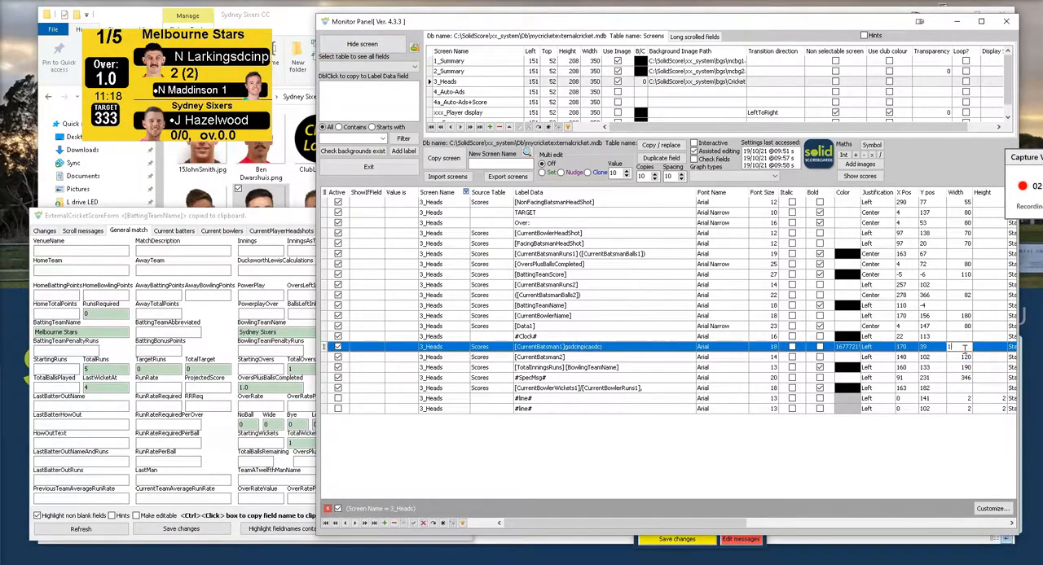
click(565, 368)
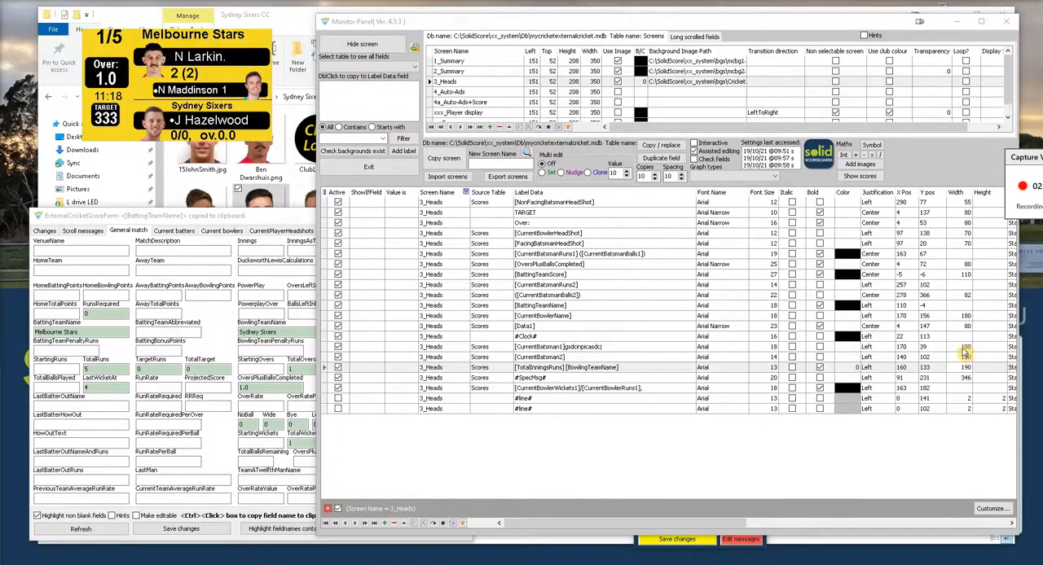
click(557, 345)
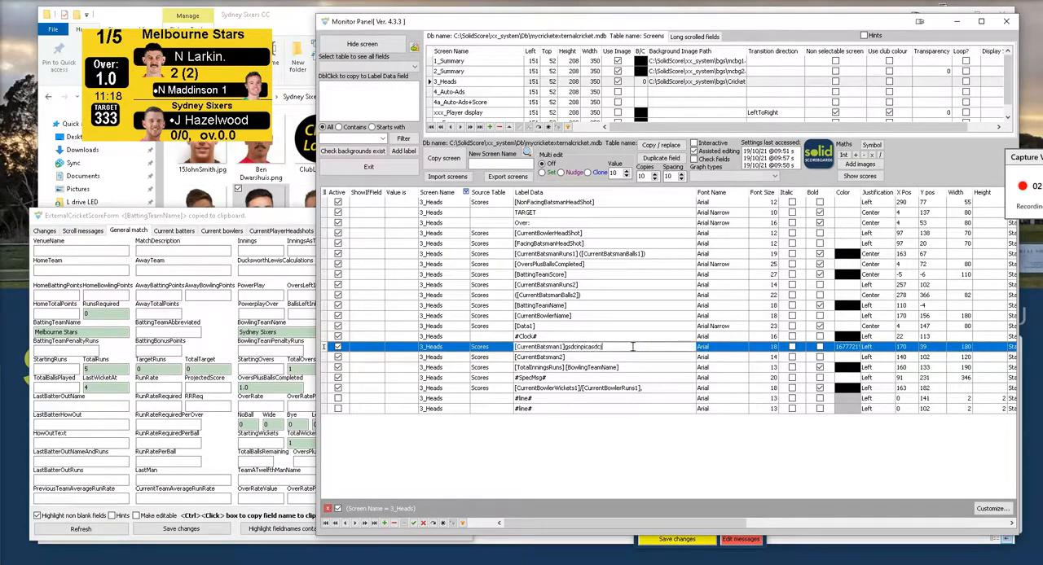
key(BackSpace)
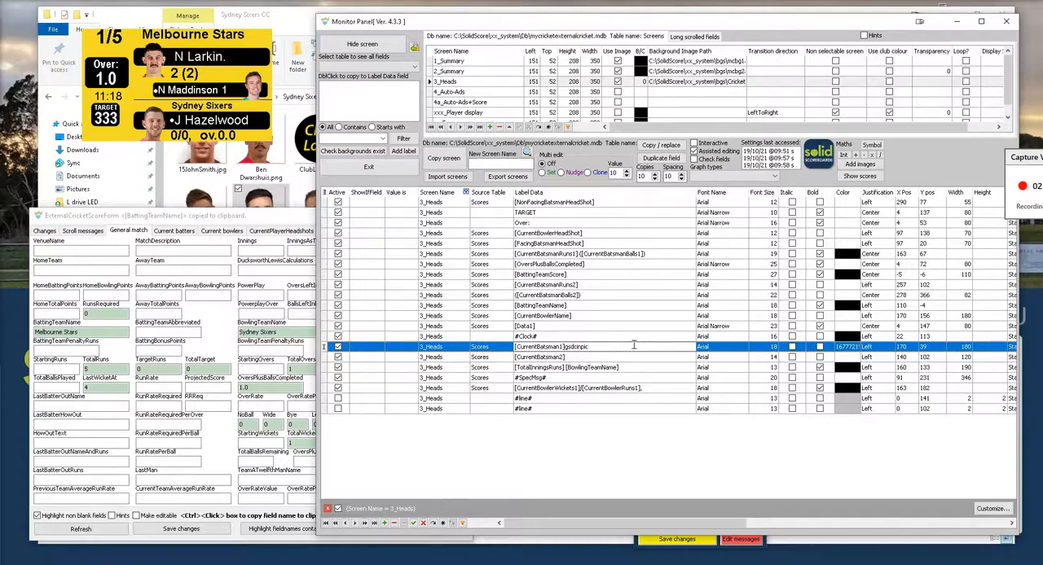
mouse_move(636, 330)
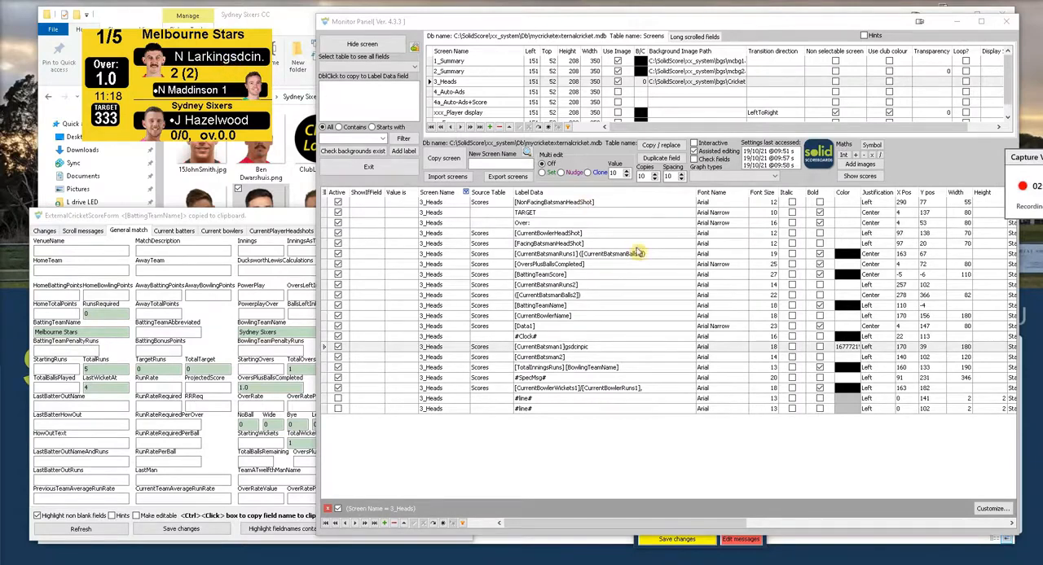
click(586, 345)
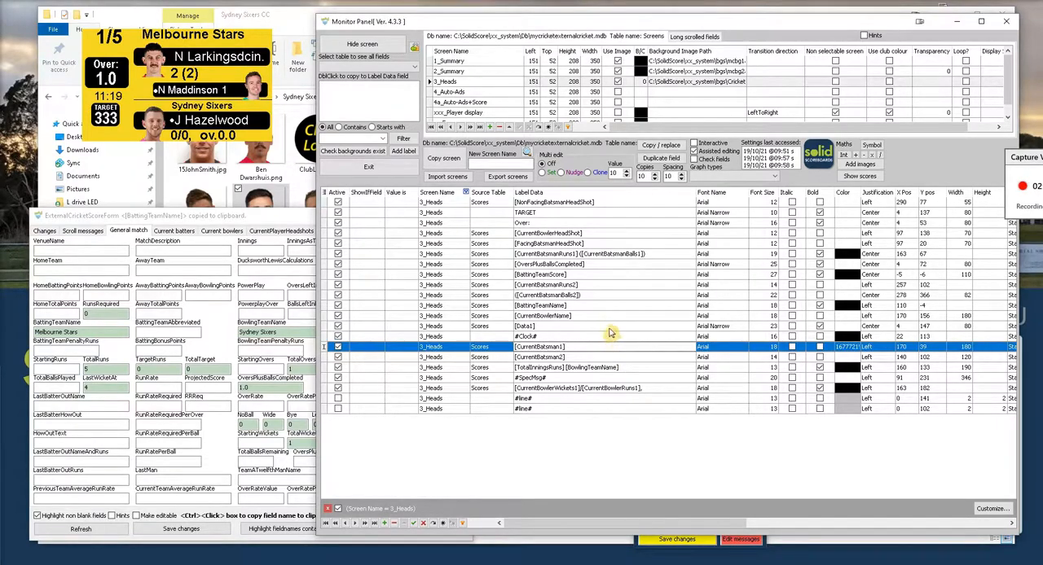
click(554, 326)
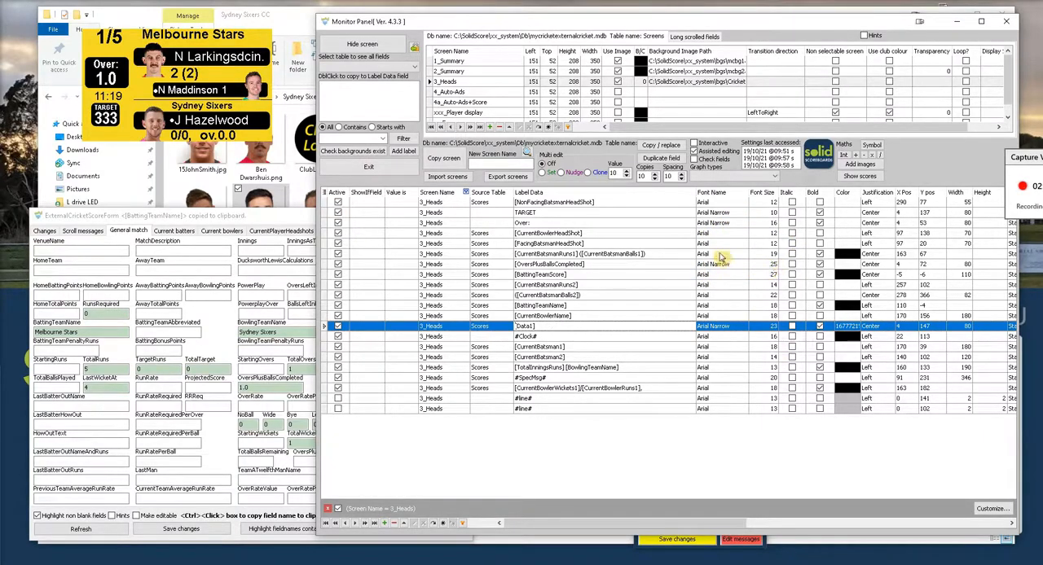
Step: Set the field's font to Arial in the Font dialog
click(554, 242)
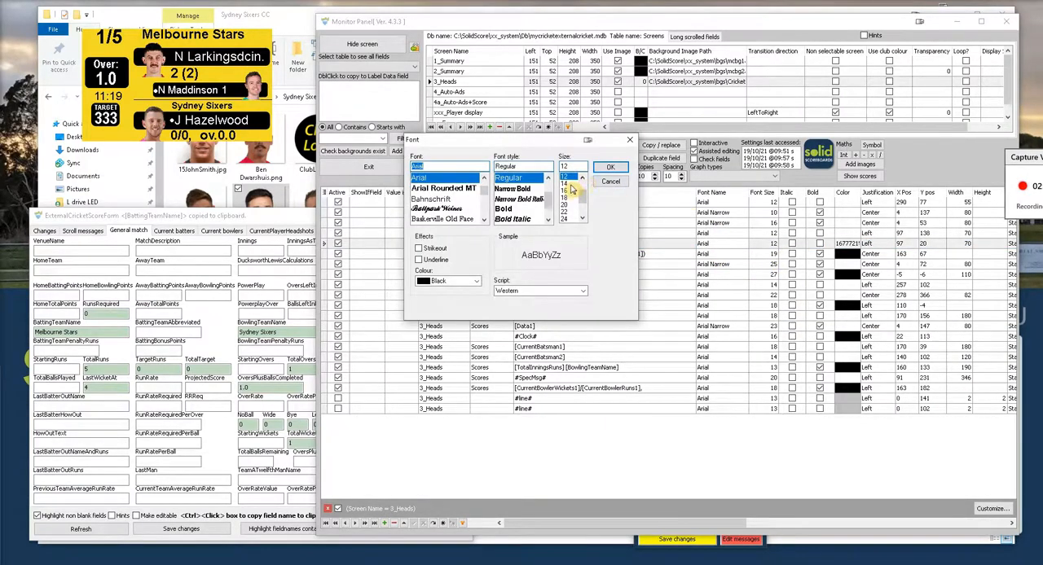
click(564, 189)
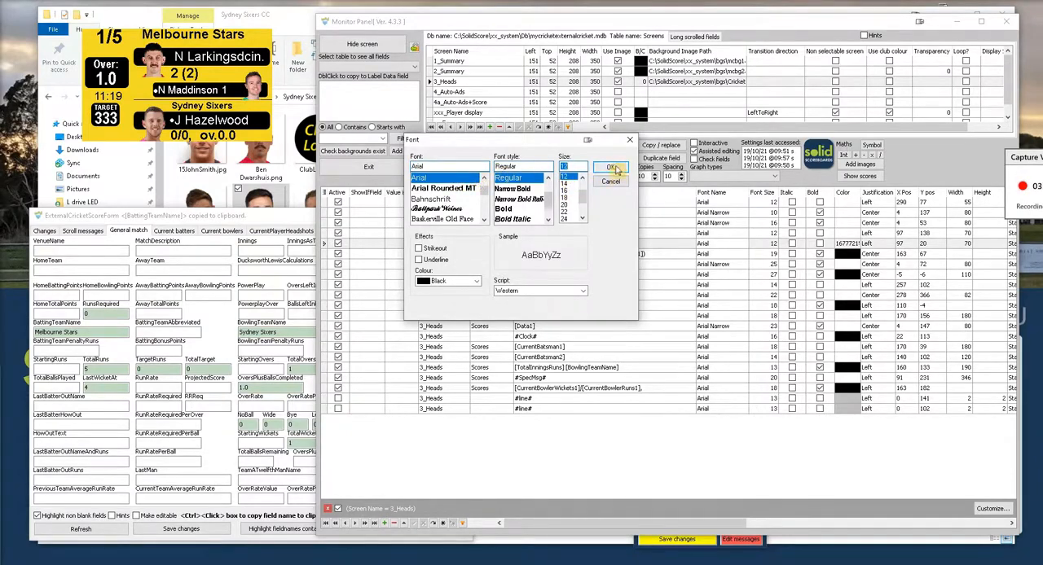
click(610, 166)
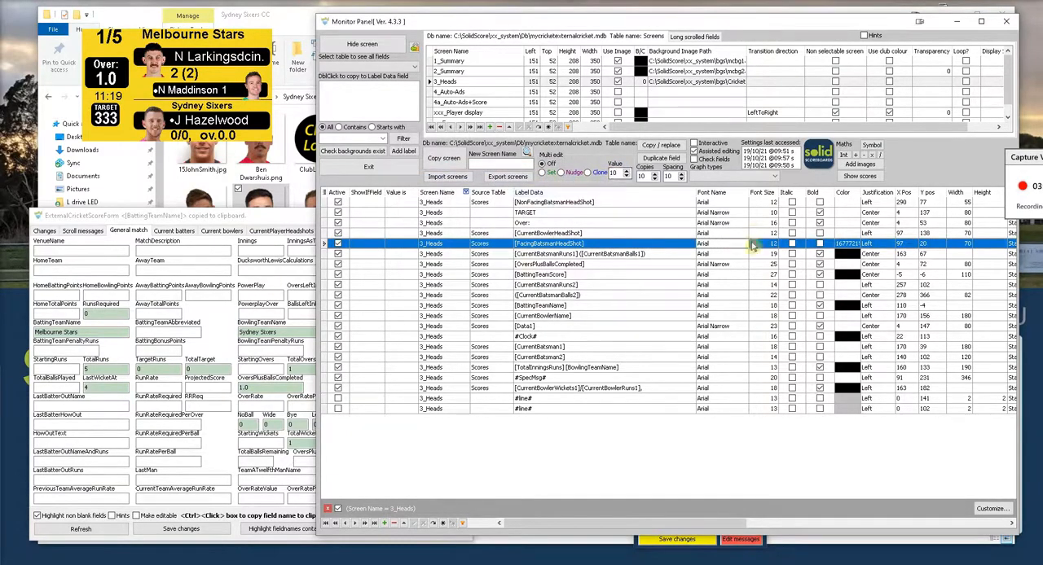
mouse_move(730, 267)
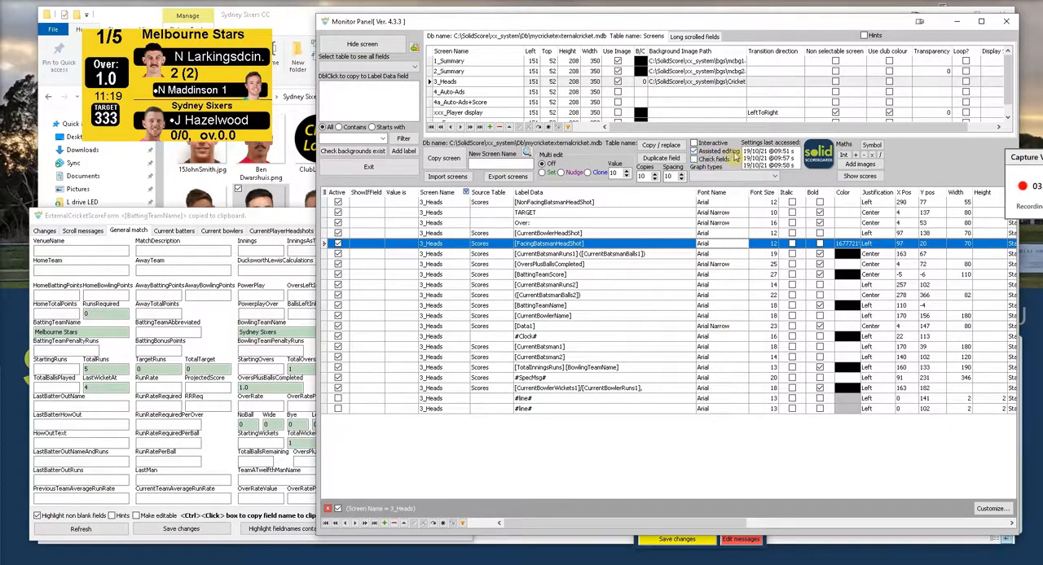
Step: Browse the batsman runs, overs, bowler and batsman head shot fields' fonts
click(694, 152)
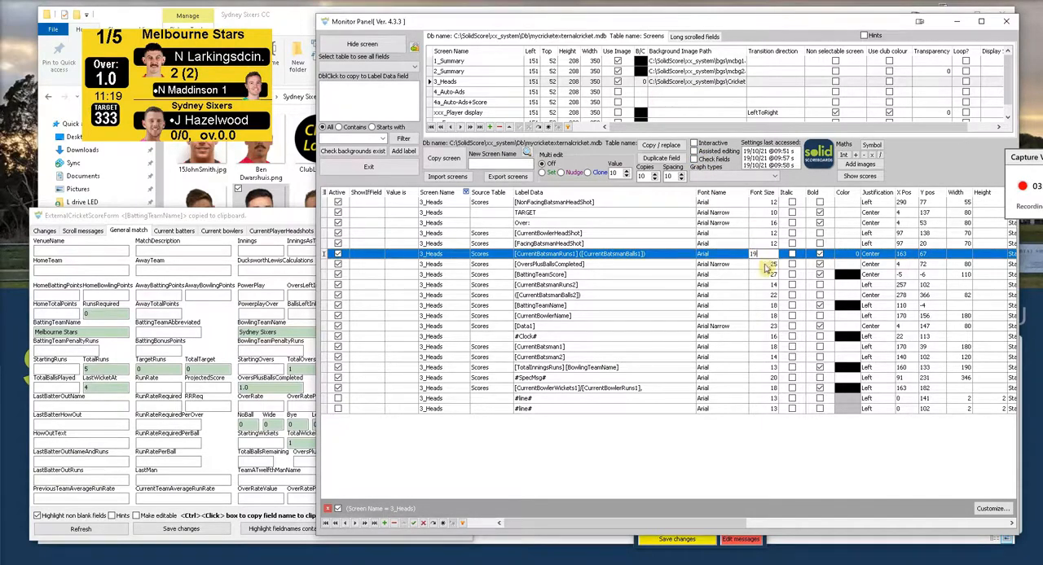
click(554, 264)
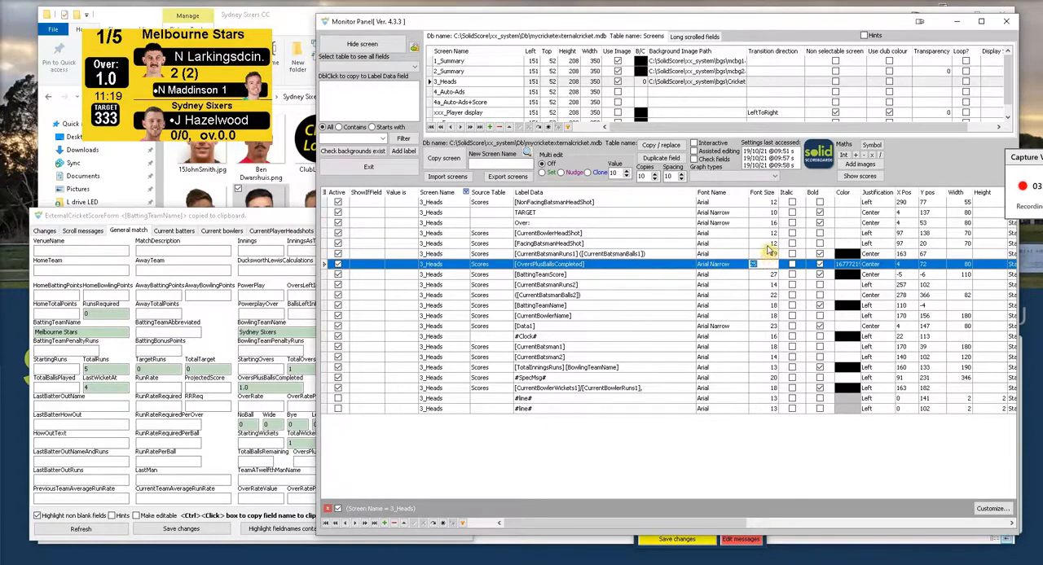
click(554, 234)
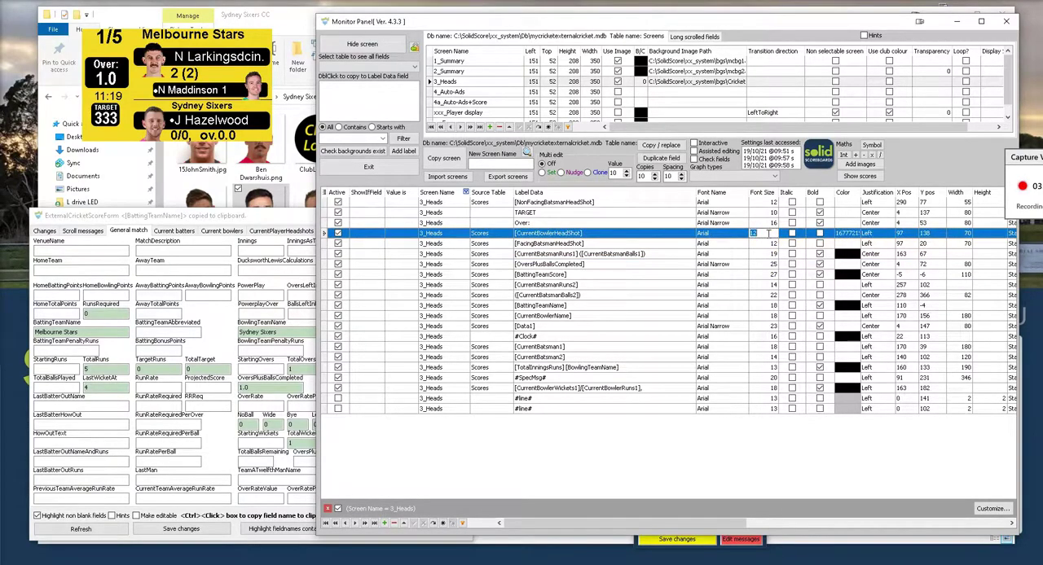
click(554, 245)
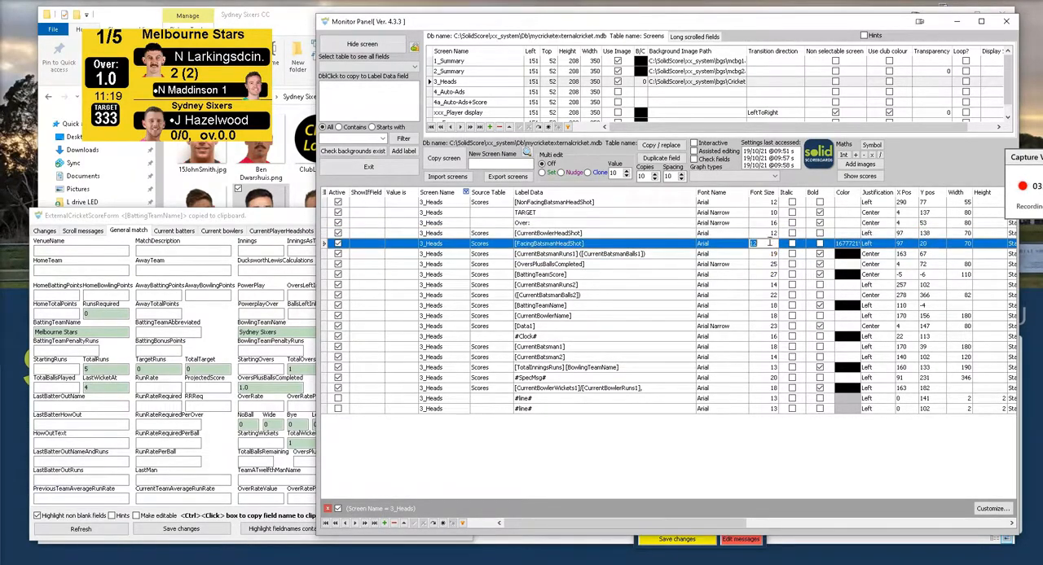
click(546, 285)
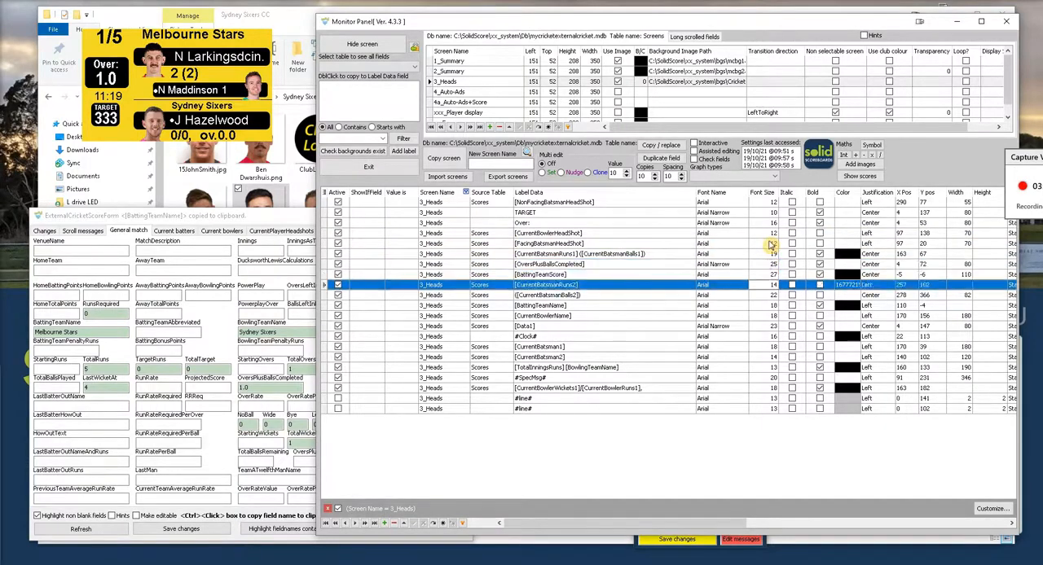
mouse_move(611, 318)
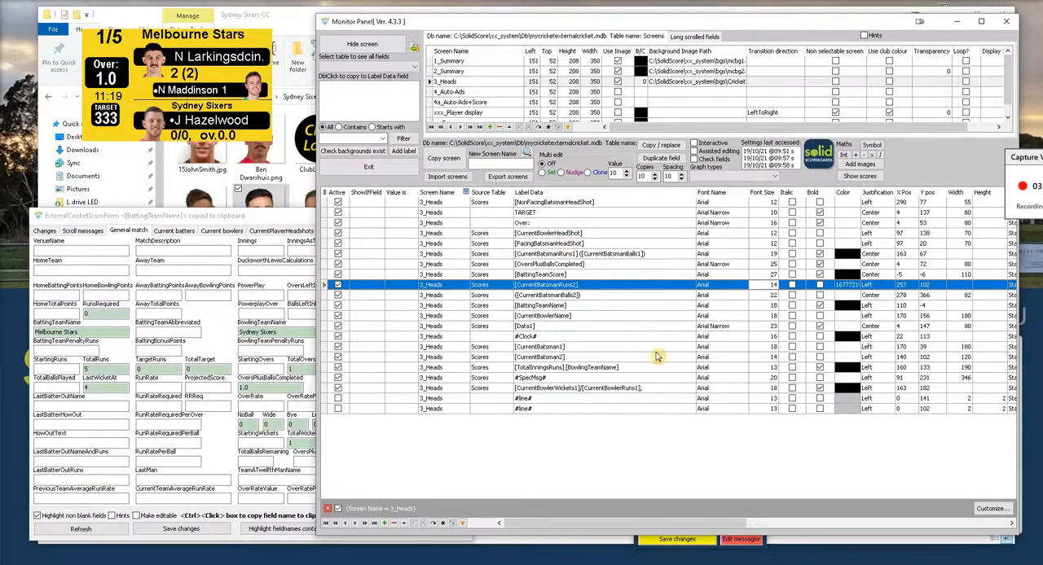
mouse_move(611, 388)
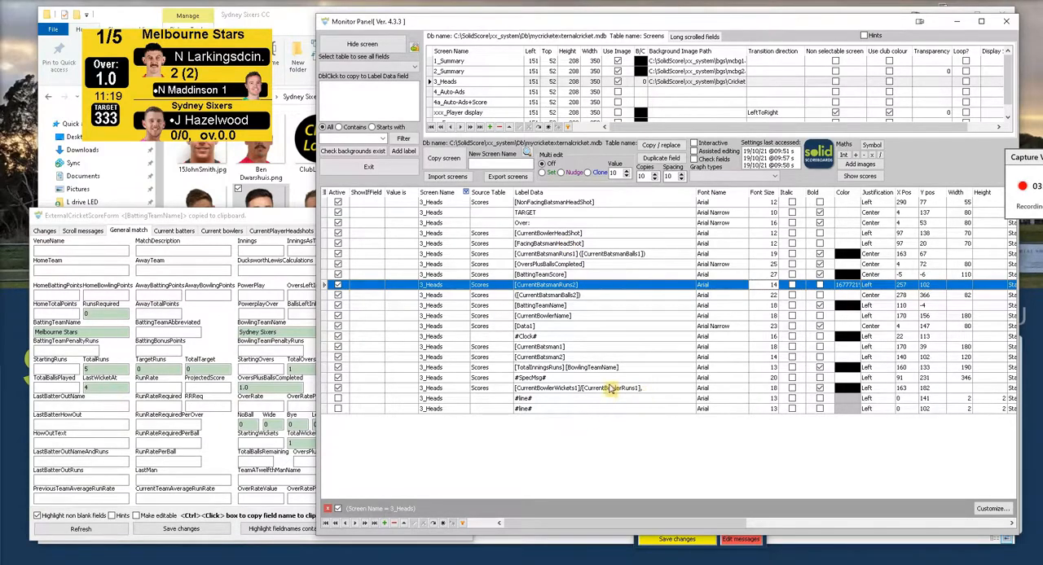
mouse_move(665, 258)
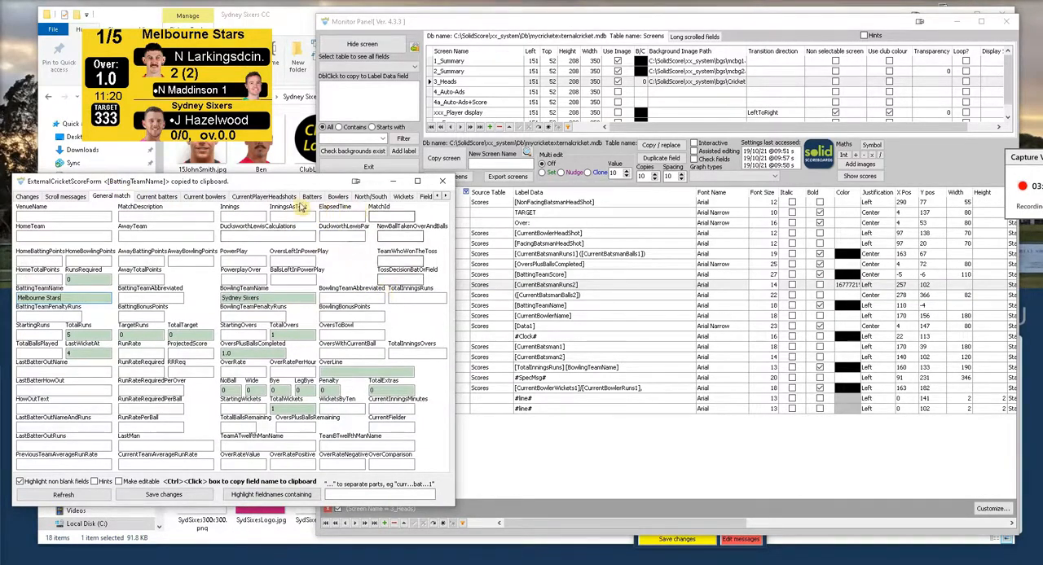
Step: Browse the Current batters, Current bowlers and Batters groups of score fields
click(156, 195)
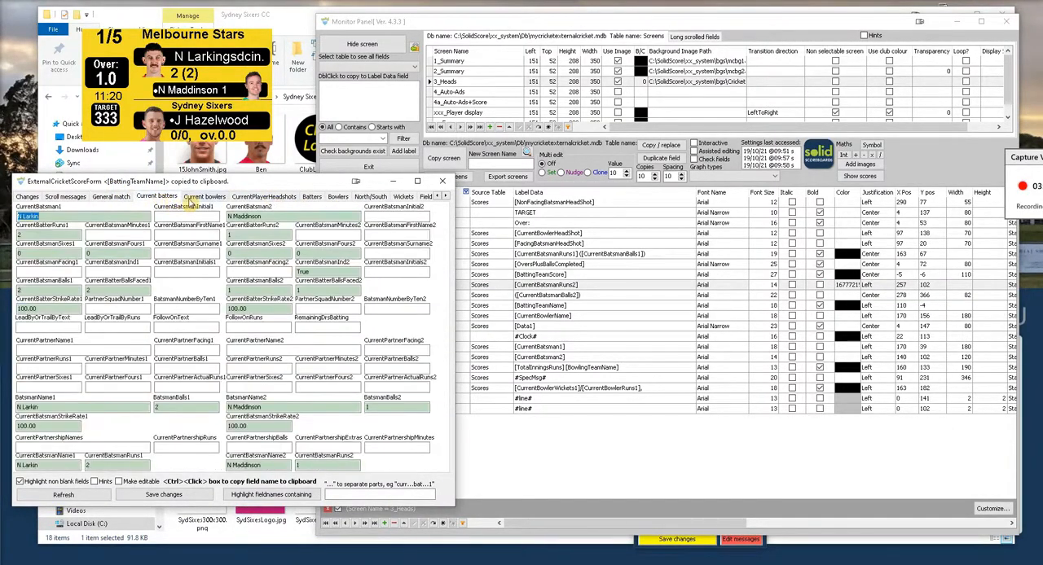
click(205, 195)
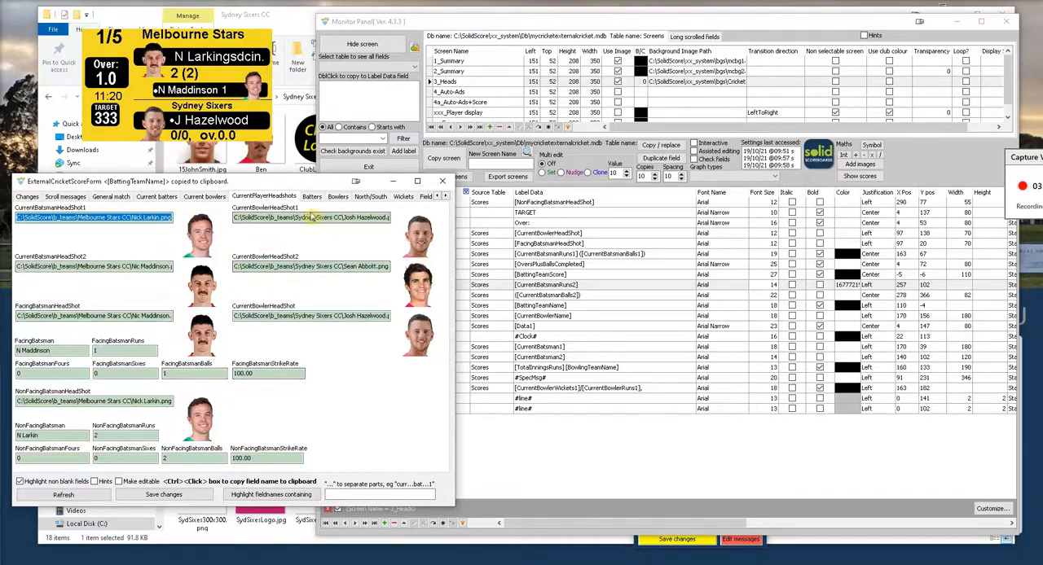
click(313, 195)
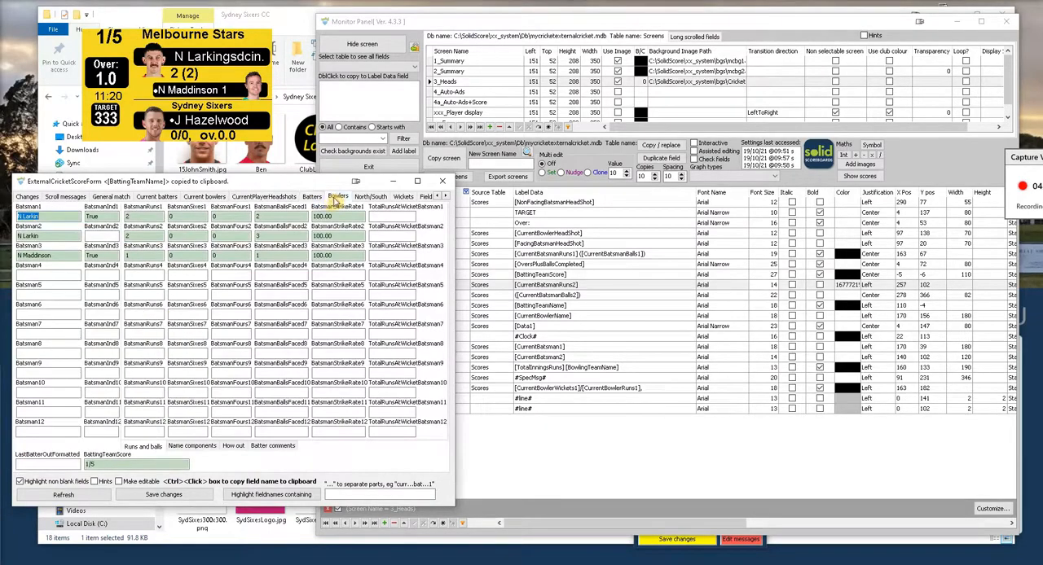
click(338, 196)
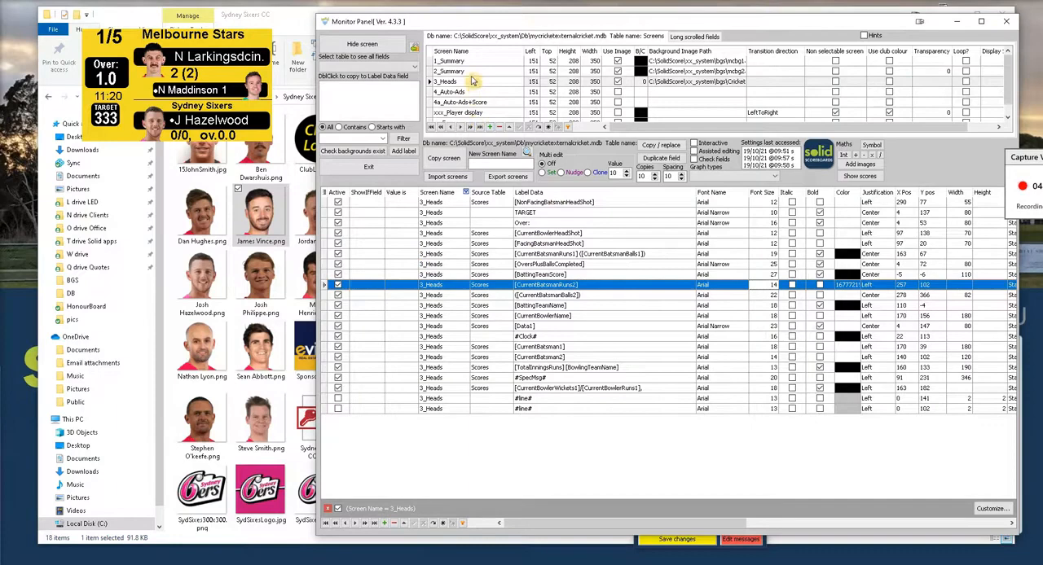
mouse_move(455, 95)
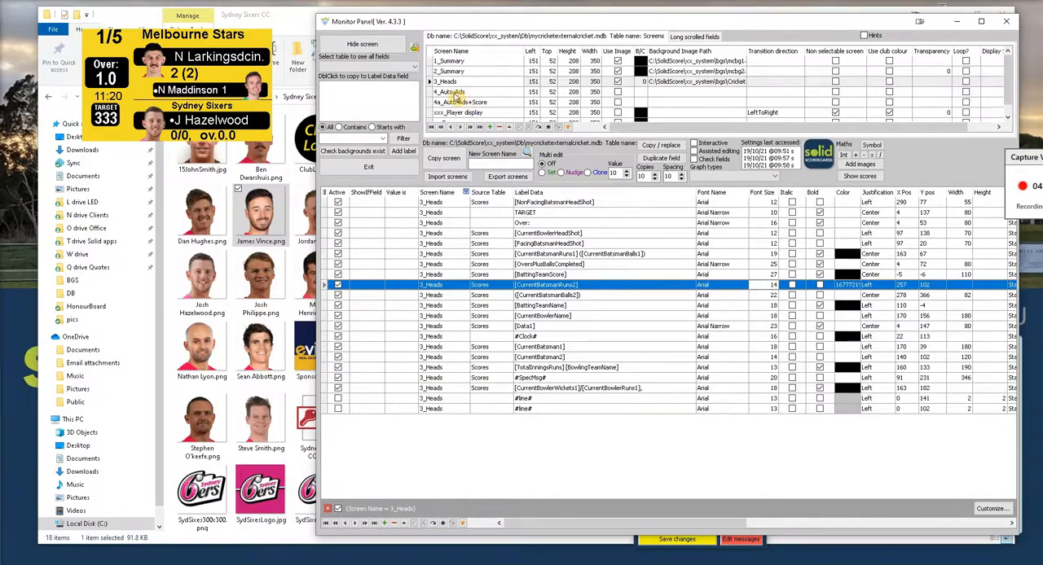
Step: Filter the field table to the 4_Auto-Ads screen and show it on the scoreboard
click(448, 91)
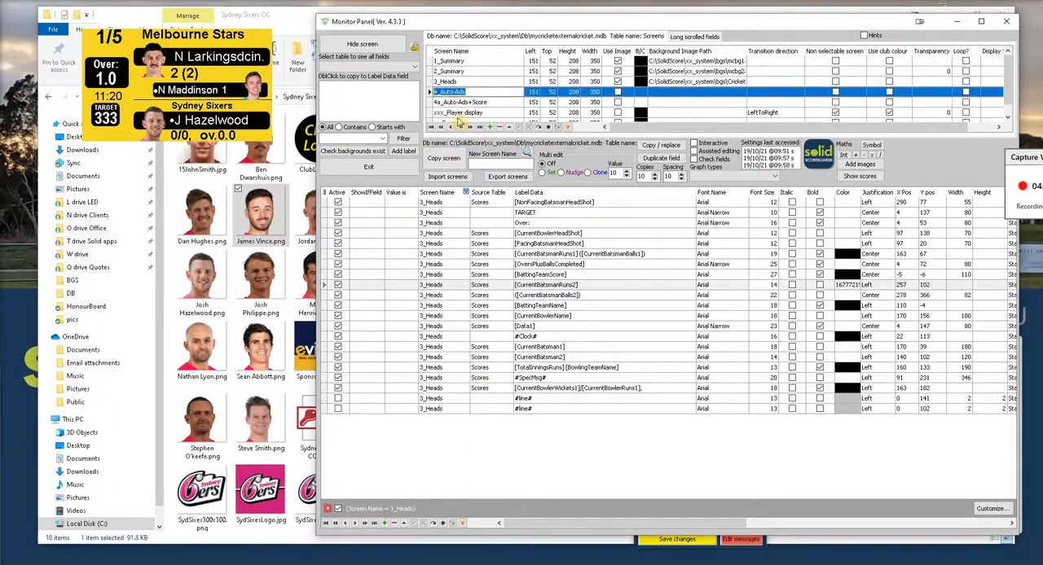
click(466, 192)
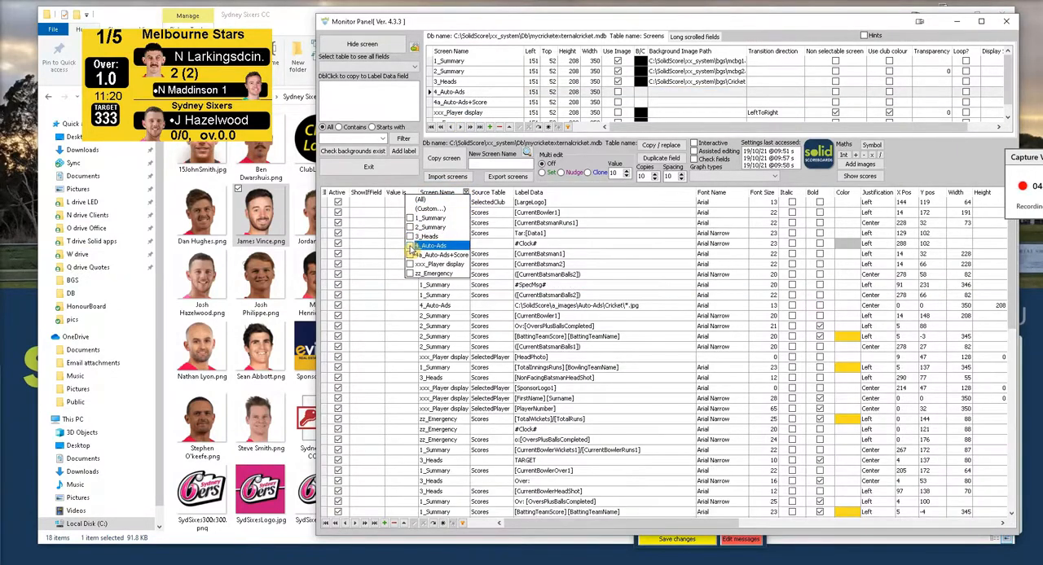
click(433, 244)
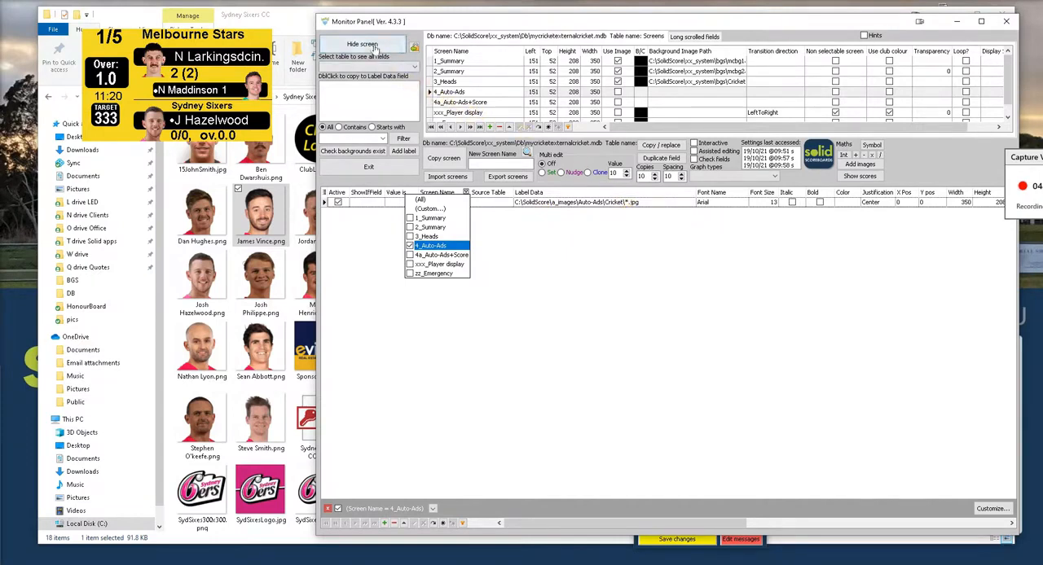
click(431, 244)
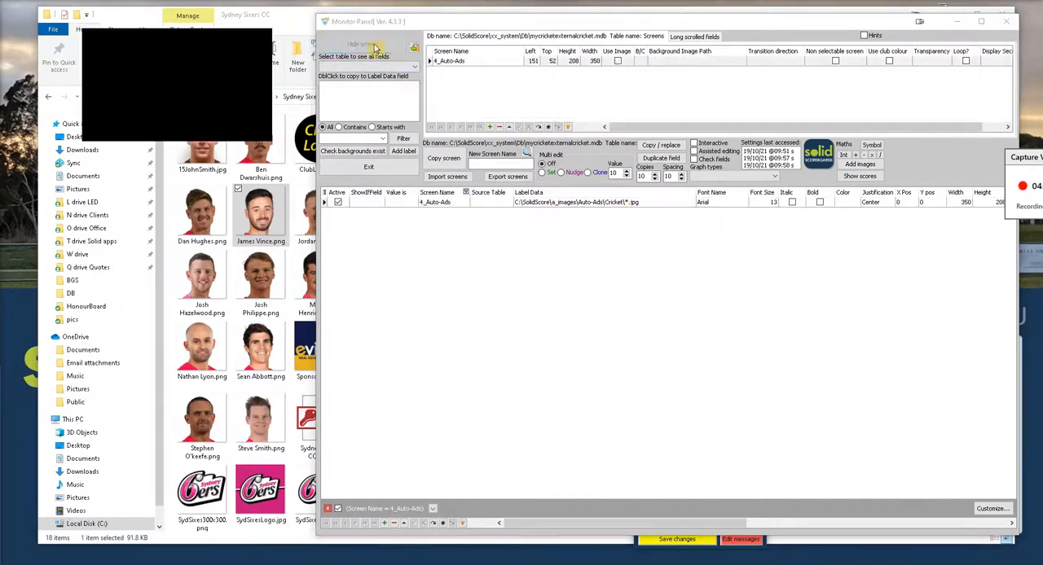
click(362, 42)
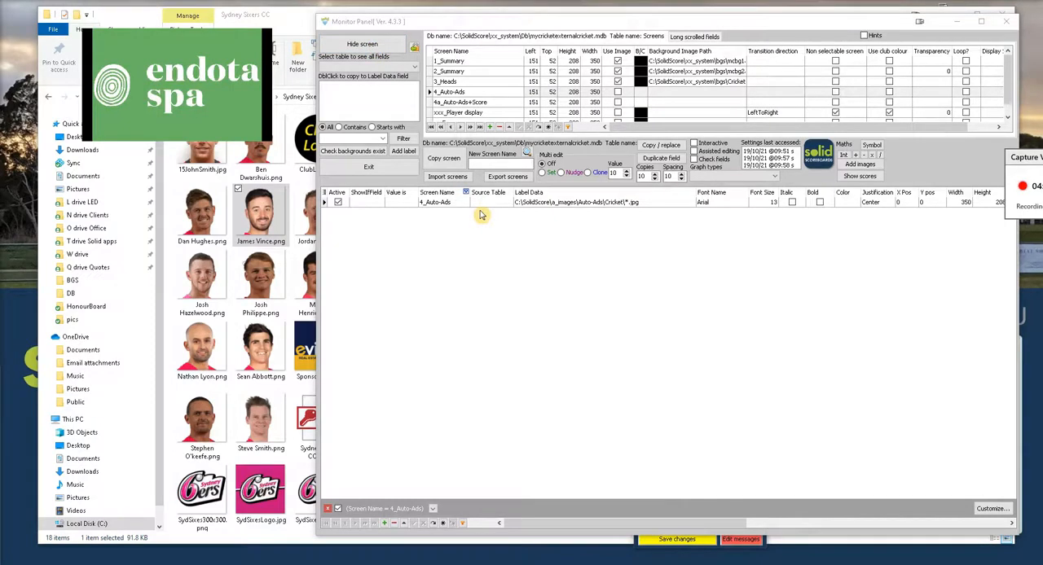
mouse_move(564, 244)
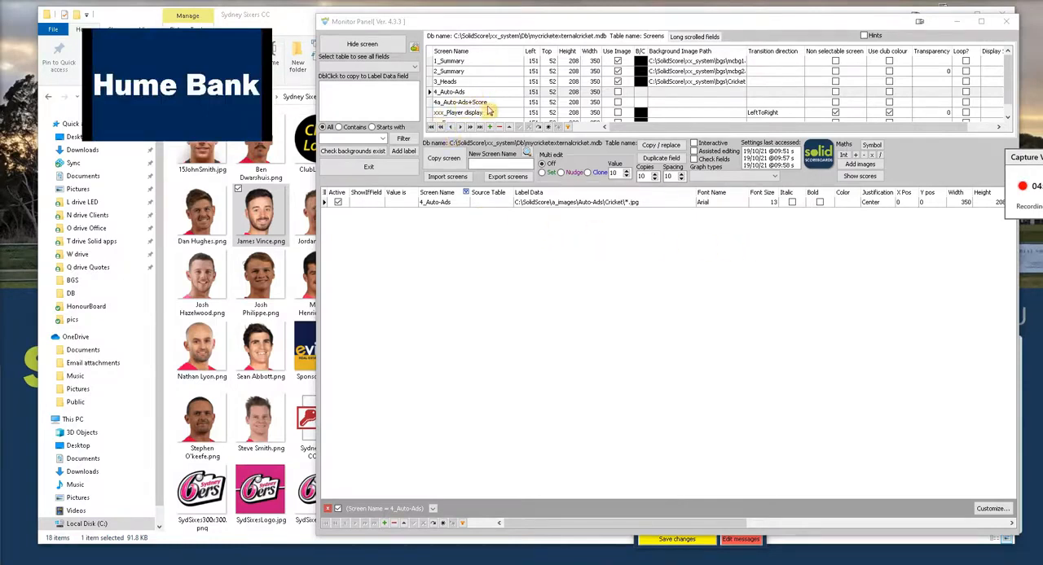
Step: Filter fields and screens to 4a_Auto+Ads+Score and show that screen on the scoreboard
click(459, 101)
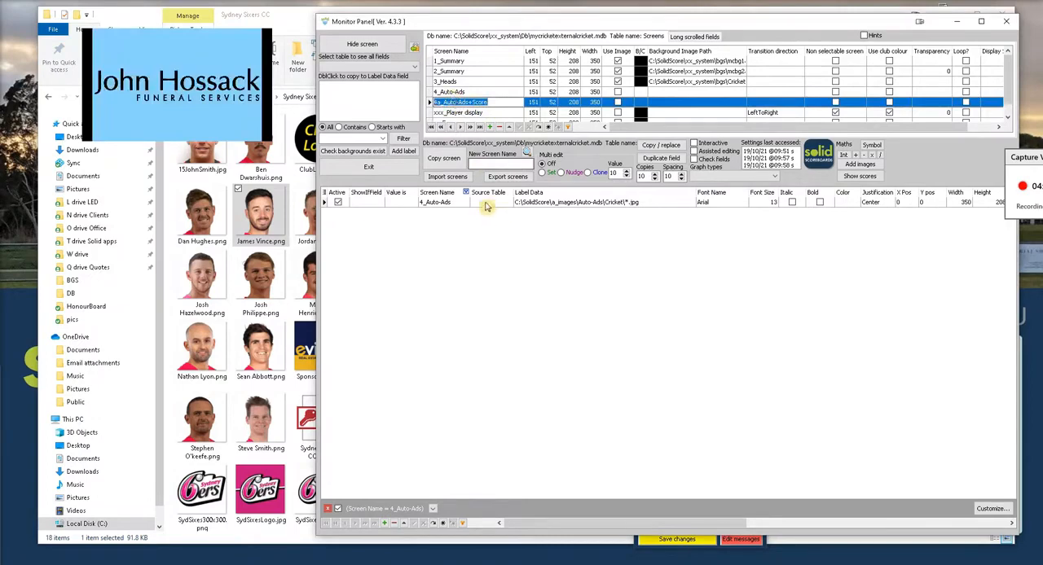
click(466, 193)
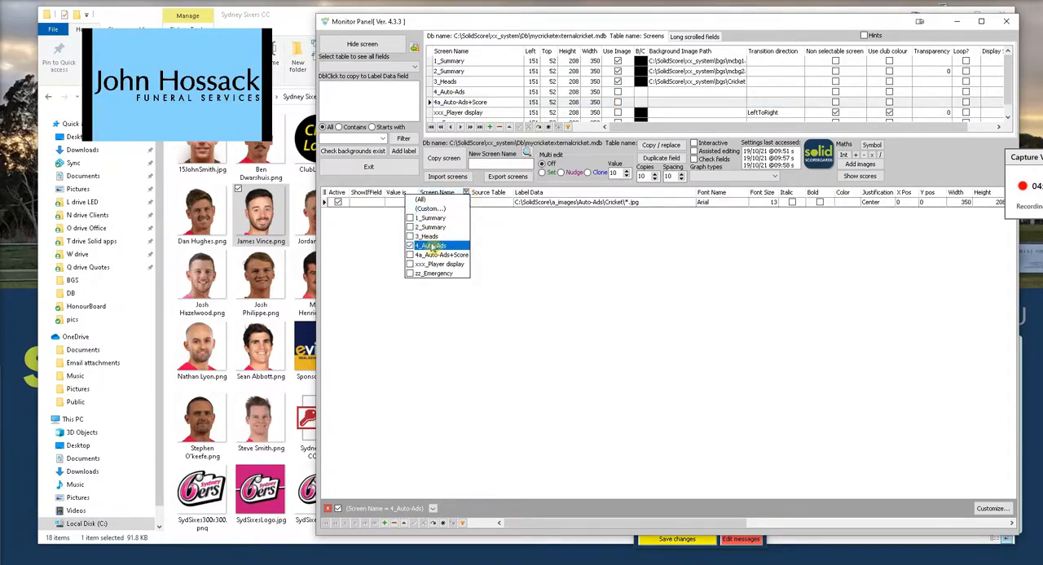
click(442, 254)
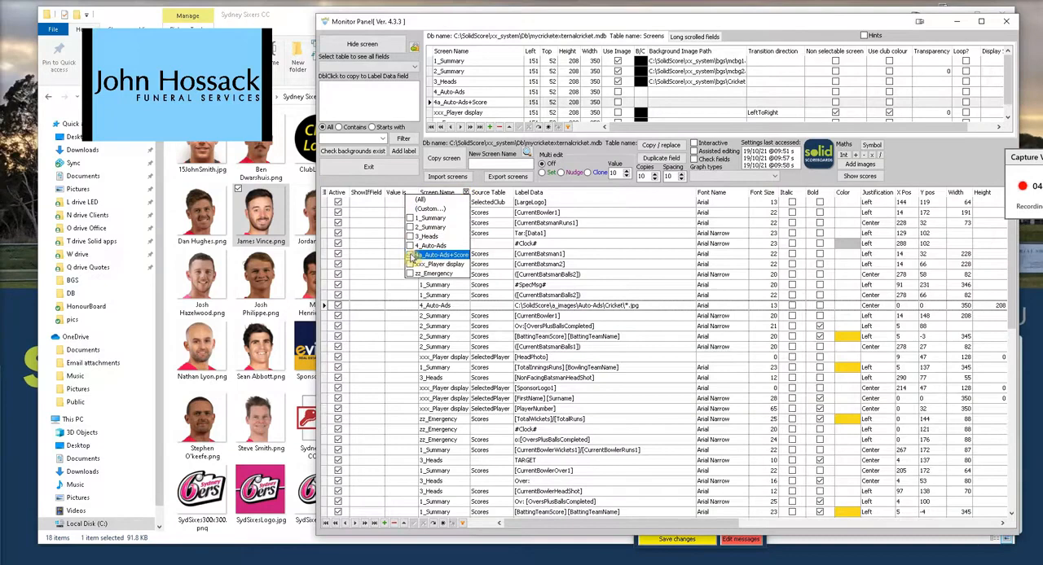
click(440, 254)
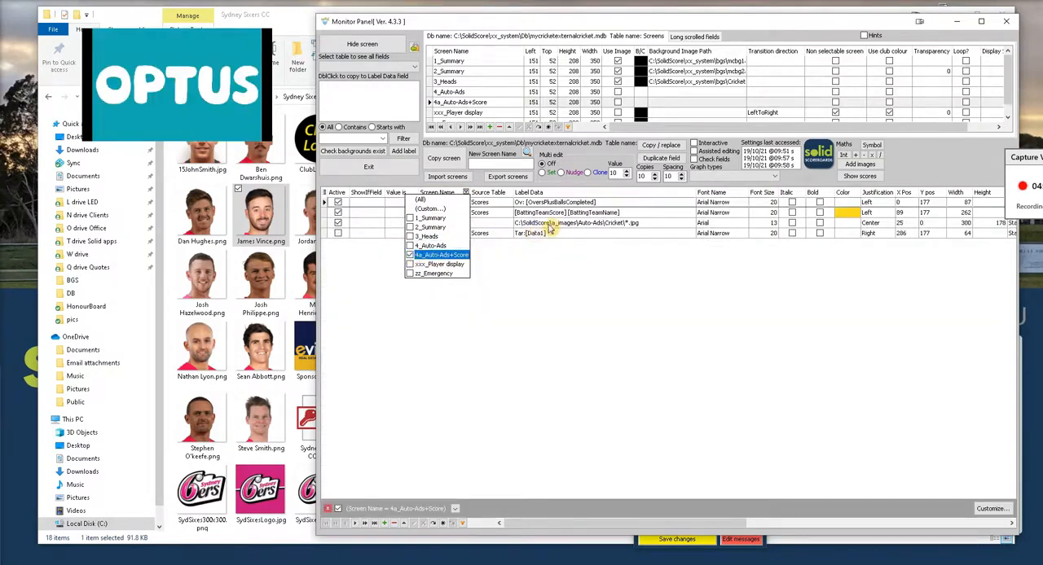
click(440, 254)
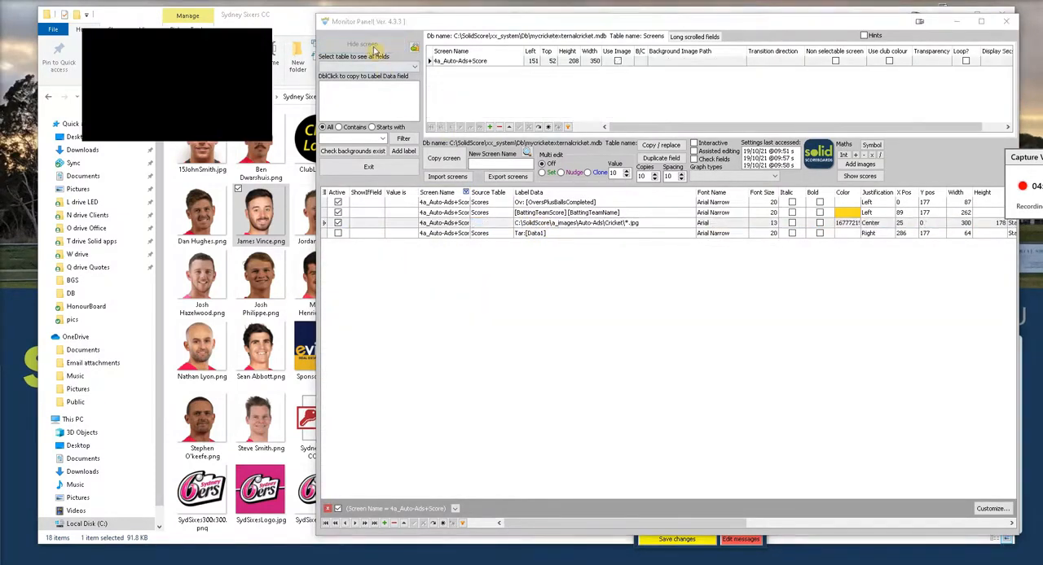
click(361, 44)
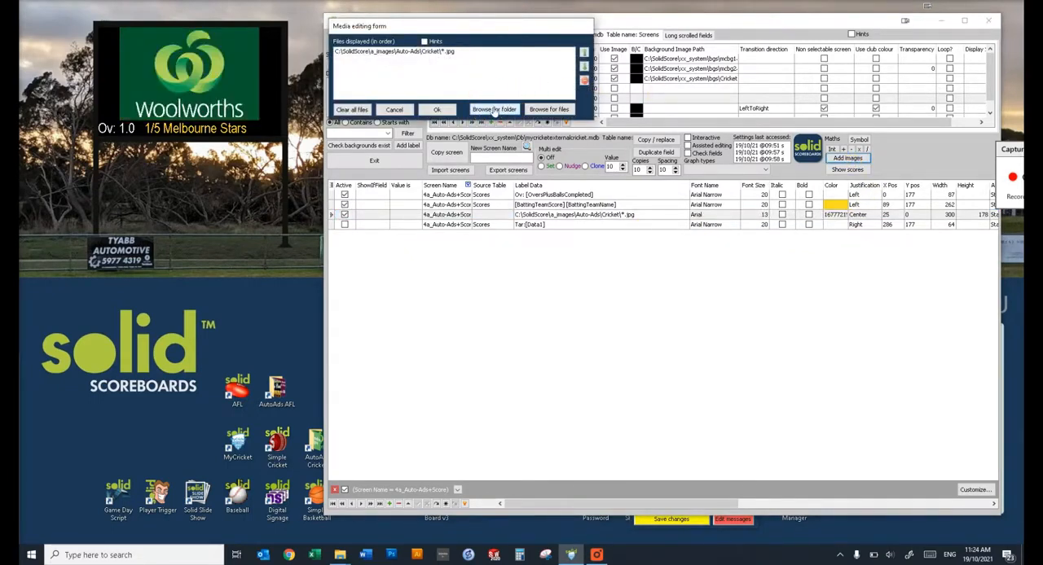
Step: Point the ad image field at the SolidScore > z_images > Auto-Ads > Cricket folder
click(495, 110)
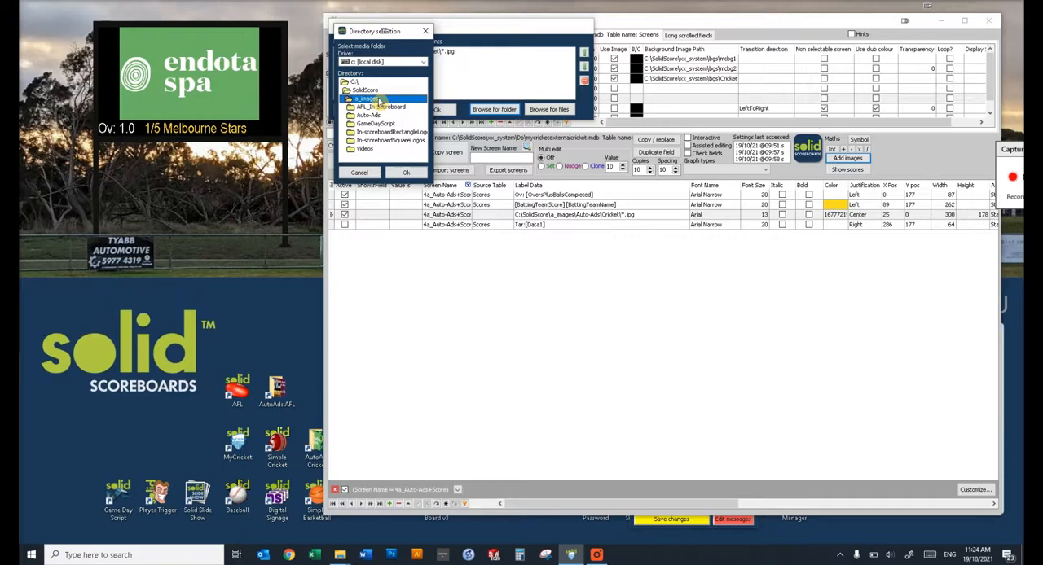
click(372, 114)
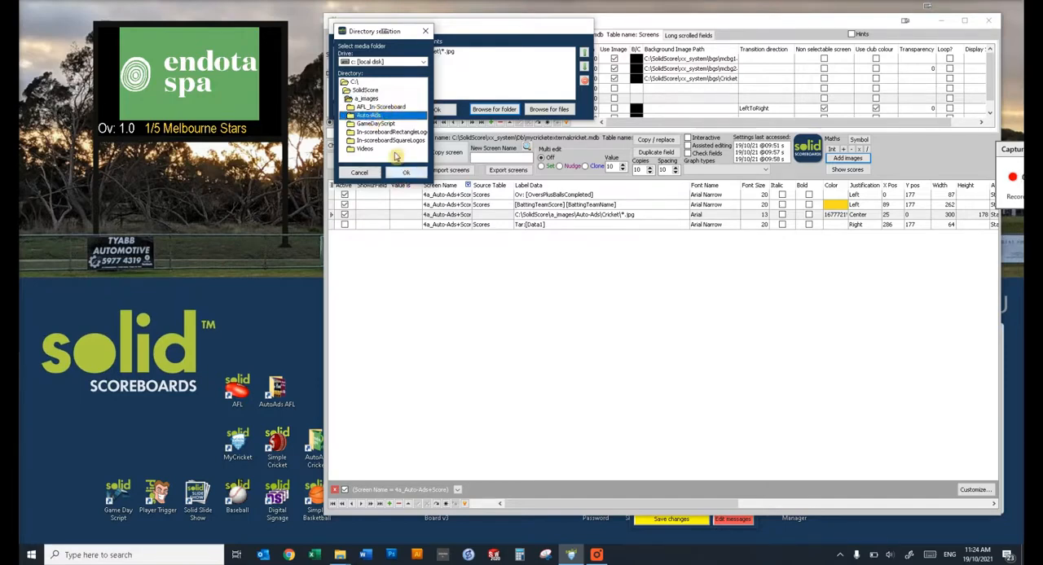
double_click(368, 114)
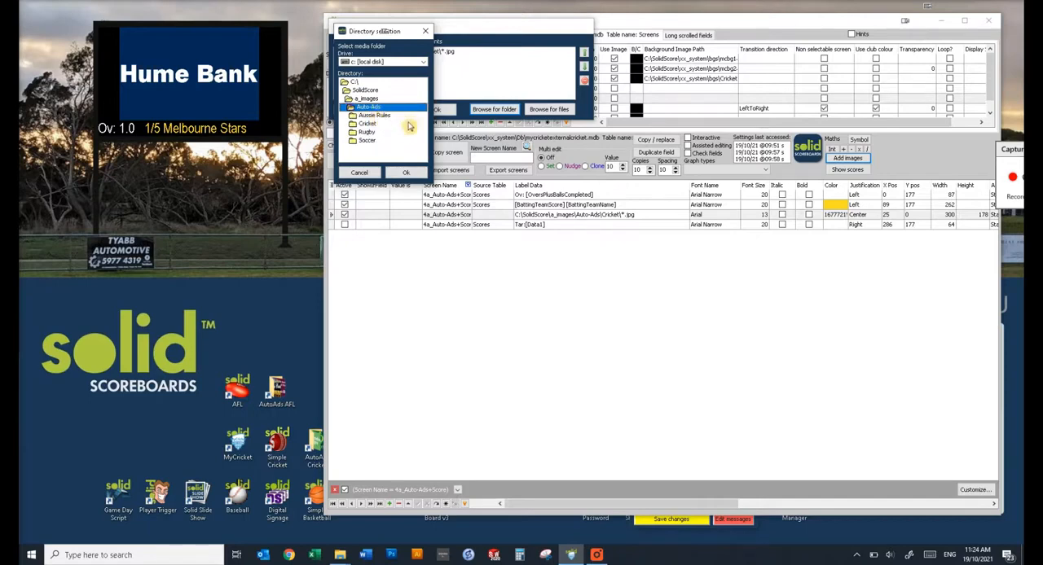
click(367, 124)
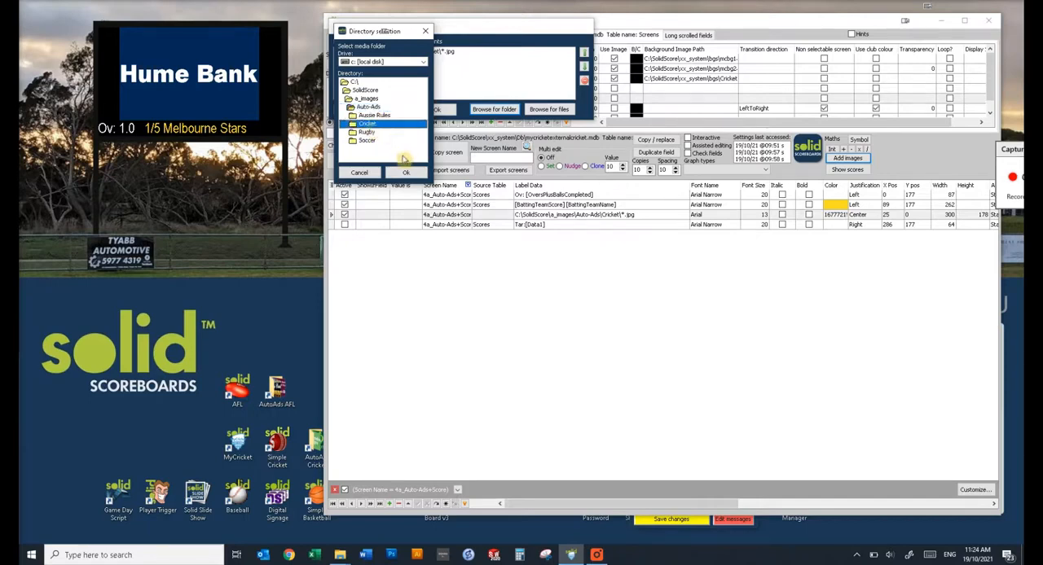
click(369, 114)
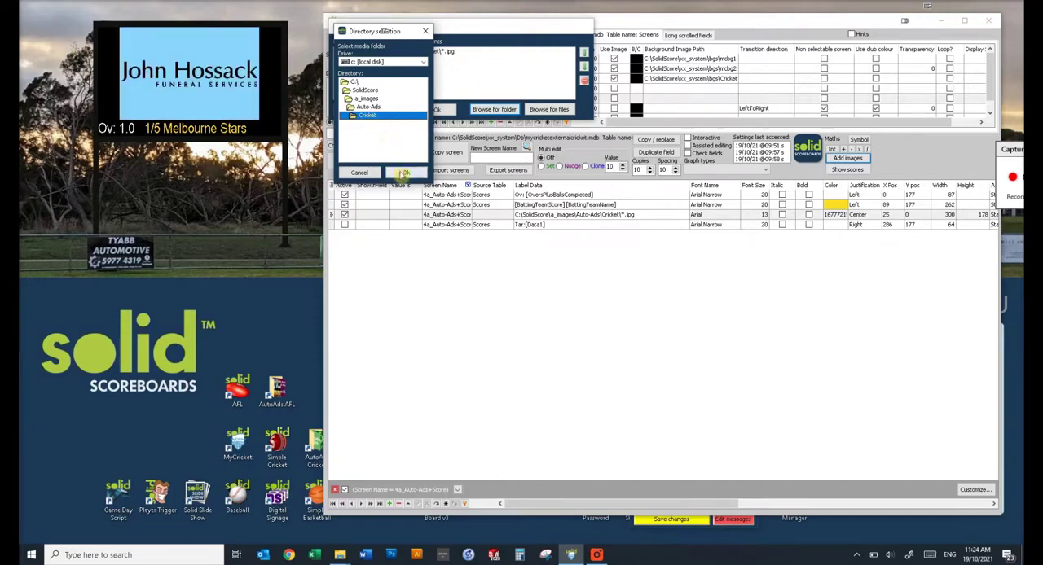
click(404, 172)
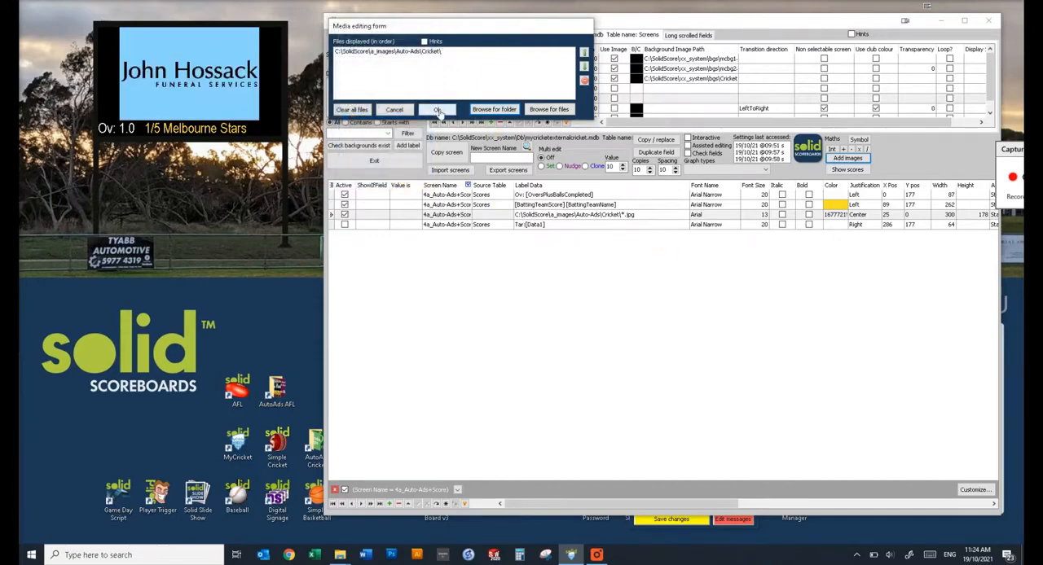
click(437, 109)
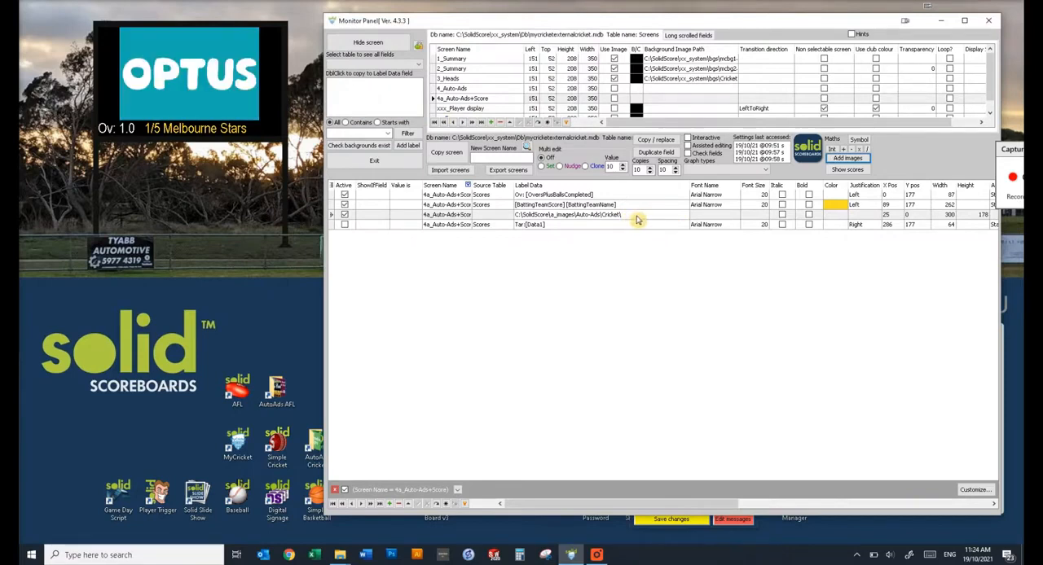
mouse_move(613, 228)
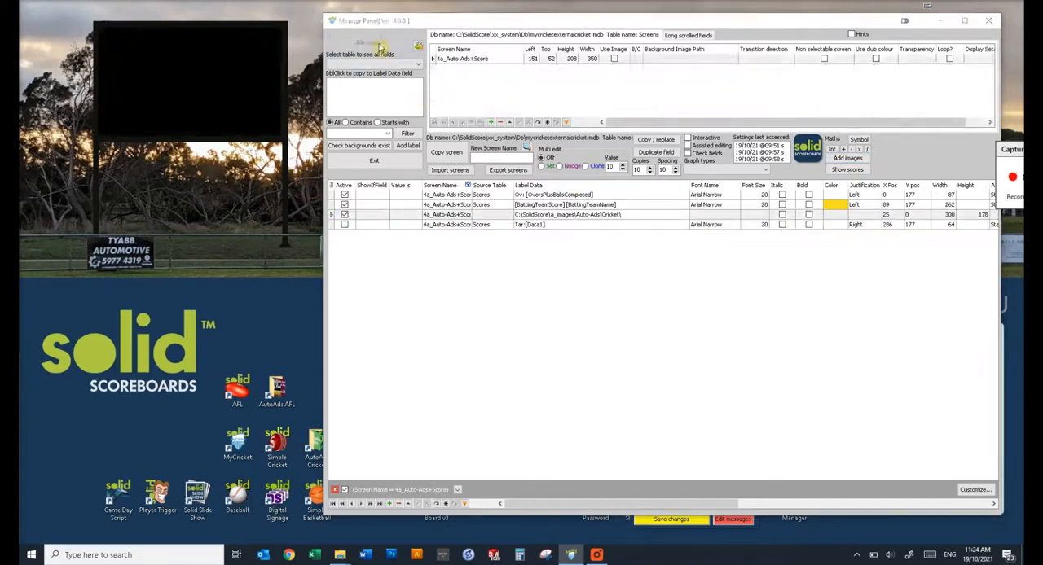
Step: Preview the ads-with-score screen cycling adverts and select the ad image field row
click(369, 42)
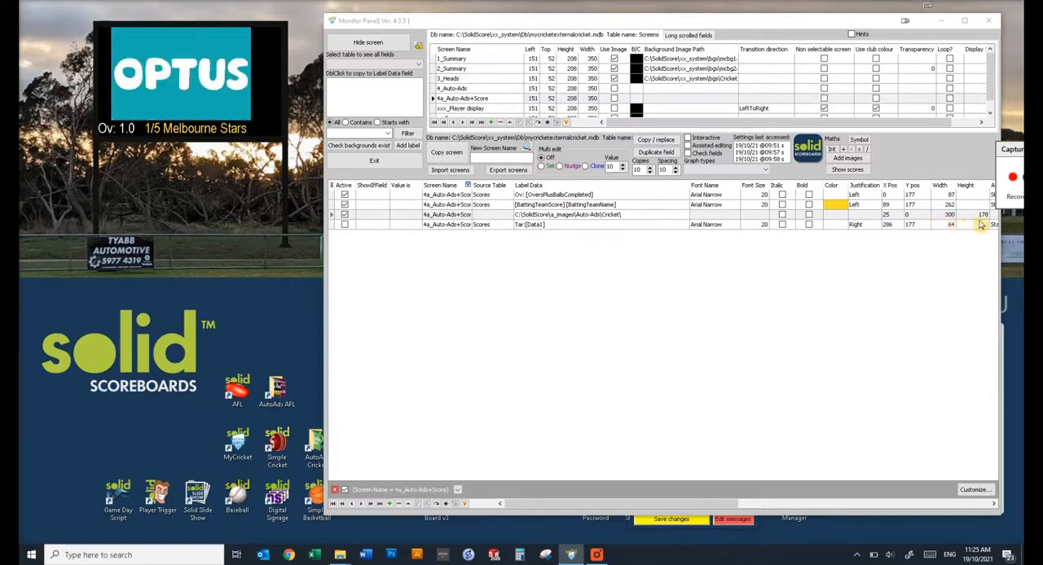
mouse_move(947, 239)
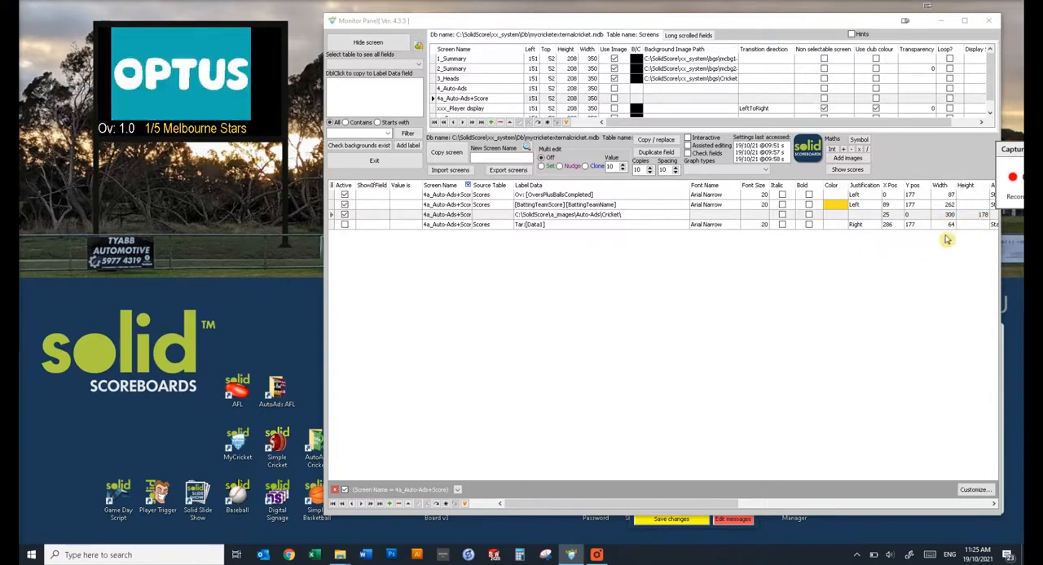
mouse_move(831, 267)
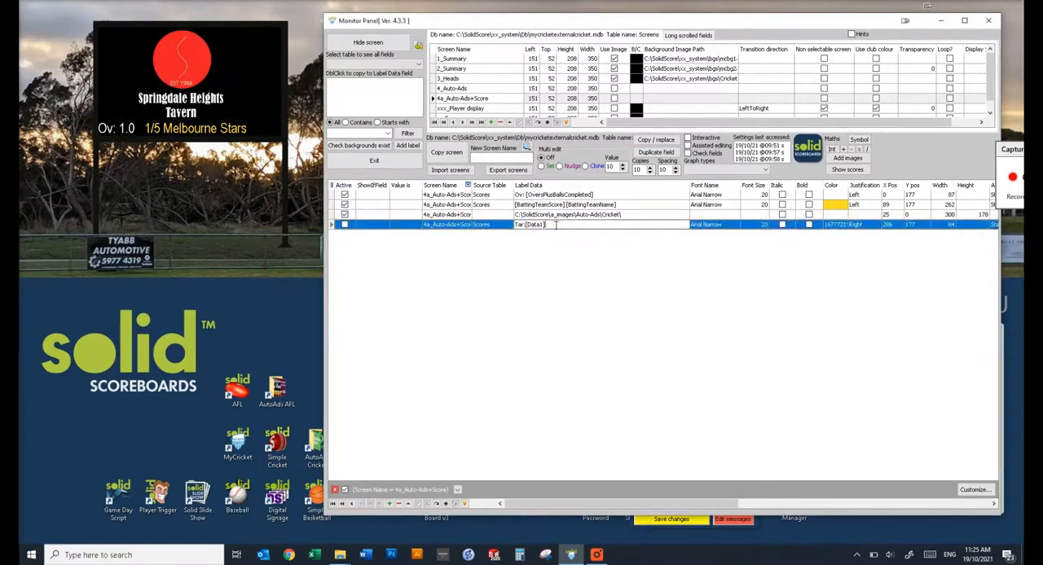
click(448, 215)
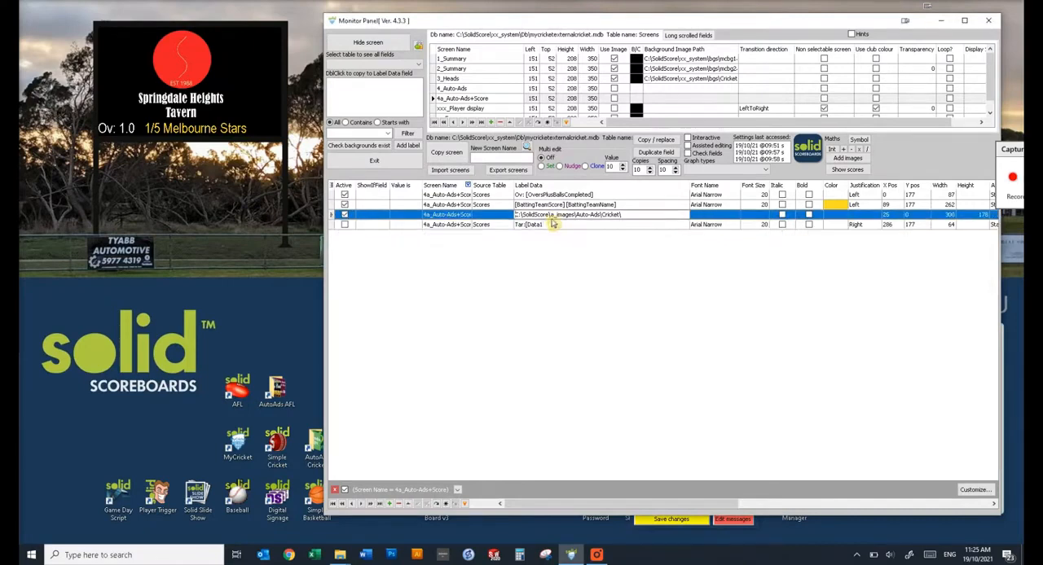
click(368, 42)
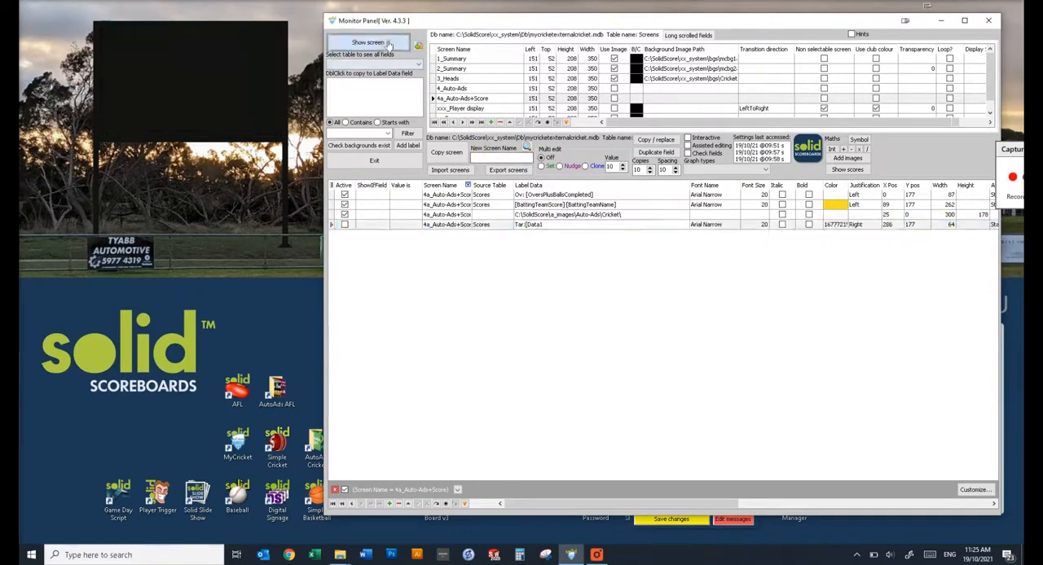
click(368, 42)
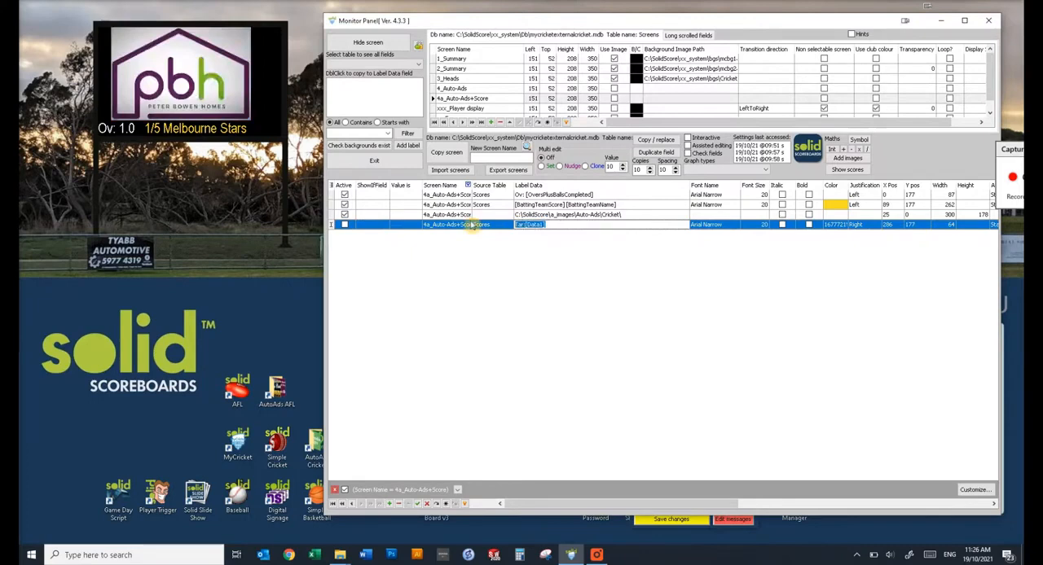
Step: Enter the new field's values (444) and label it Tar [Status]
text(444)
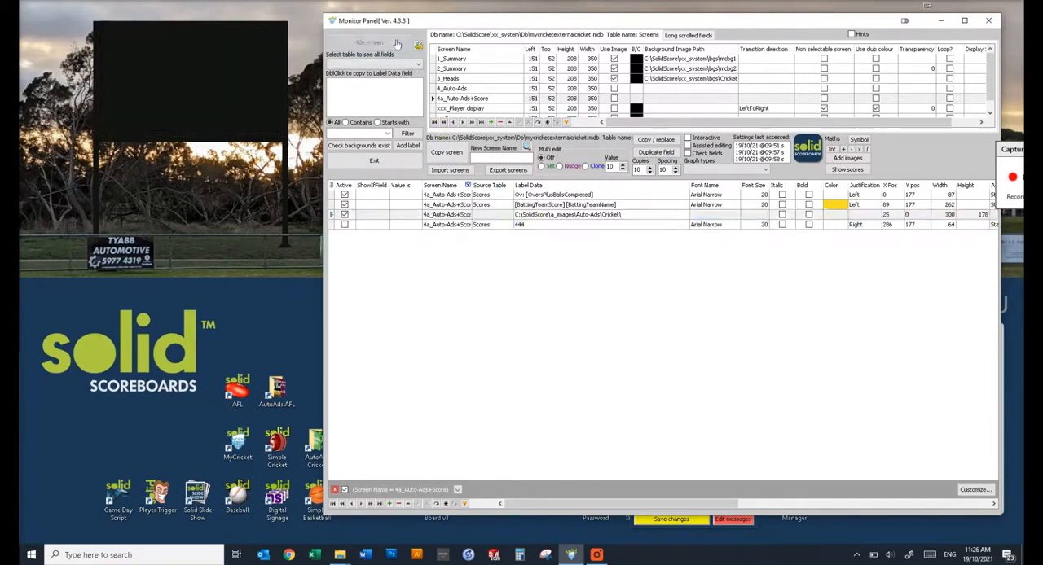
click(369, 43)
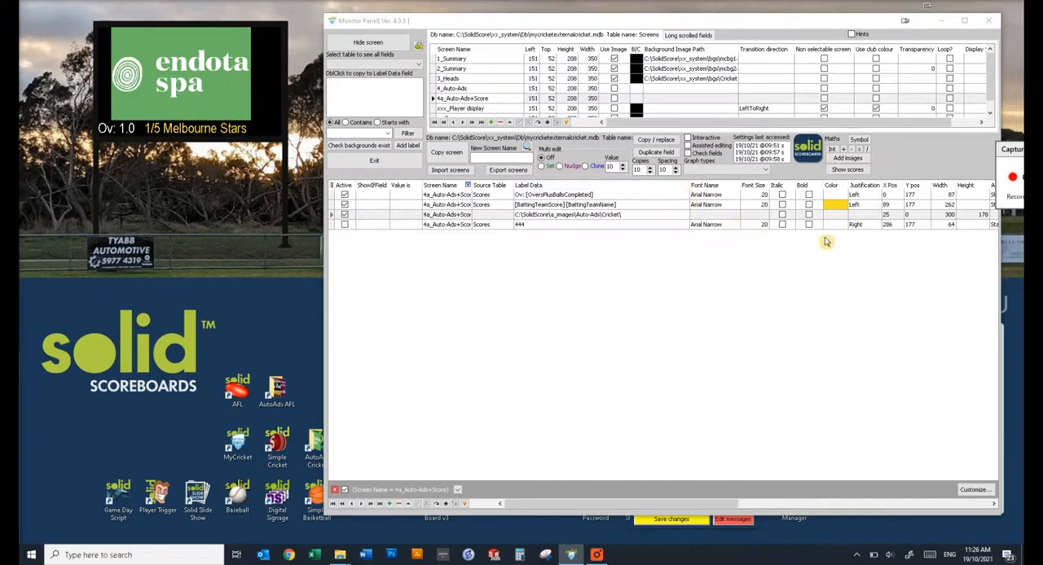
mouse_move(805, 237)
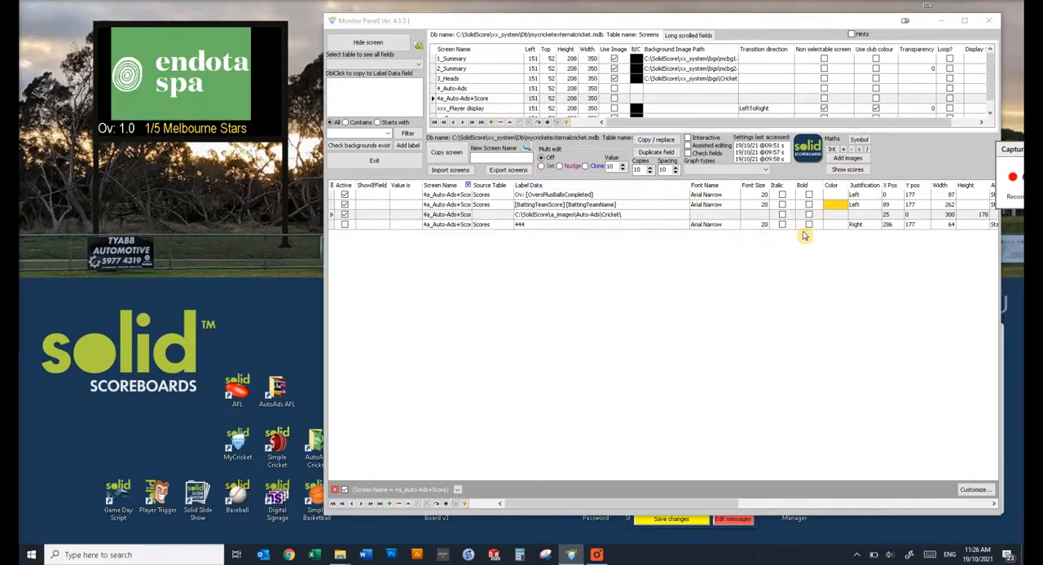
mouse_move(873, 387)
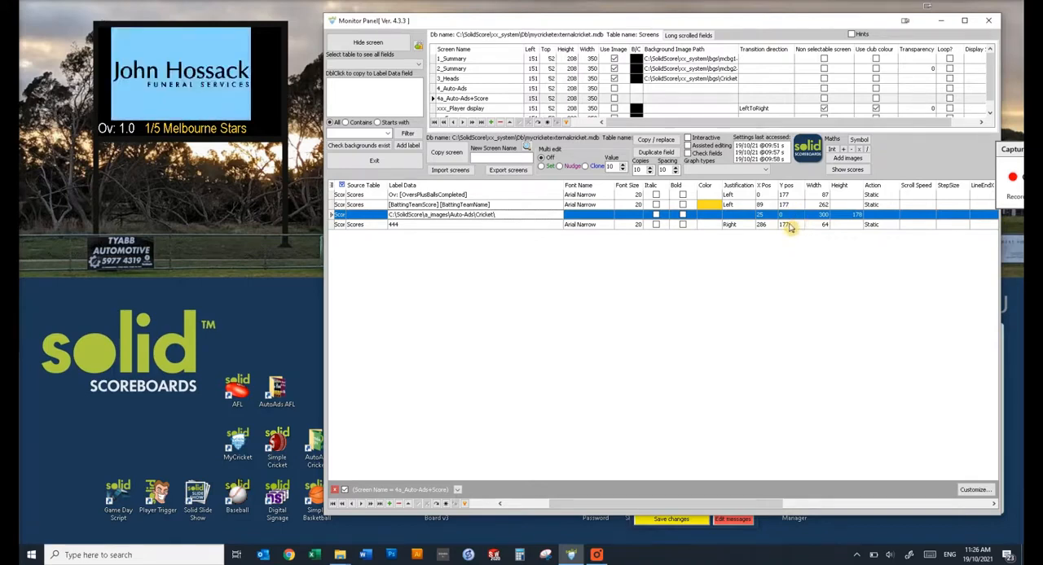
mouse_move(828, 231)
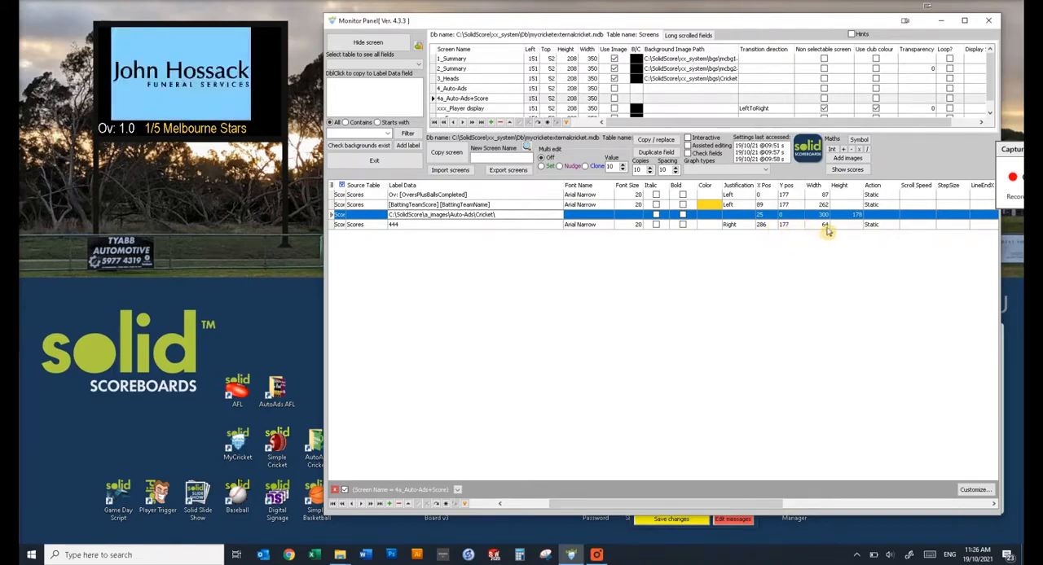
mouse_move(822, 231)
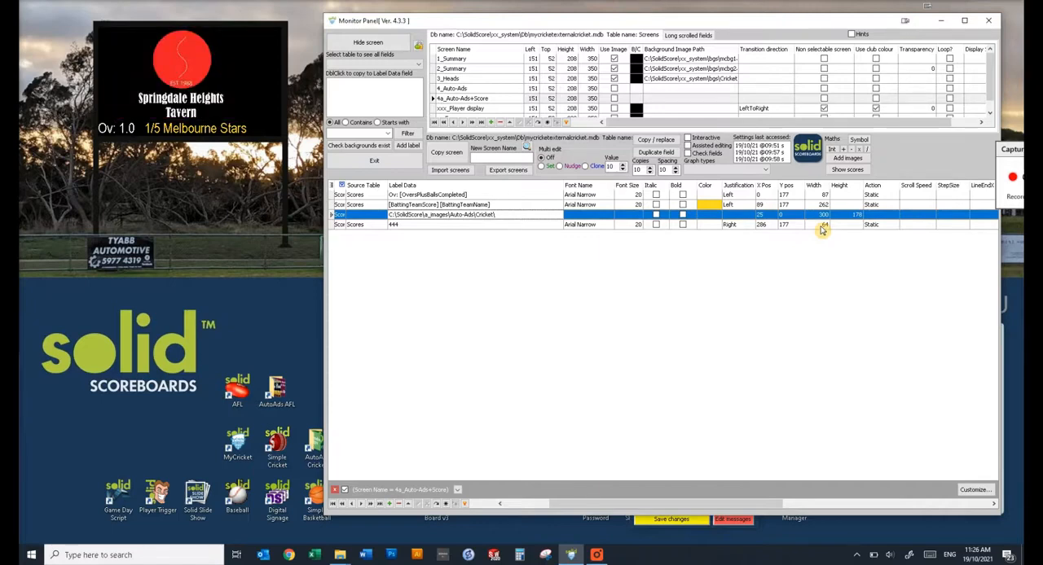
mouse_move(750, 298)
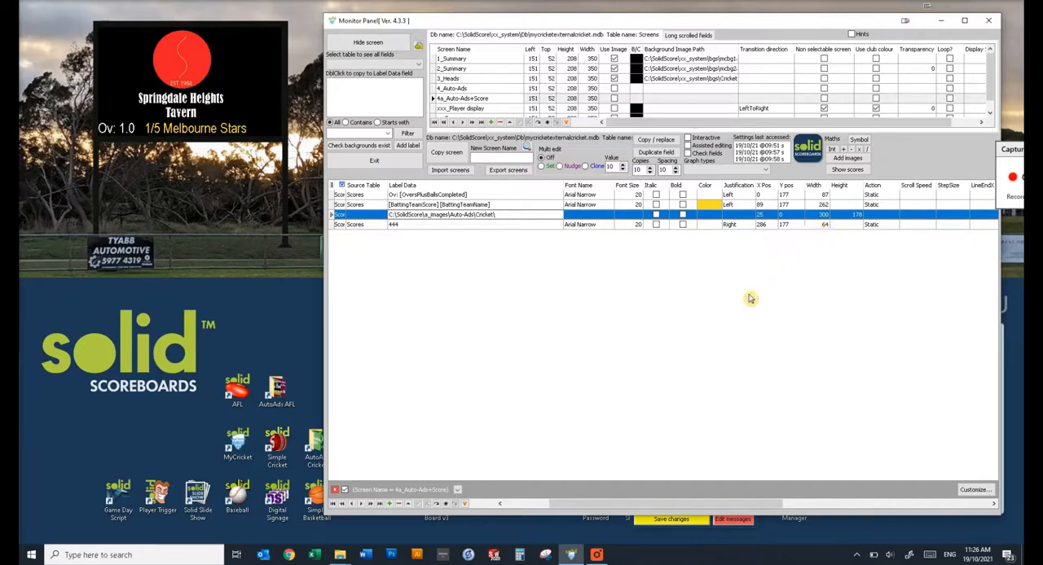
mouse_move(420, 218)
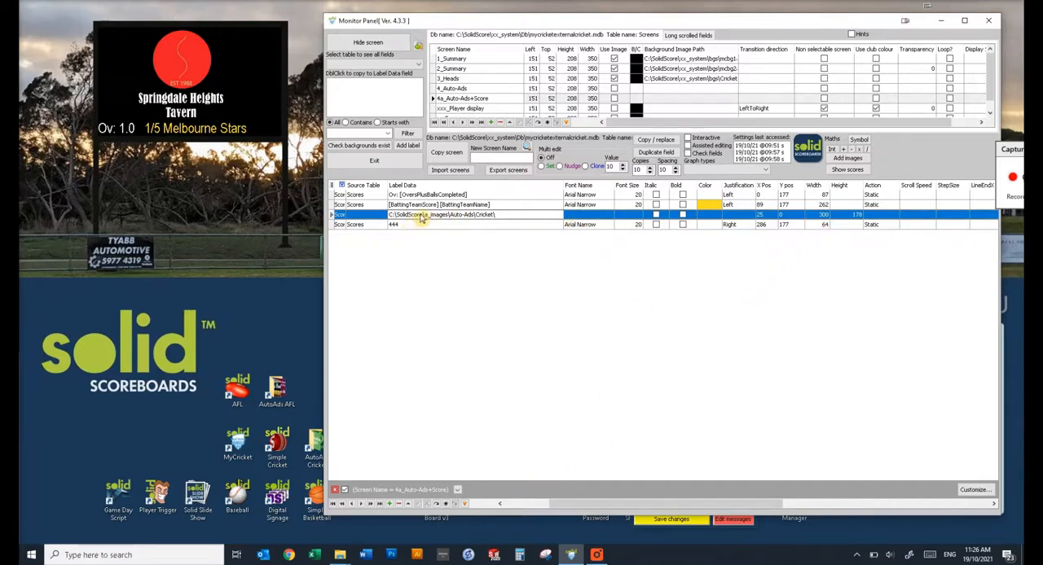
click(393, 225)
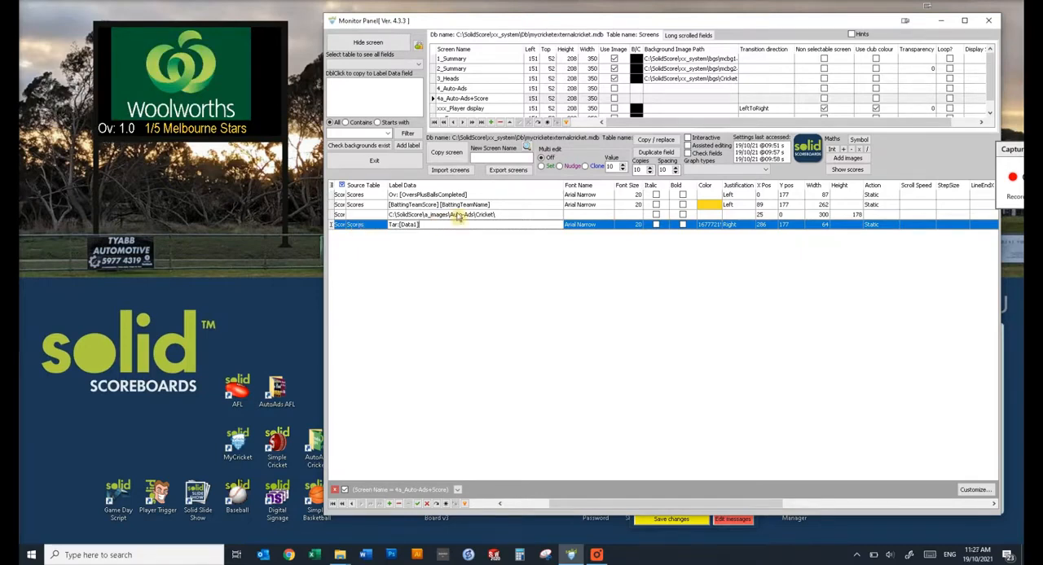
click(456, 215)
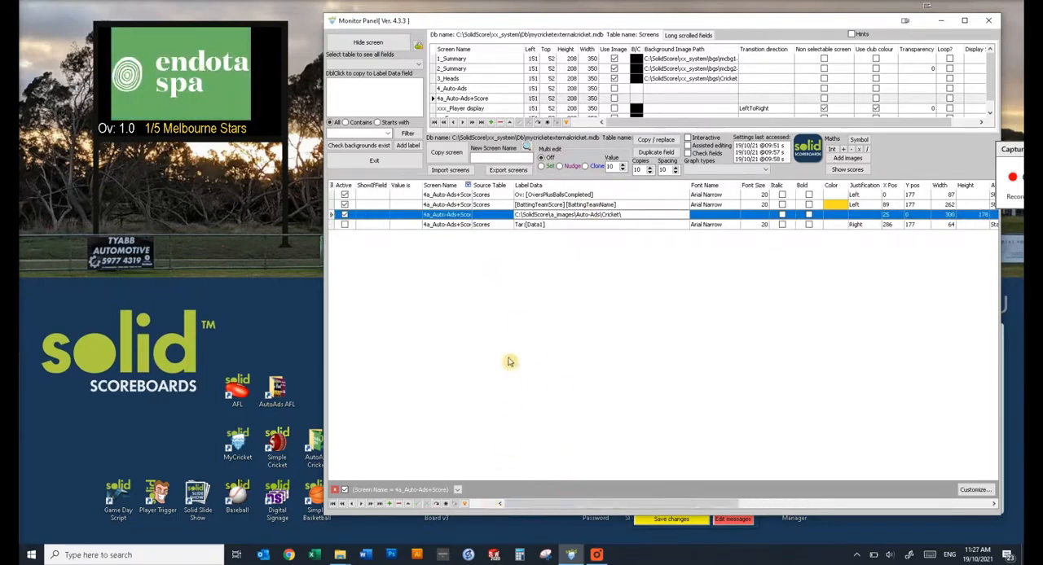
mouse_move(443, 305)
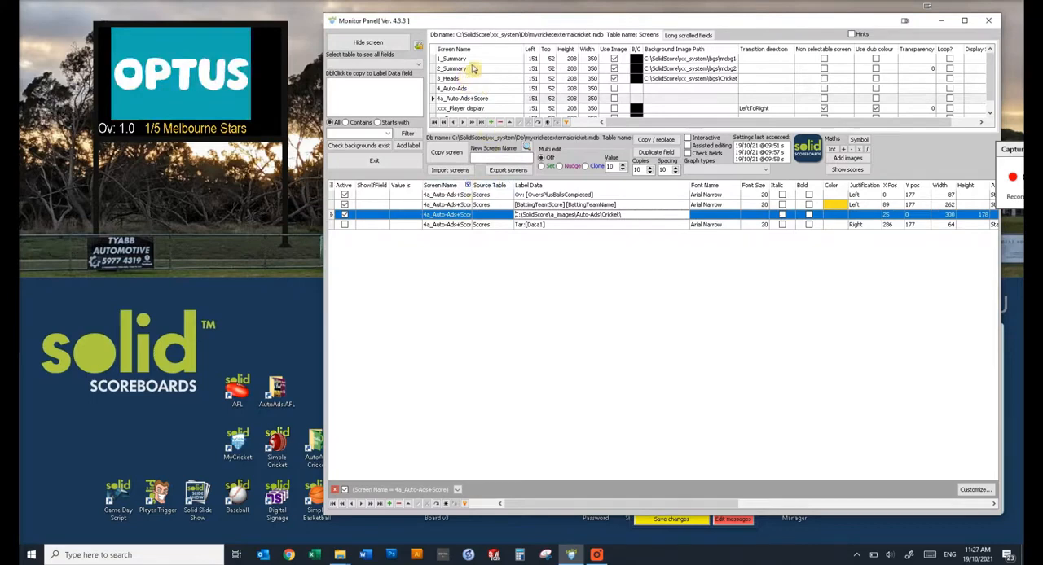
Step: Filter the field table to the 1_Summary screen and show it on the scoreboard
click(453, 58)
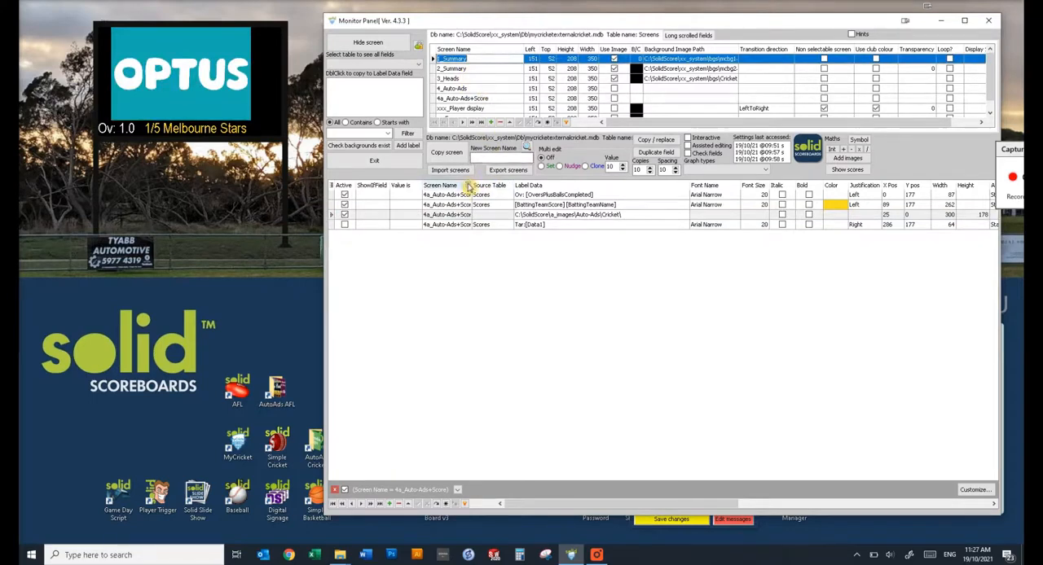
click(469, 185)
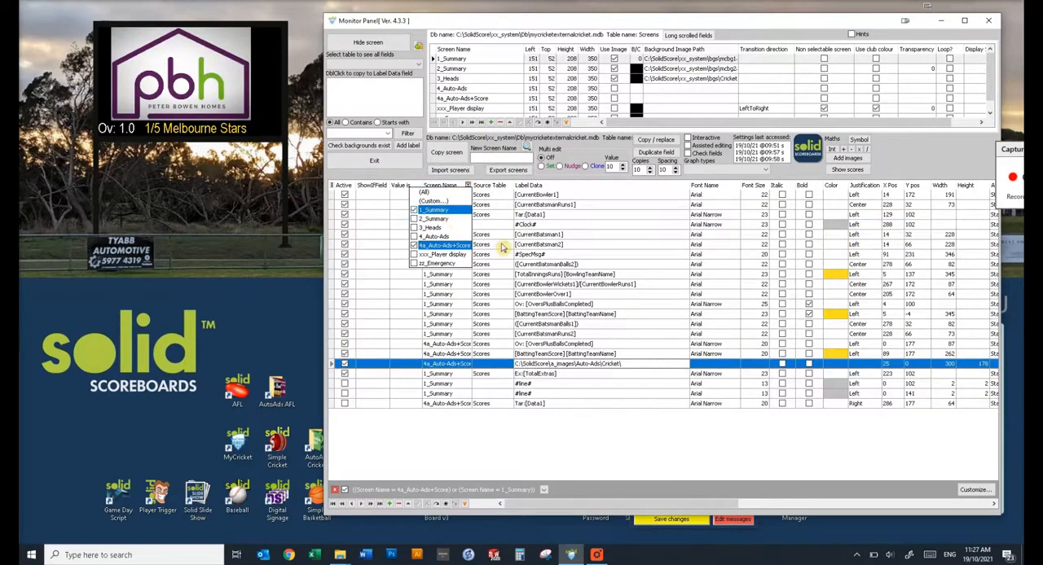
click(440, 254)
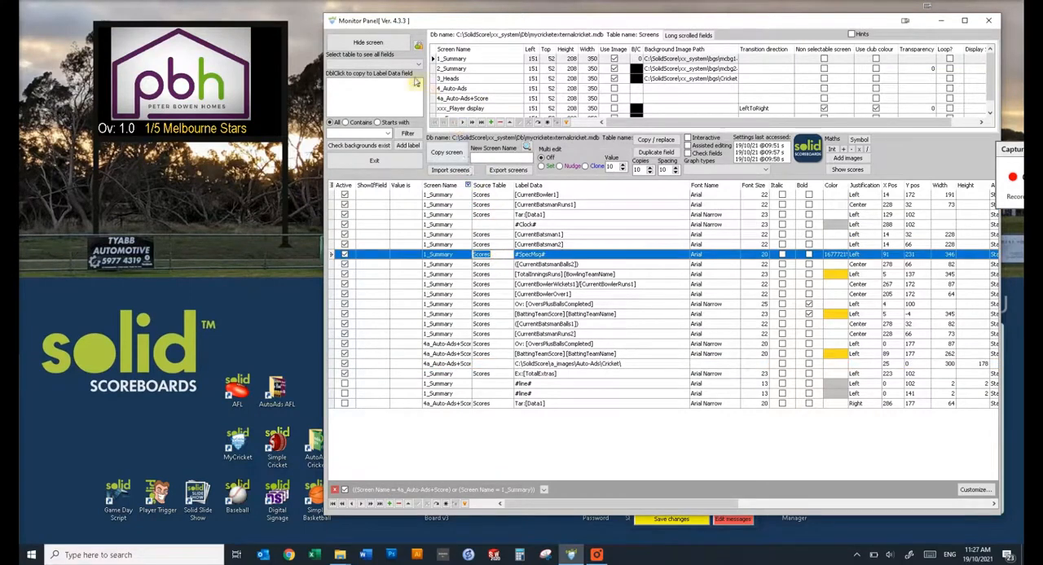
click(368, 43)
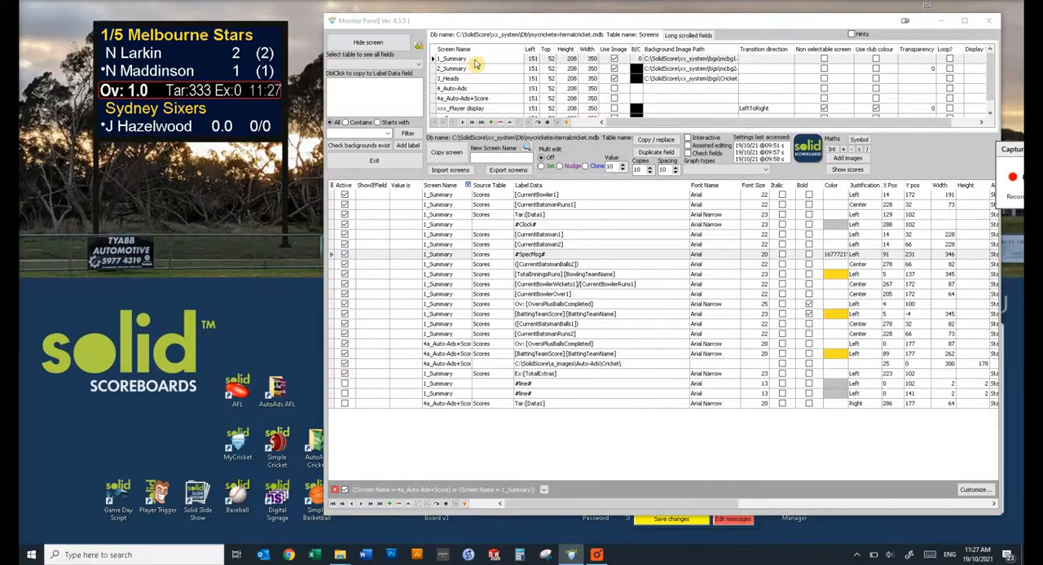
Step: Copy the 1_Summary screen into a new screen named 1_Summary-TEST
click(453, 59)
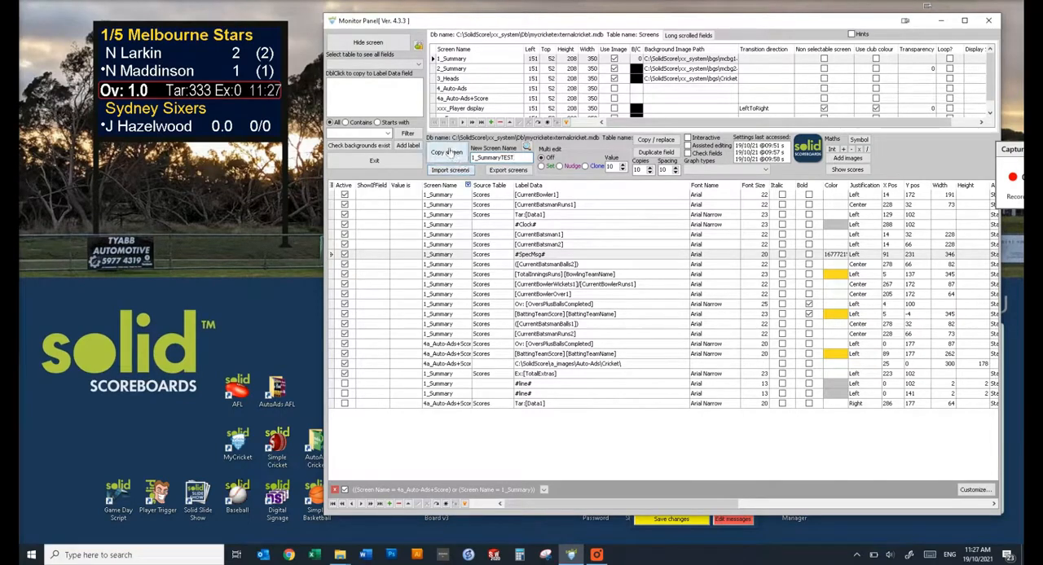
click(445, 153)
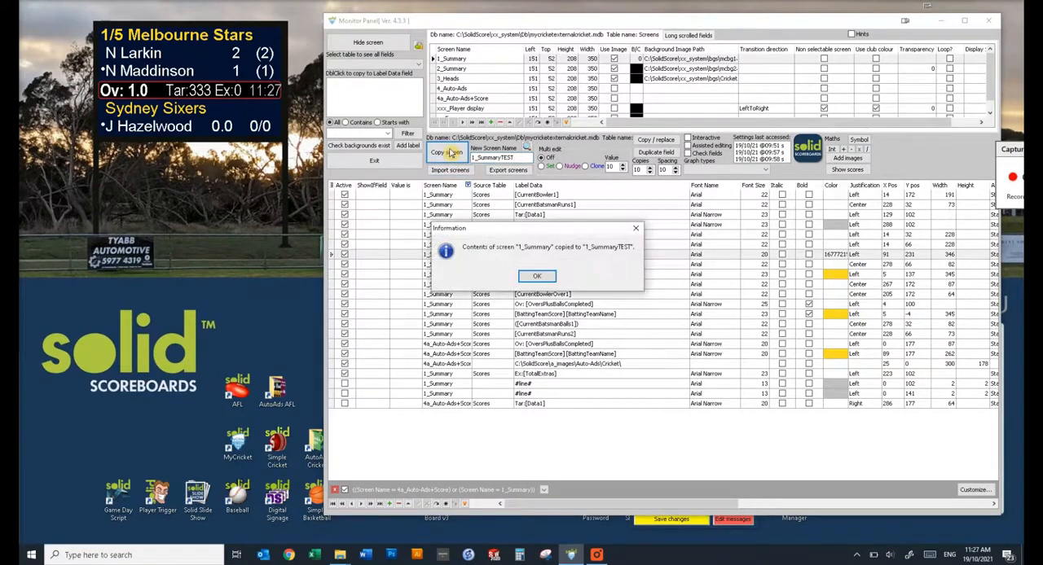
click(536, 275)
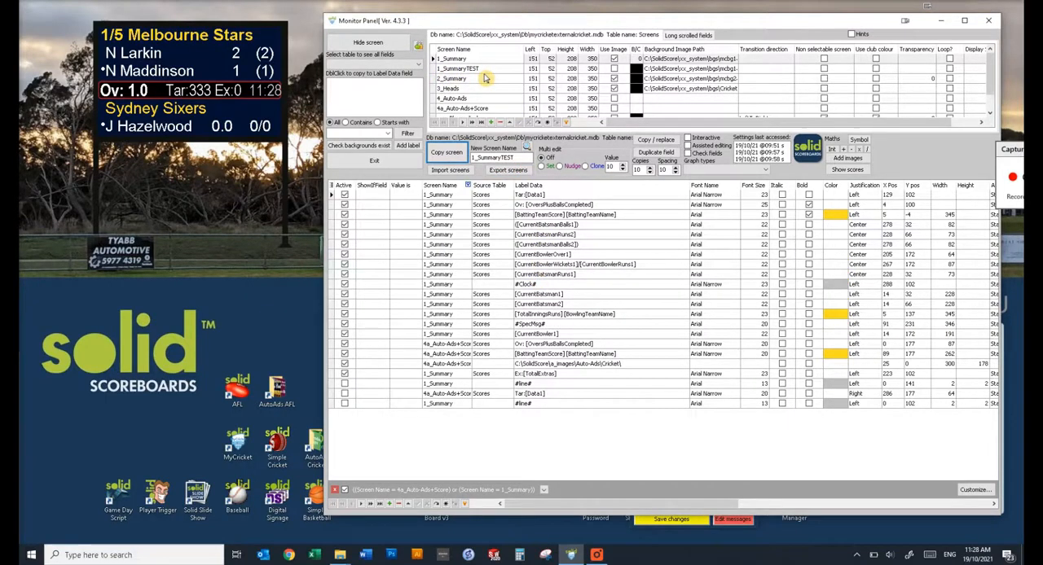
mouse_move(469, 181)
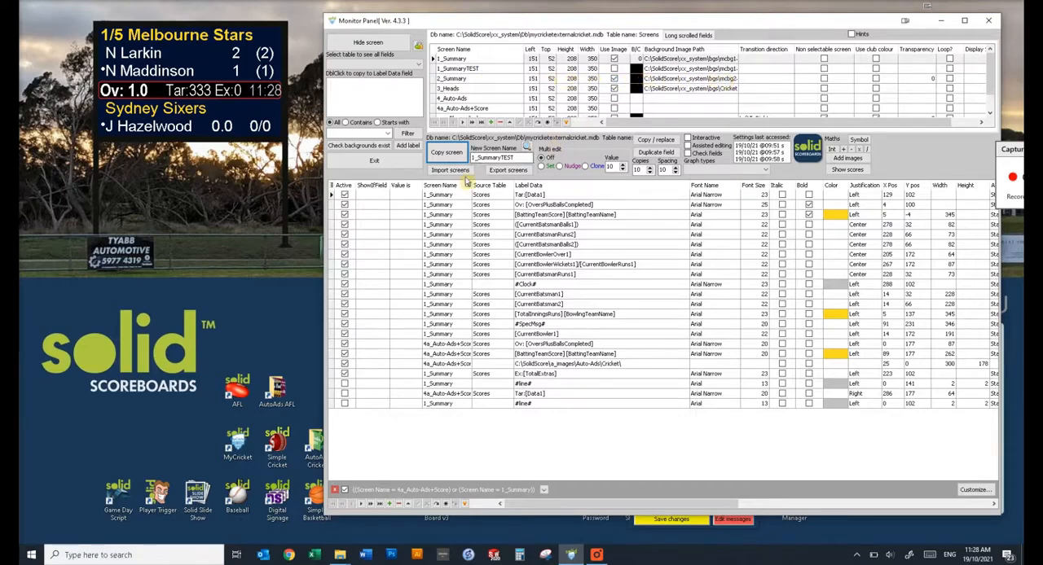
Step: Filter the field table to list only the 1_Summary-TEST screen's fields
click(466, 186)
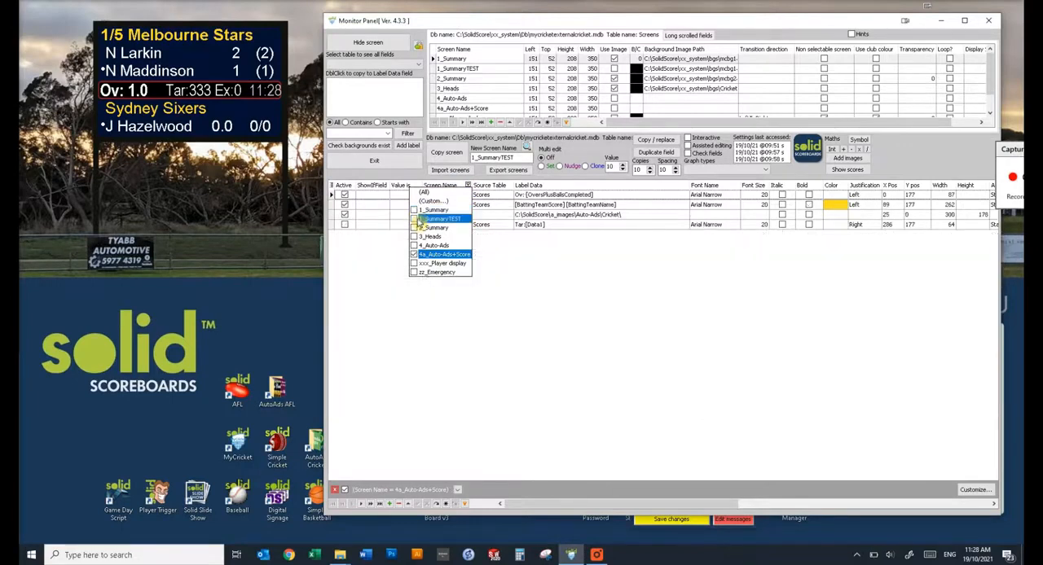
click(414, 218)
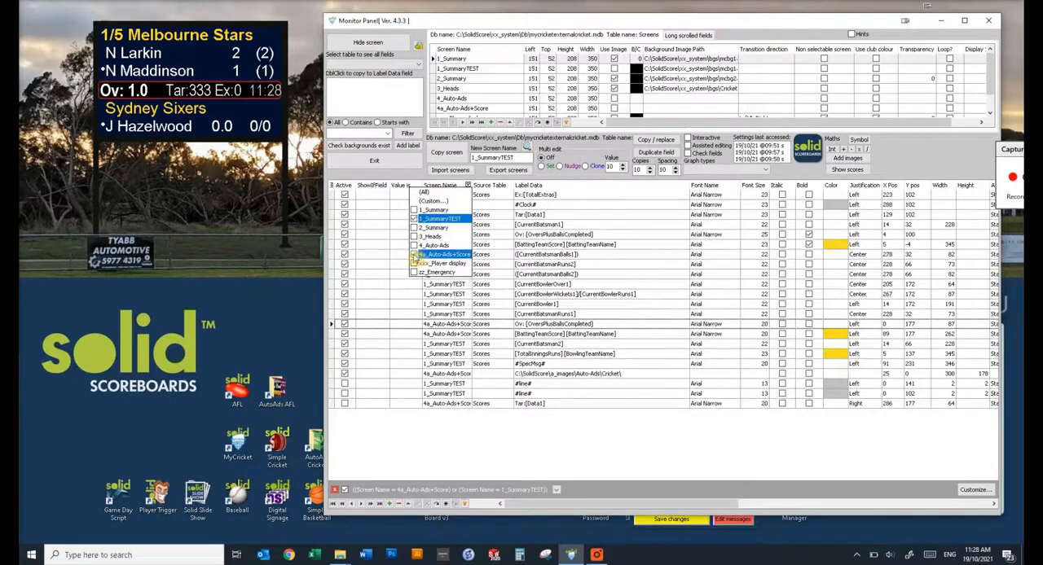
click(440, 219)
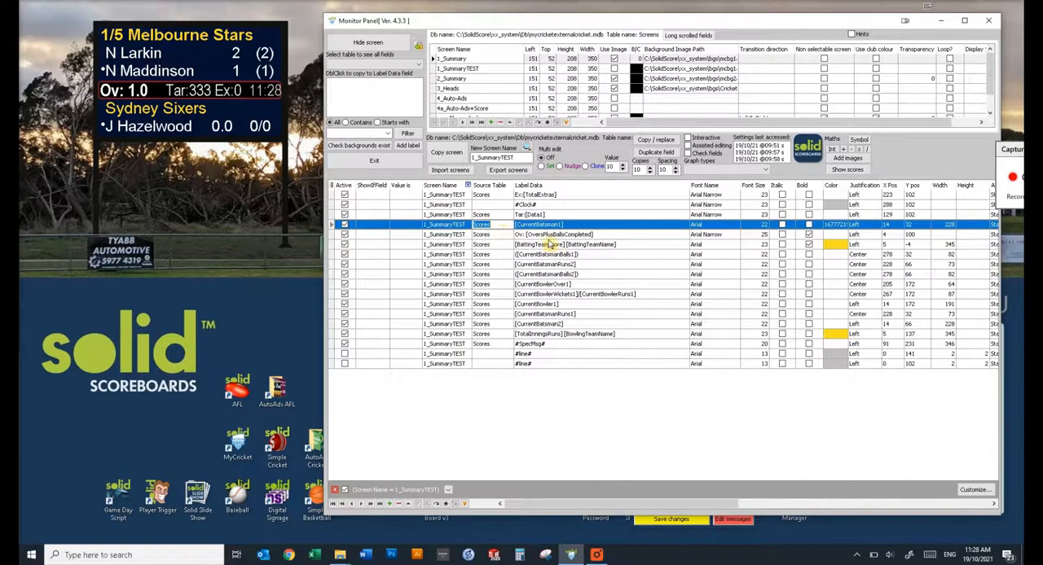
click(546, 254)
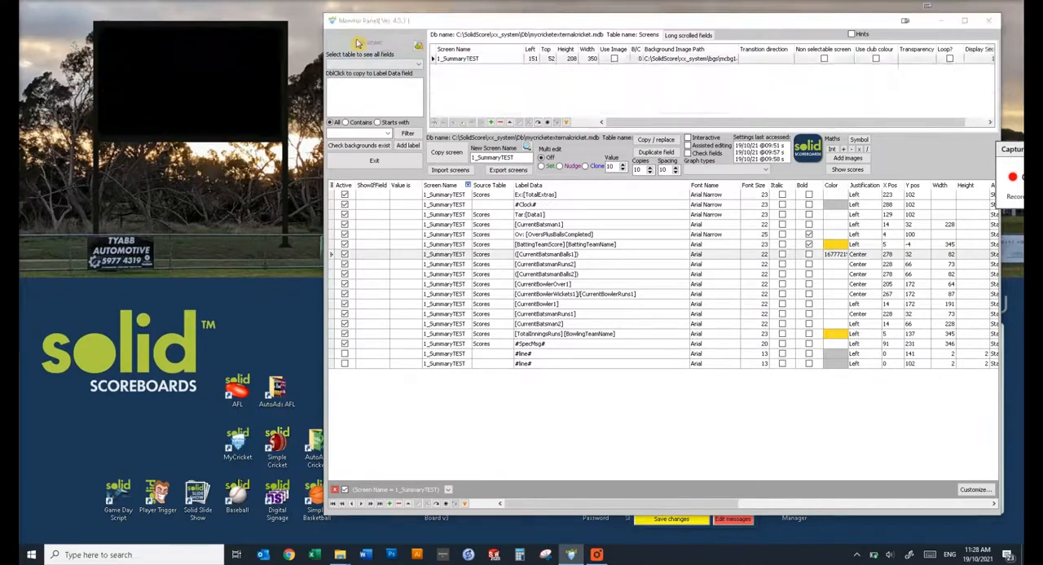
Step: Edit the 1_Summary-TEST screen's background image path and refresh the preview
click(368, 42)
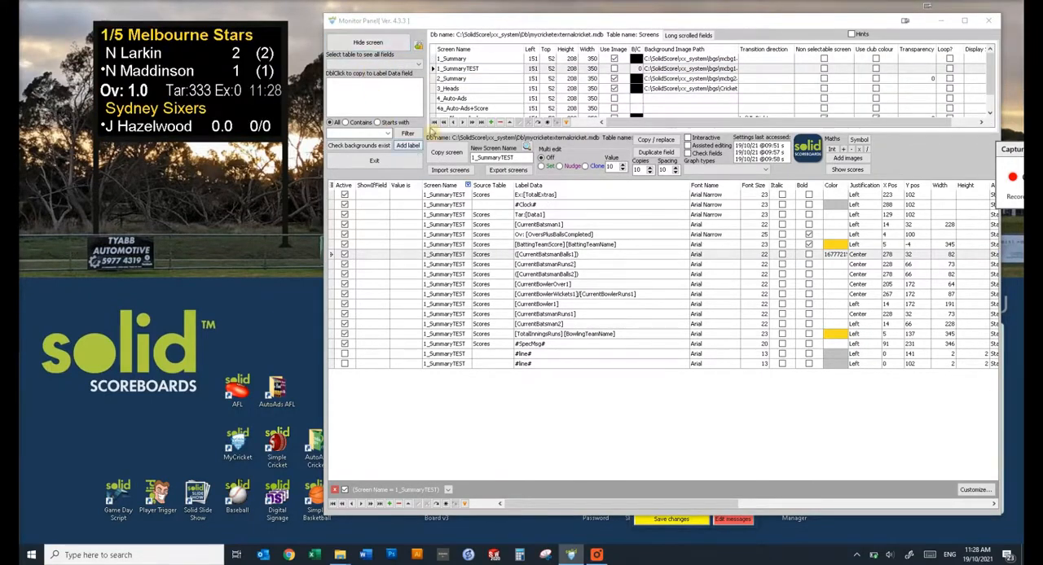
click(614, 78)
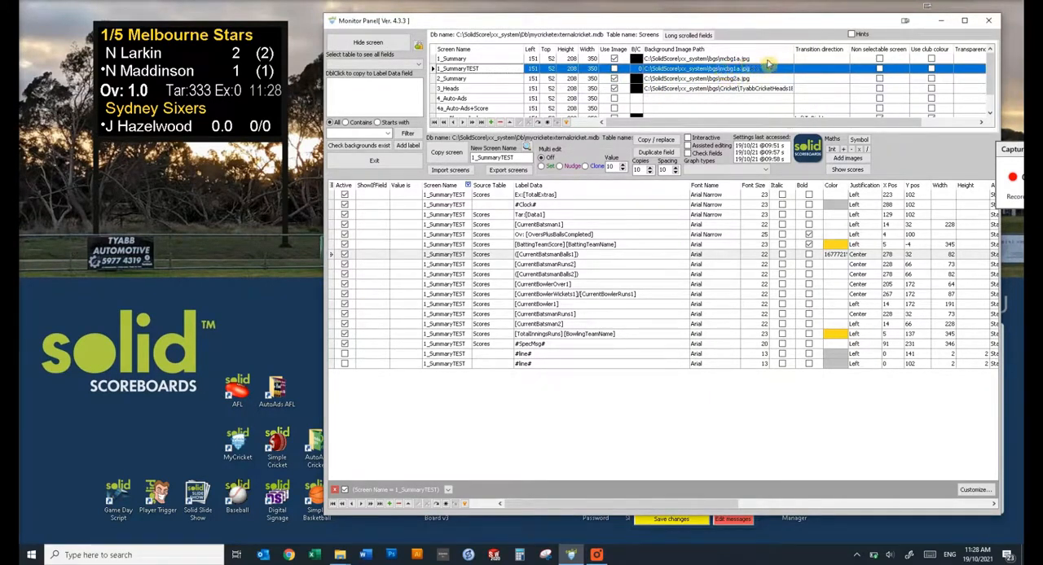
click(615, 68)
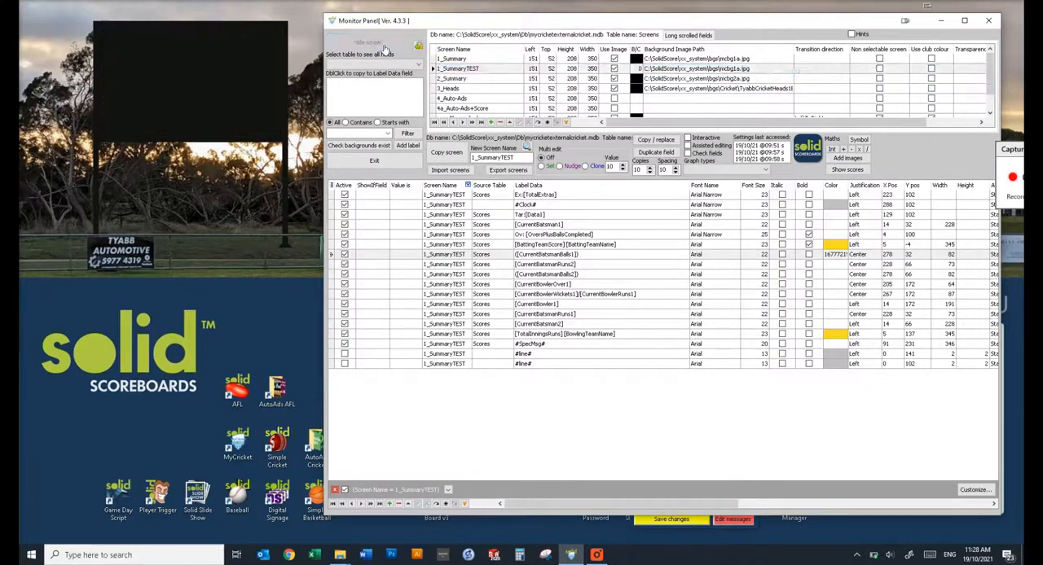
click(368, 42)
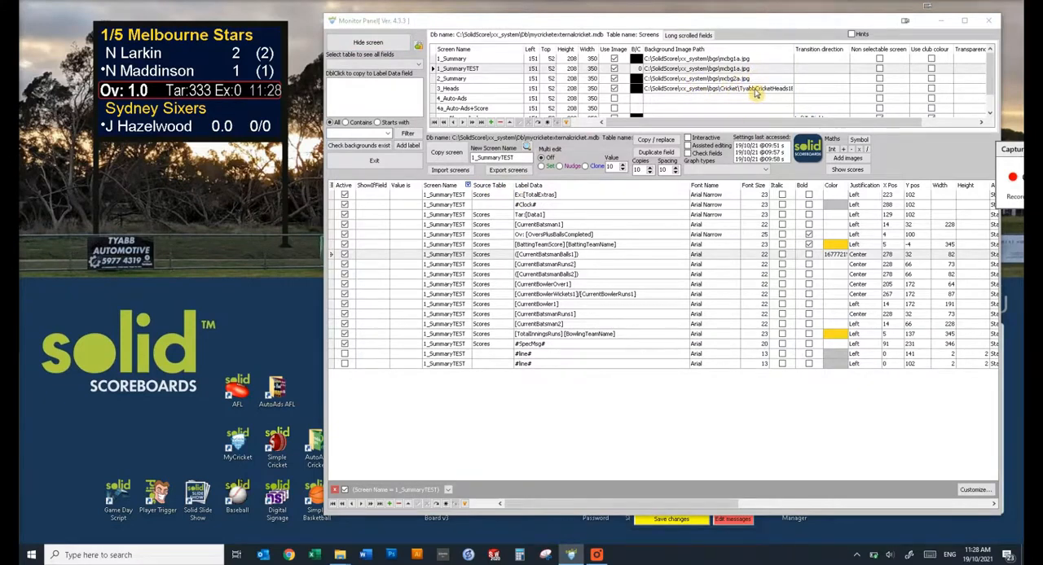
mouse_move(601, 230)
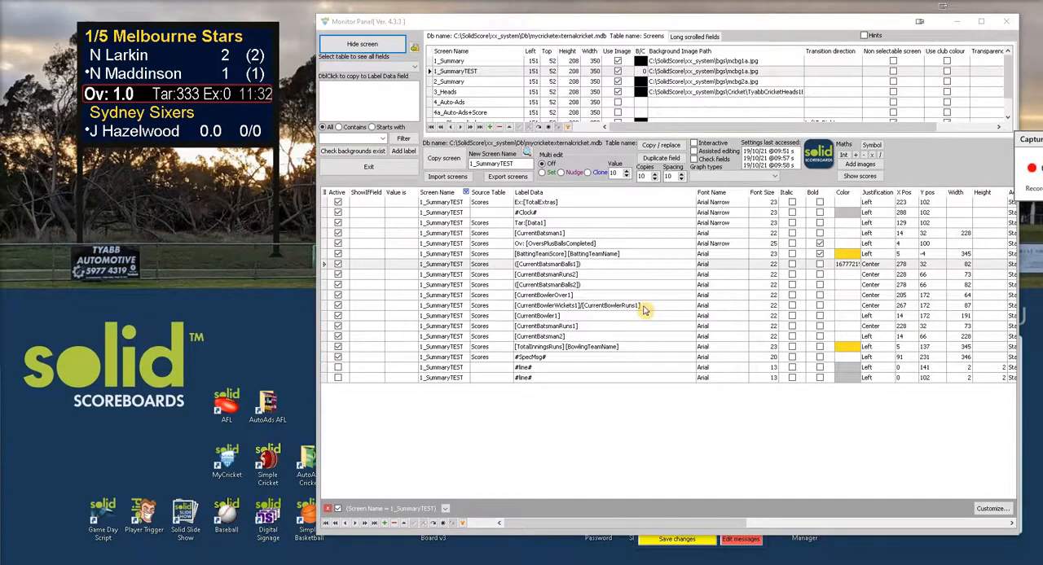
mouse_move(564, 233)
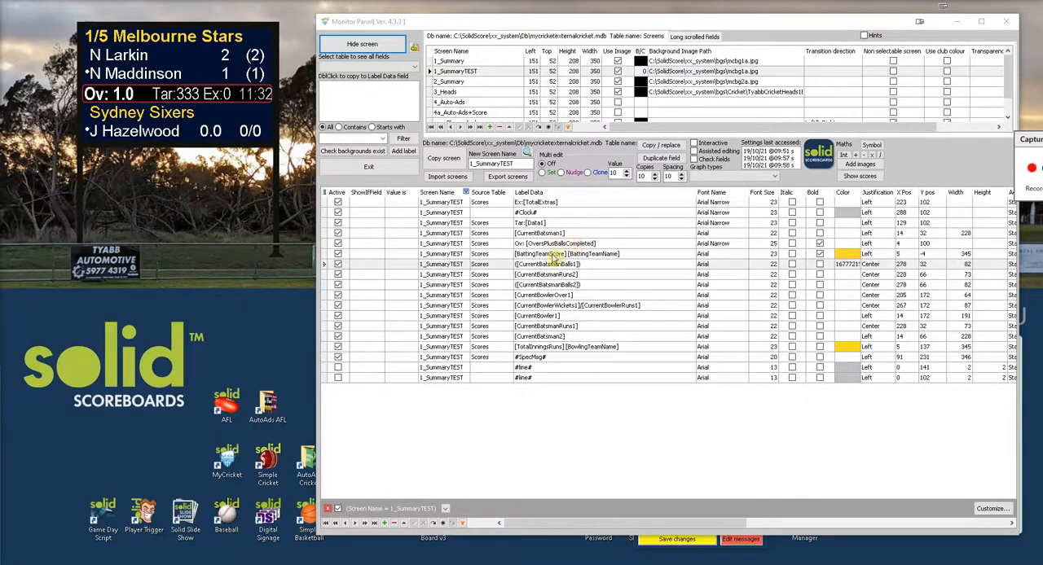
mouse_move(577, 243)
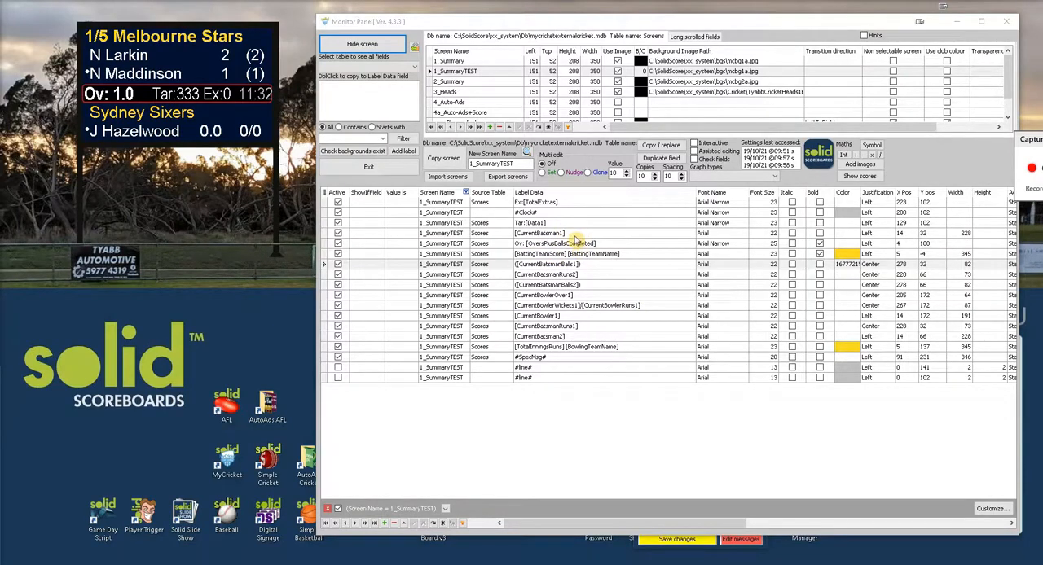
click(540, 233)
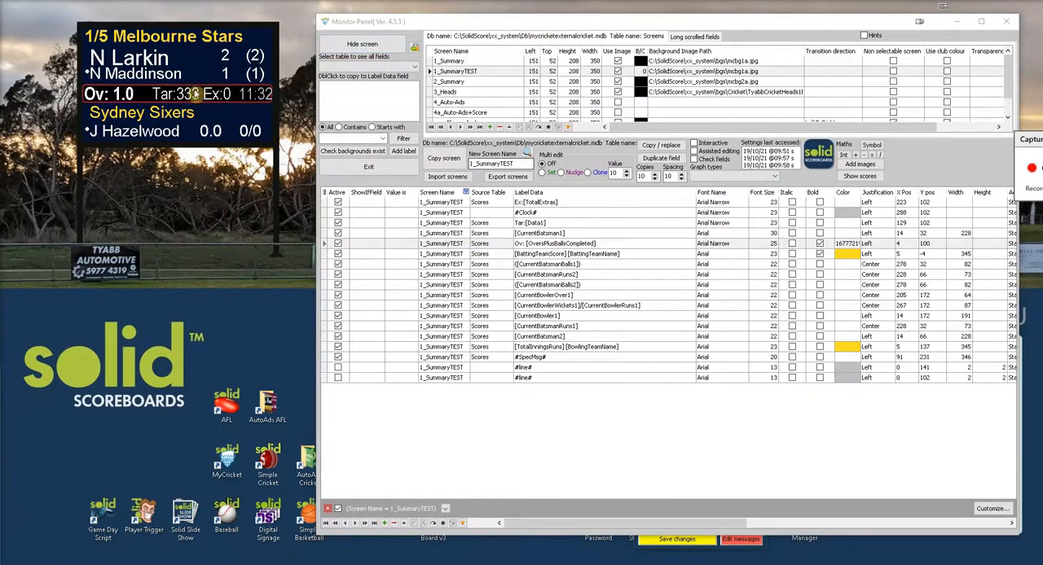
mouse_move(750, 267)
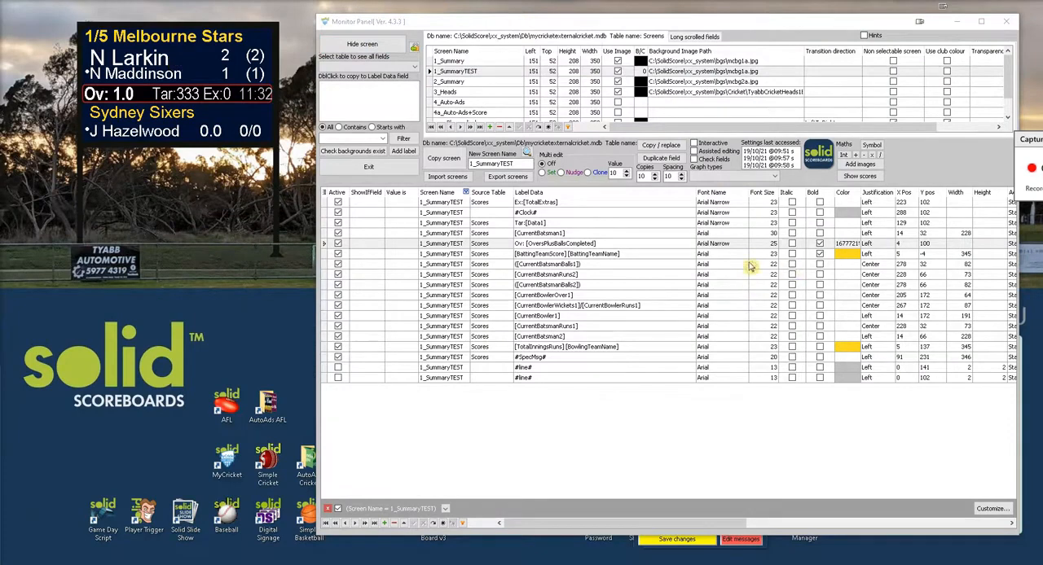
mouse_move(912, 274)
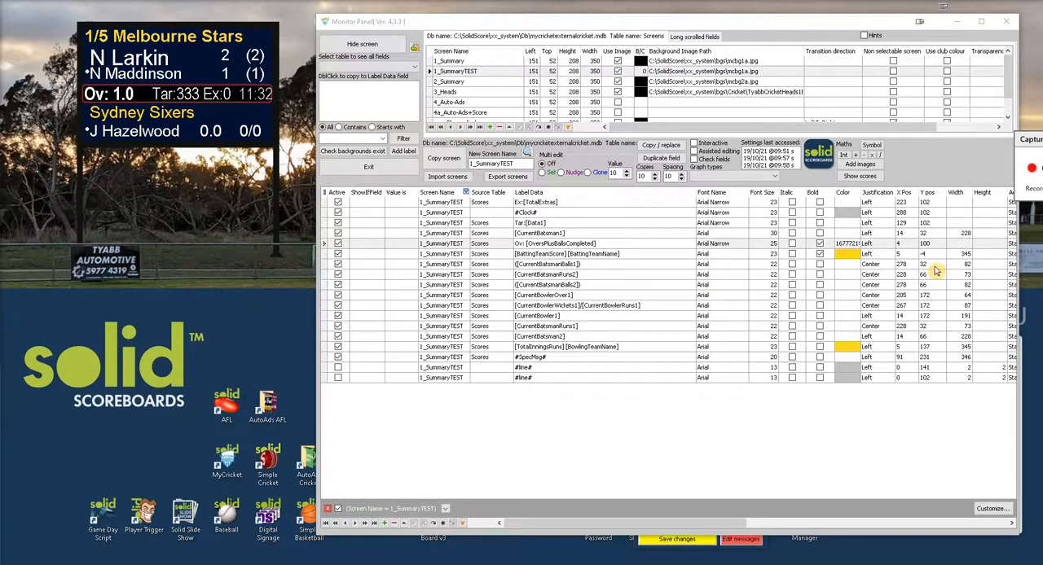
mouse_move(872, 277)
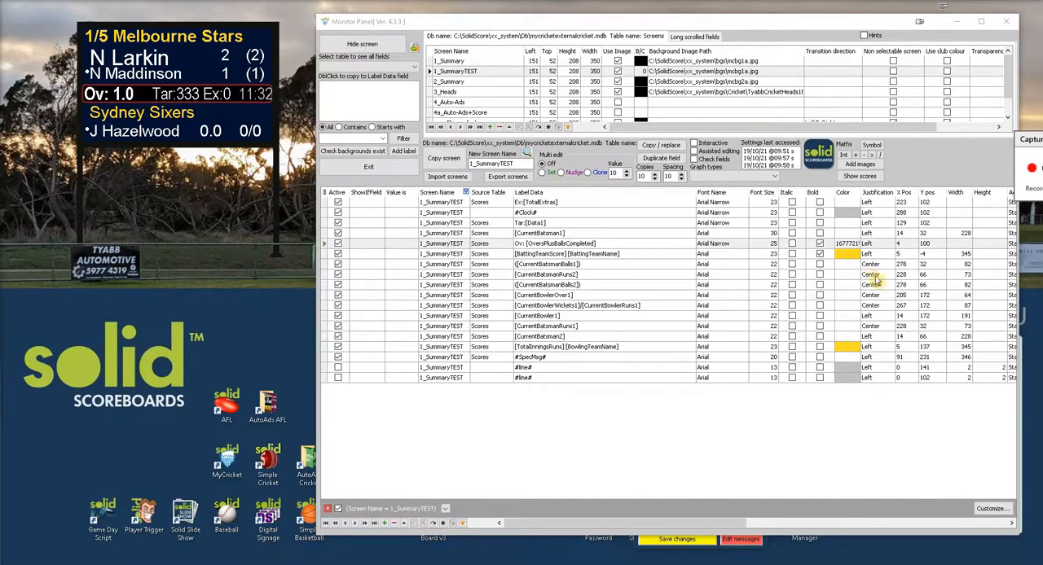
mouse_move(939, 361)
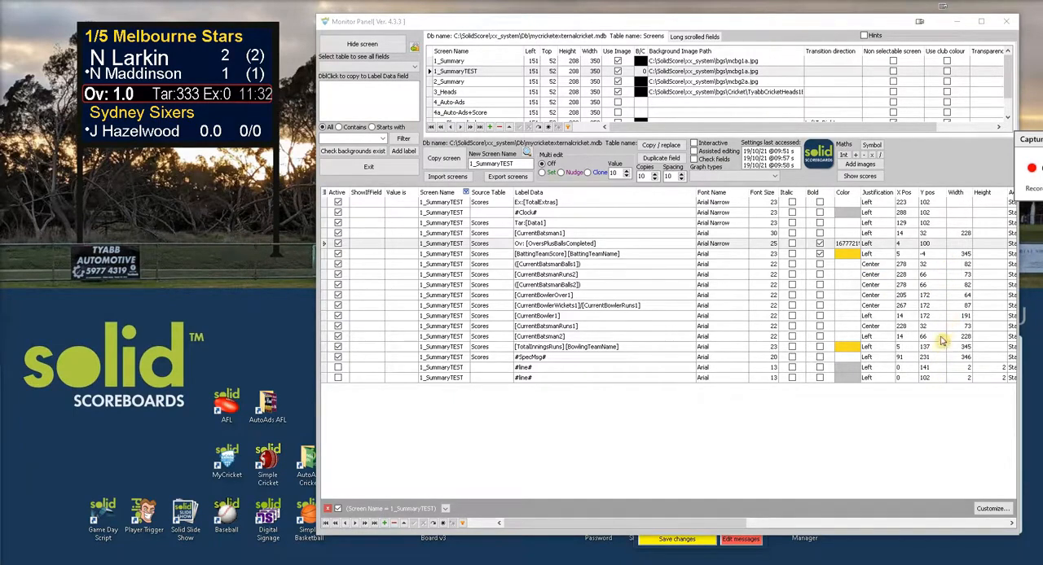
mouse_move(939, 376)
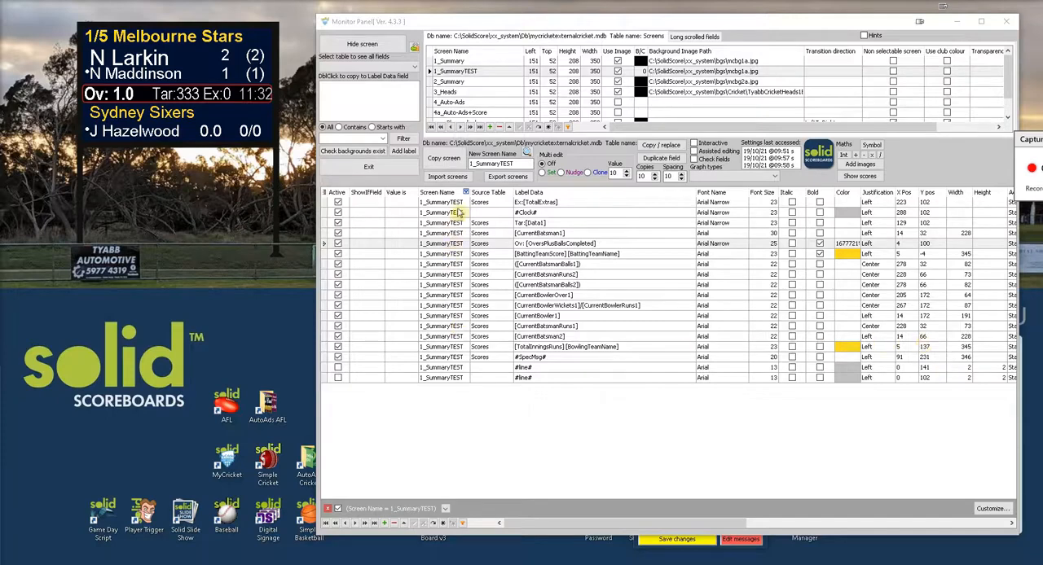
Step: Filter the field table to the _Summary/TEST screen and show the scoreboard output
click(466, 193)
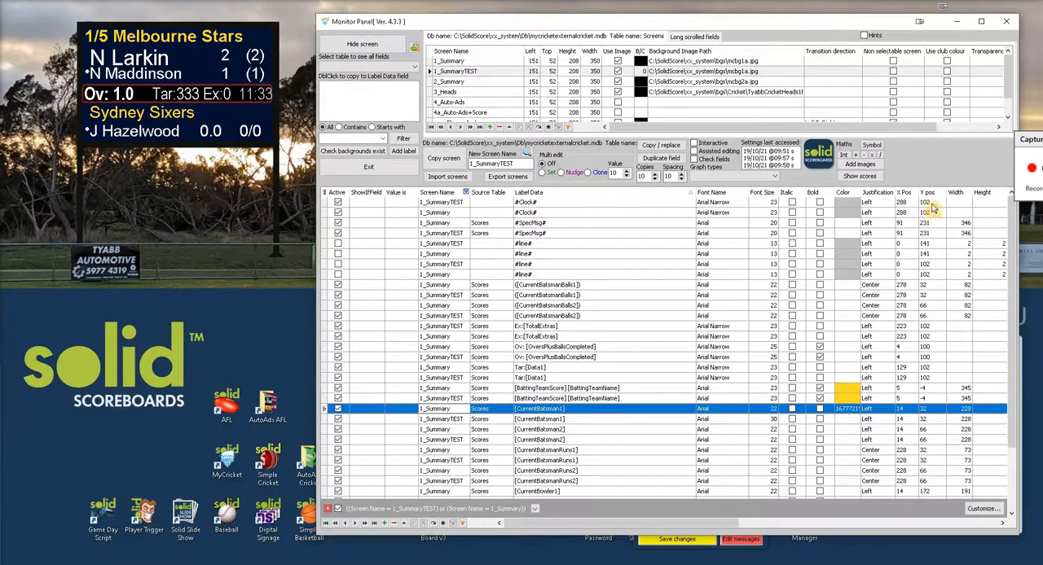
mouse_move(593, 321)
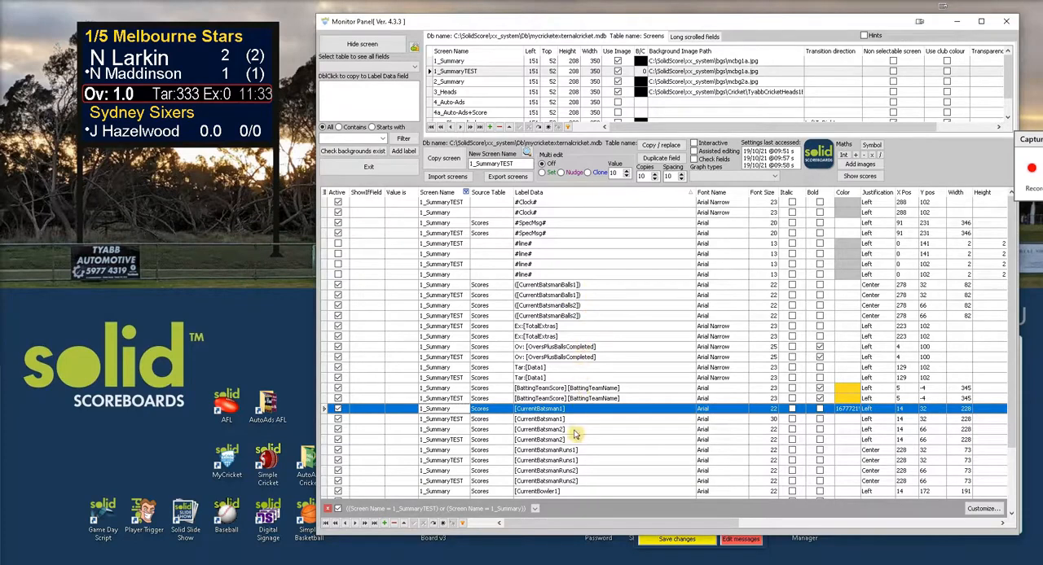
mouse_move(702, 277)
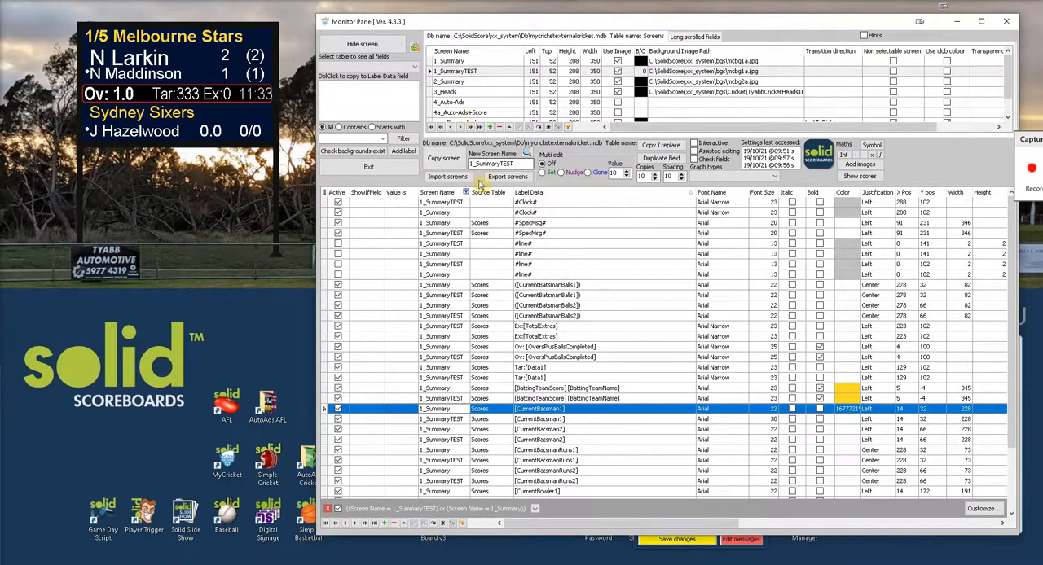
click(460, 193)
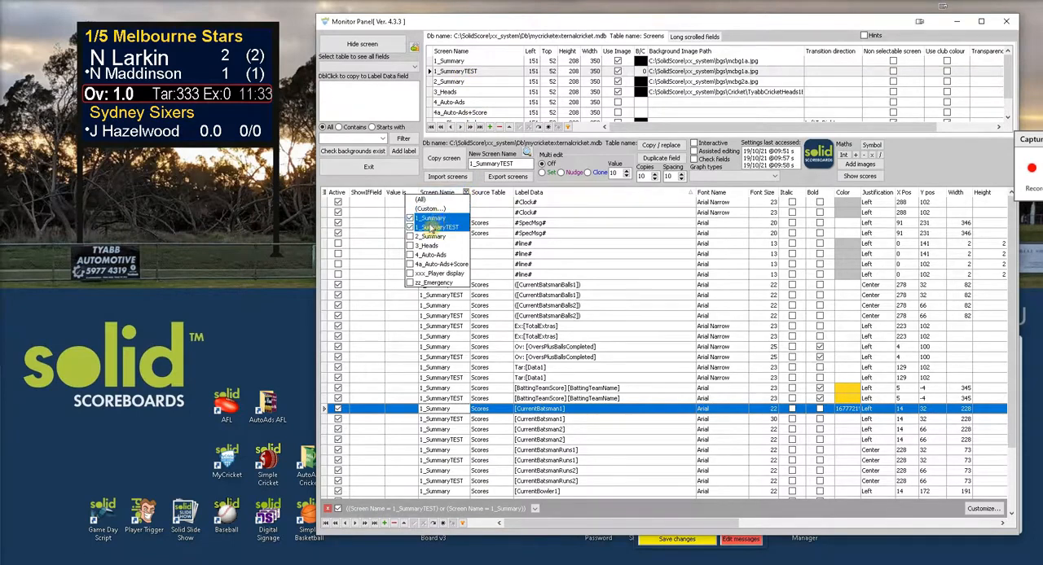
click(440, 226)
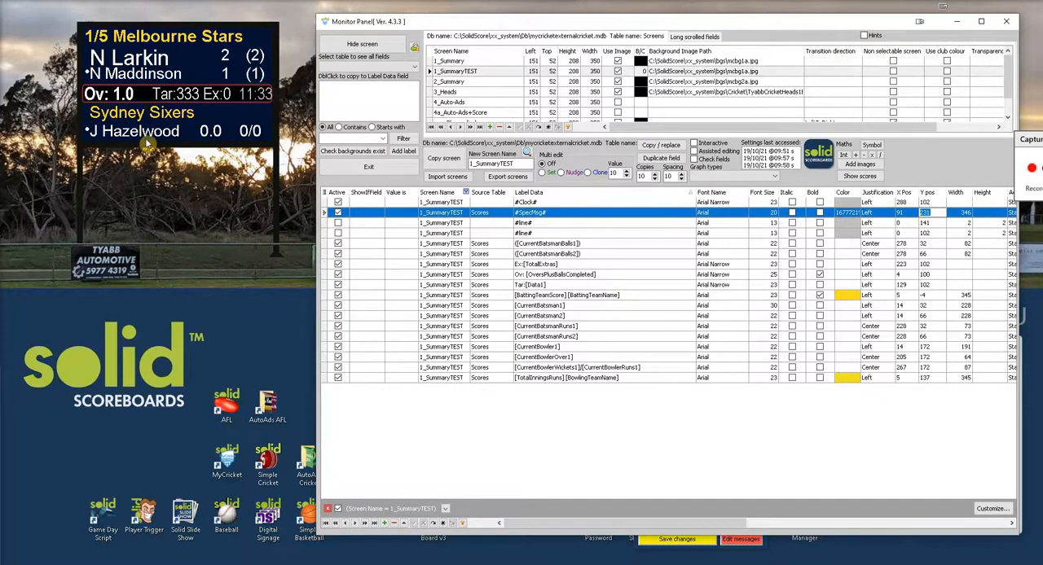
mouse_move(623, 336)
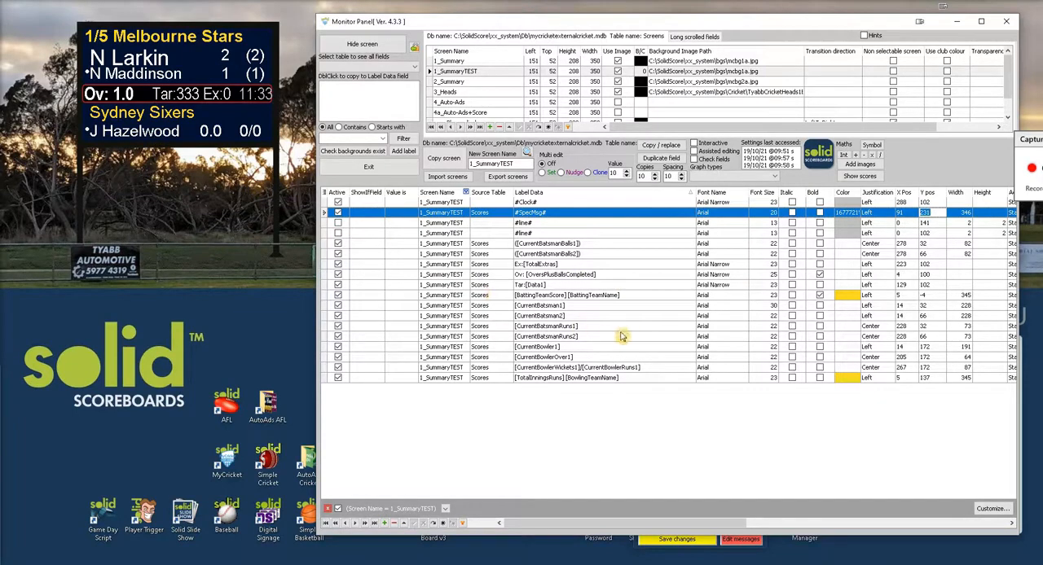
mouse_move(551, 362)
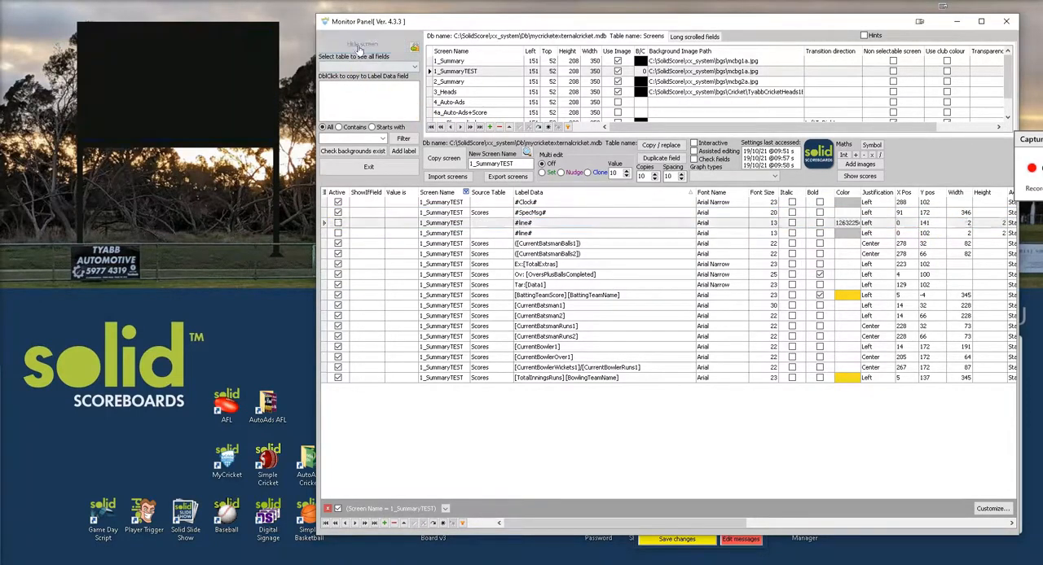
click(361, 42)
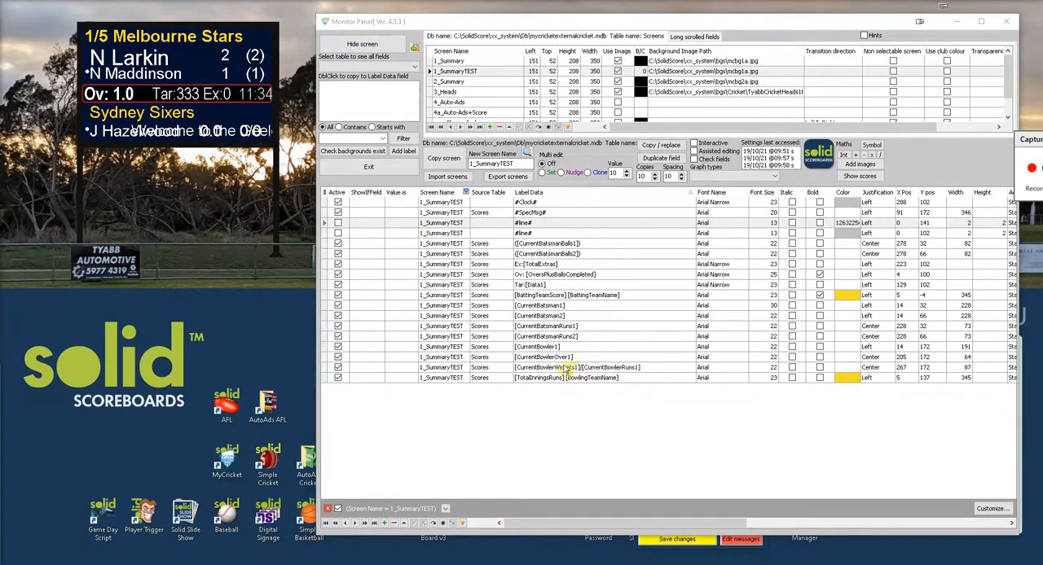
Step: Delete the CurrentBowler1, bowler wickets/runs and bowler overs fields, previewing the layout
click(562, 346)
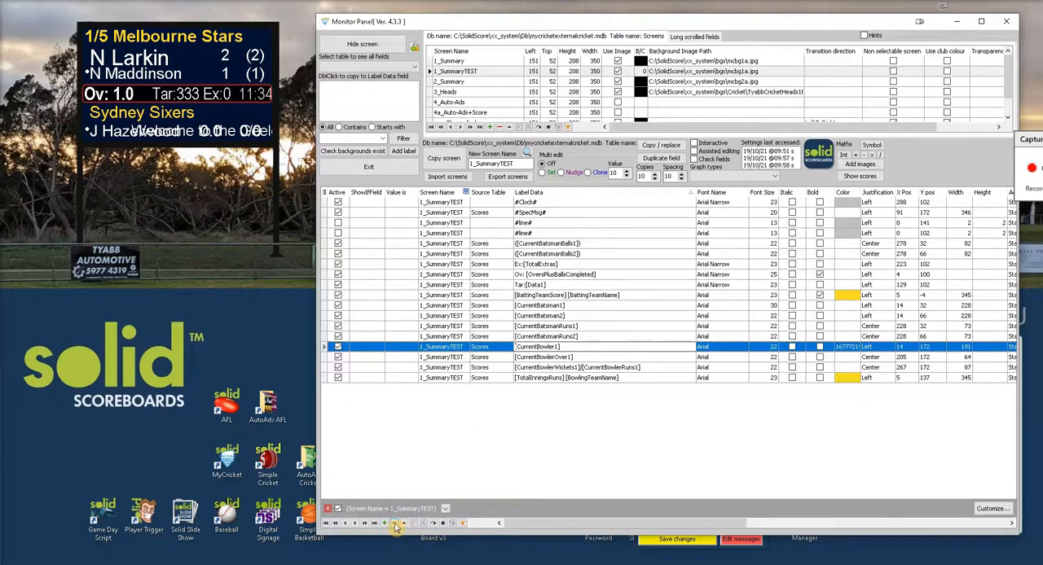
click(395, 523)
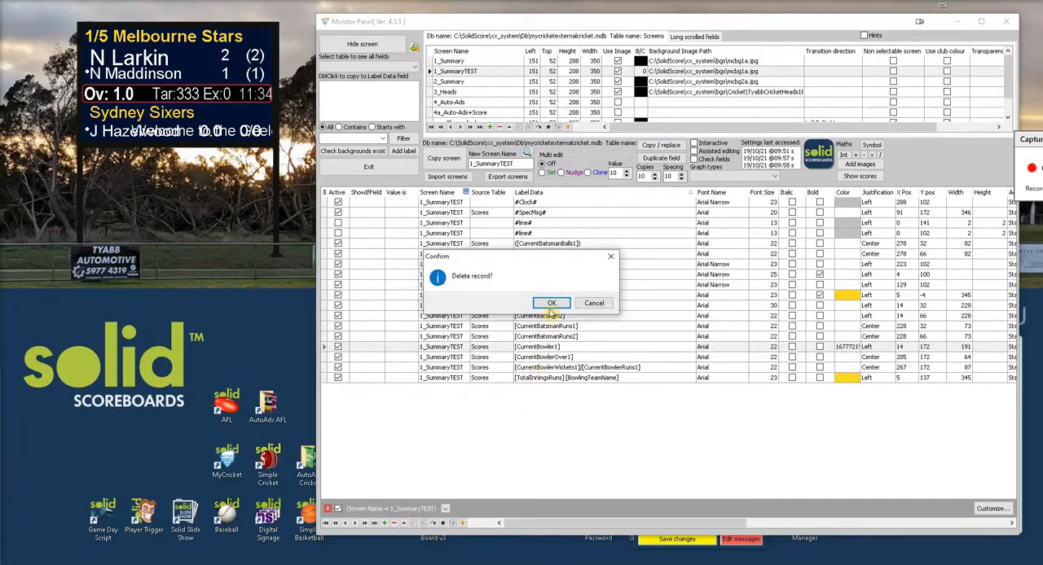
click(551, 303)
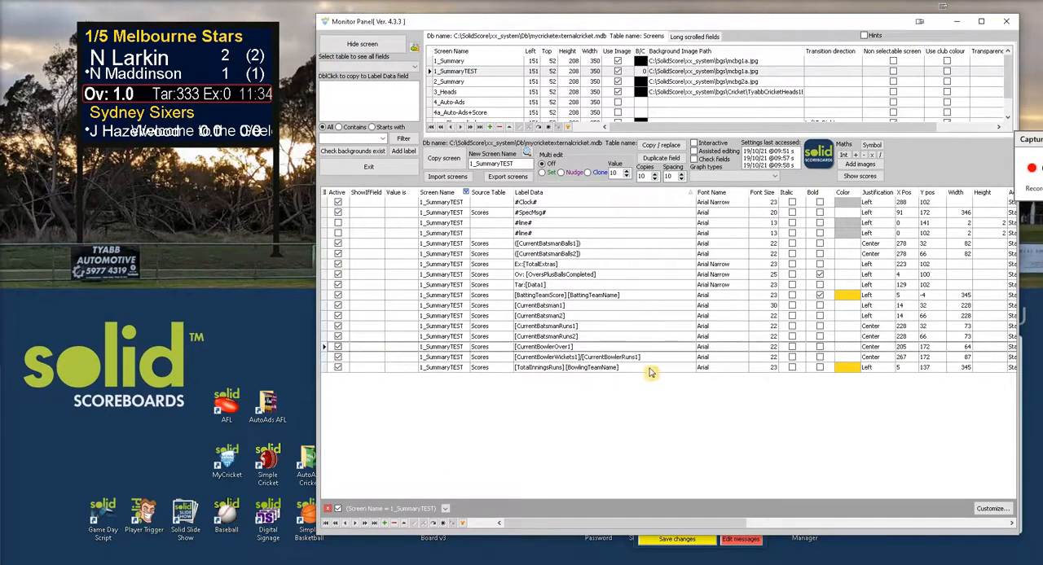
click(576, 357)
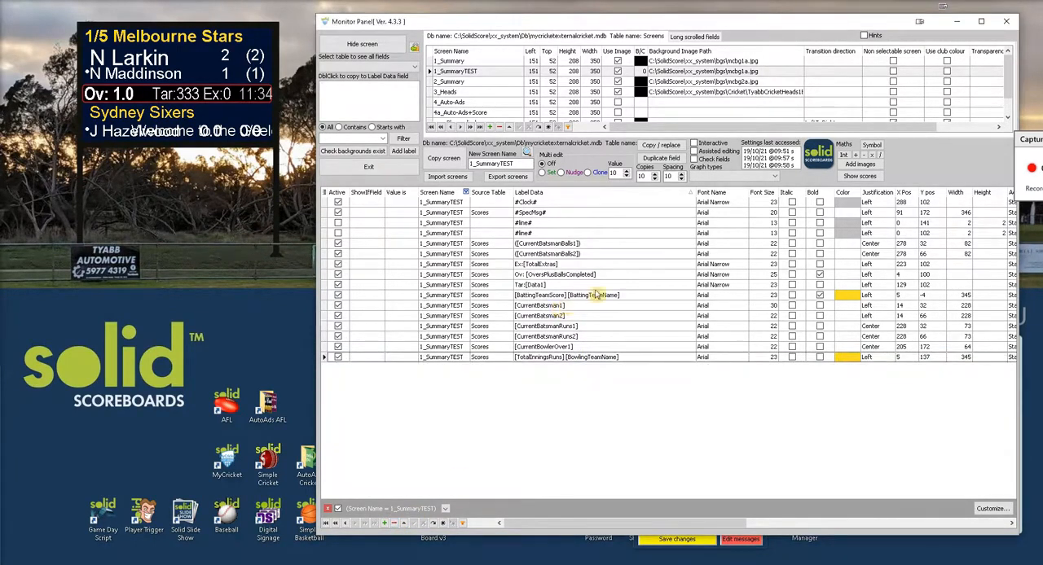
click(362, 43)
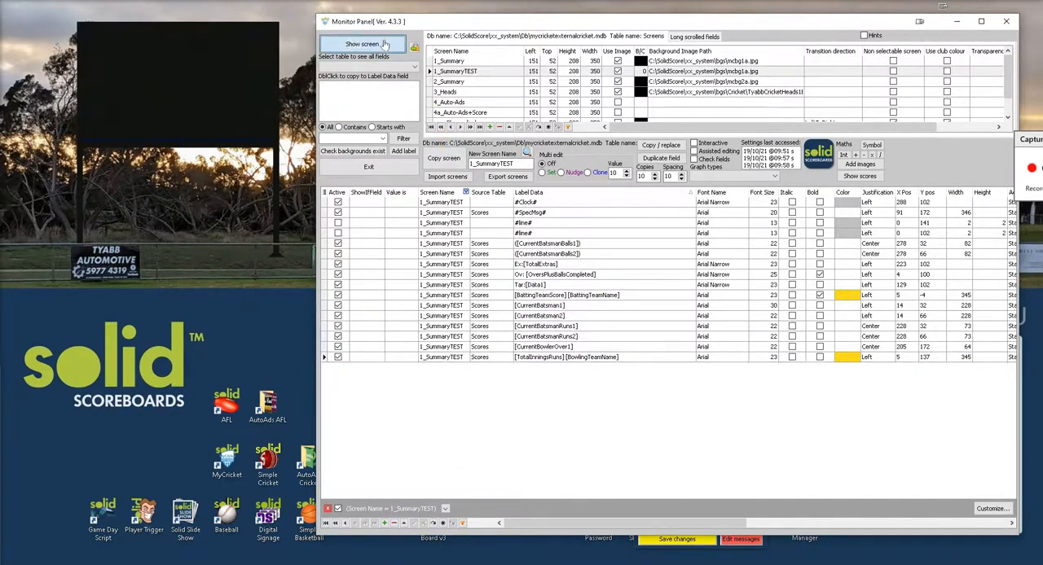
click(361, 43)
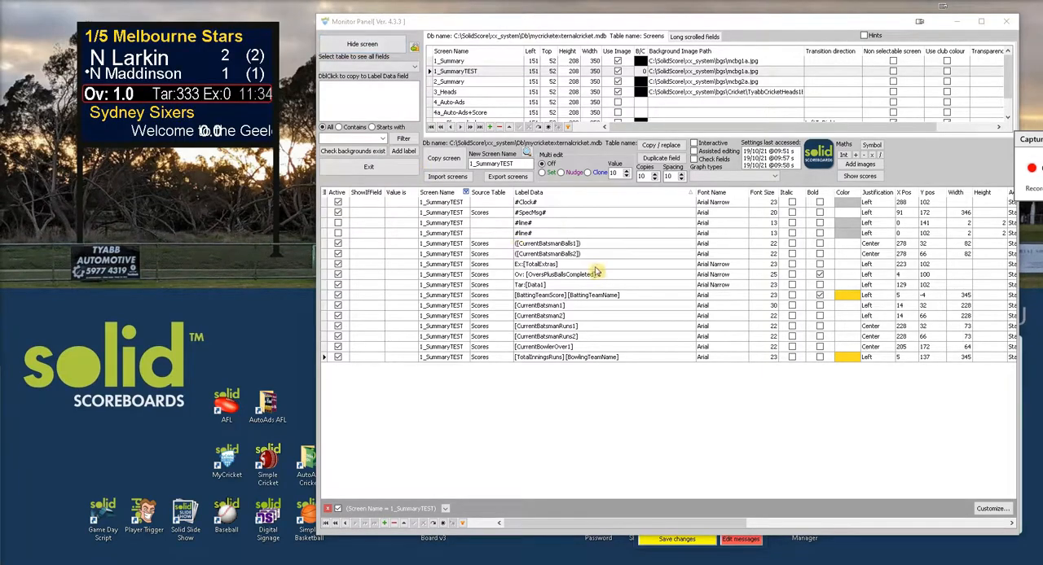
mouse_move(551, 368)
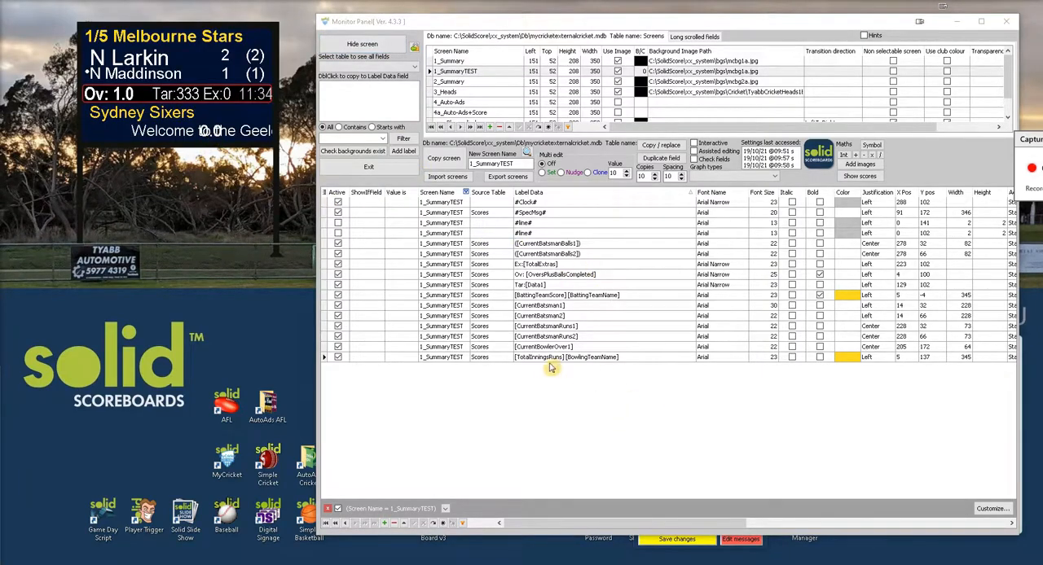
click(544, 345)
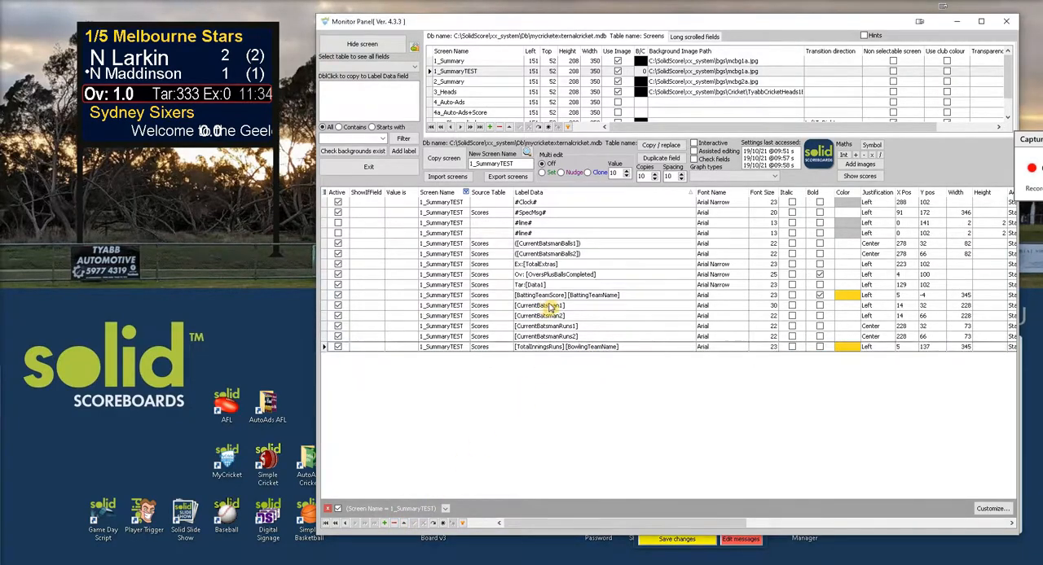
mouse_move(551, 220)
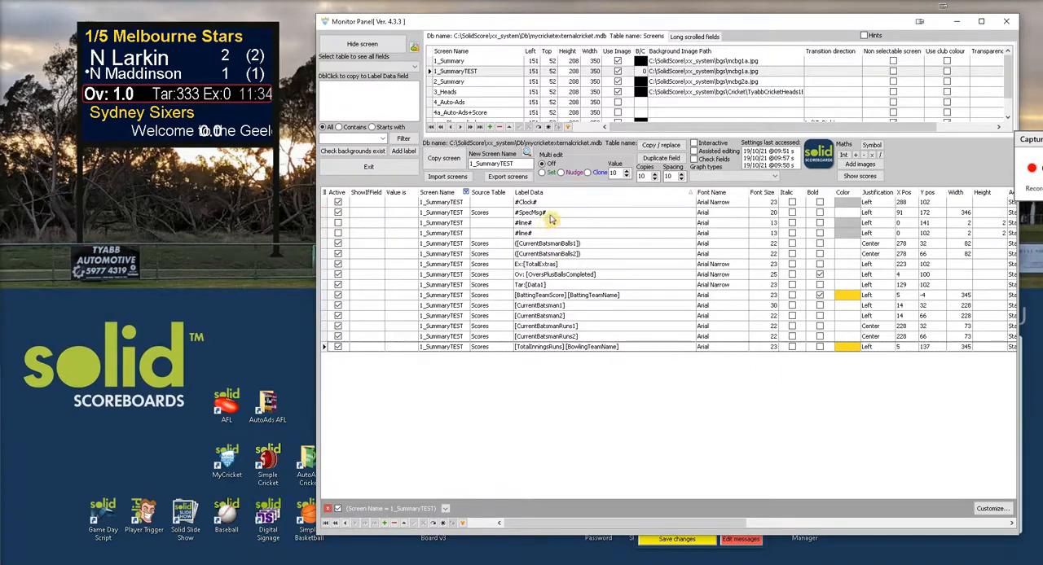
mouse_move(714, 521)
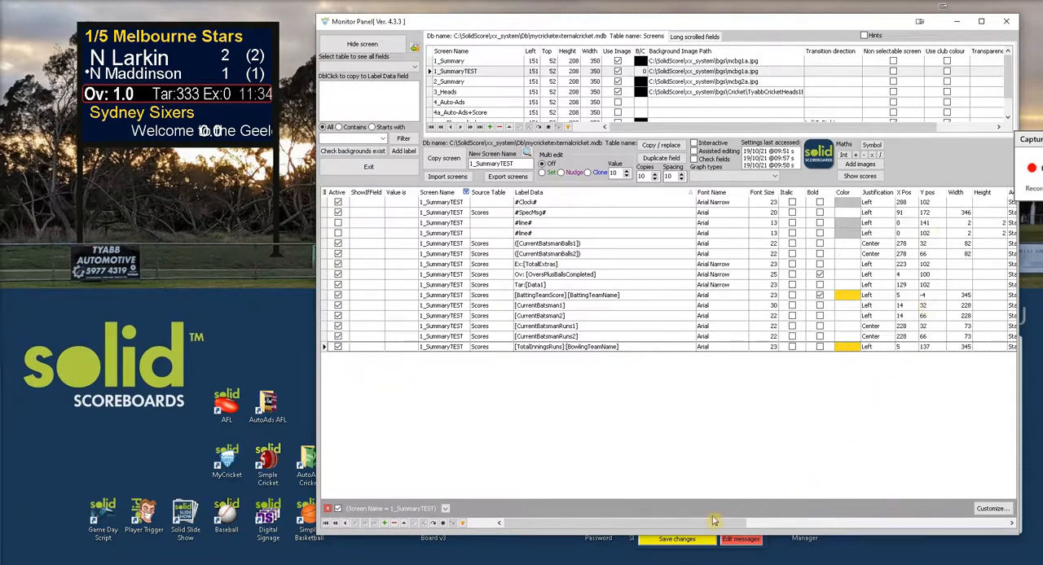
Step: Set the welcome message field to scroll and adjust its horizontal position, refreshing the preview
scroll(right, 3)
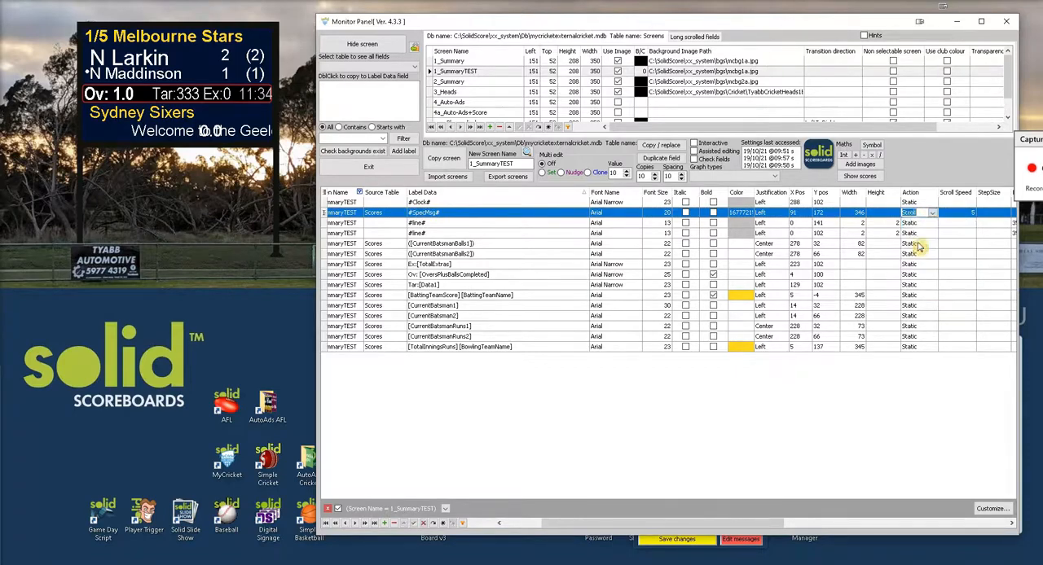
mouse_move(965, 225)
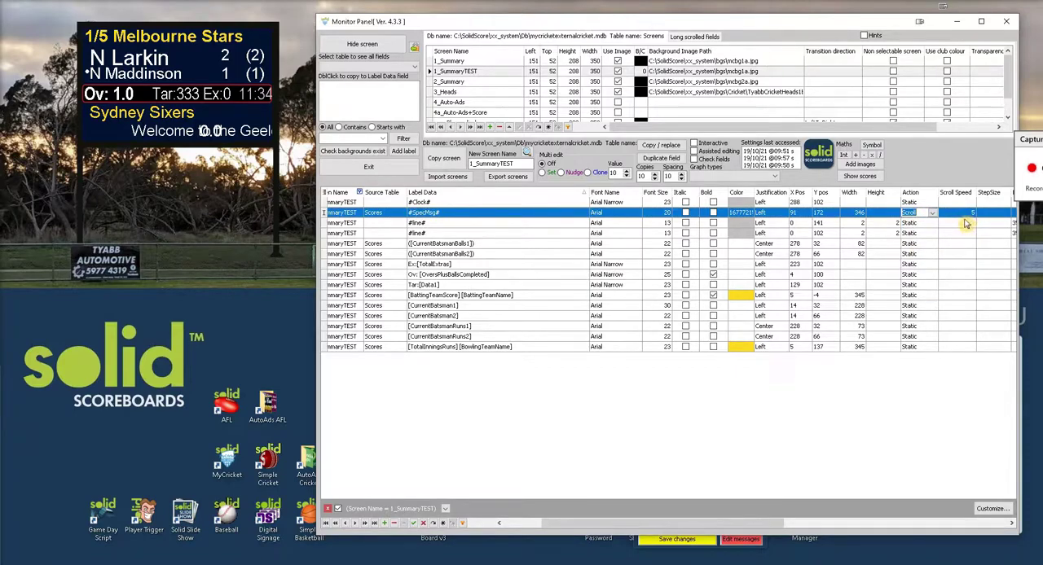
click(448, 222)
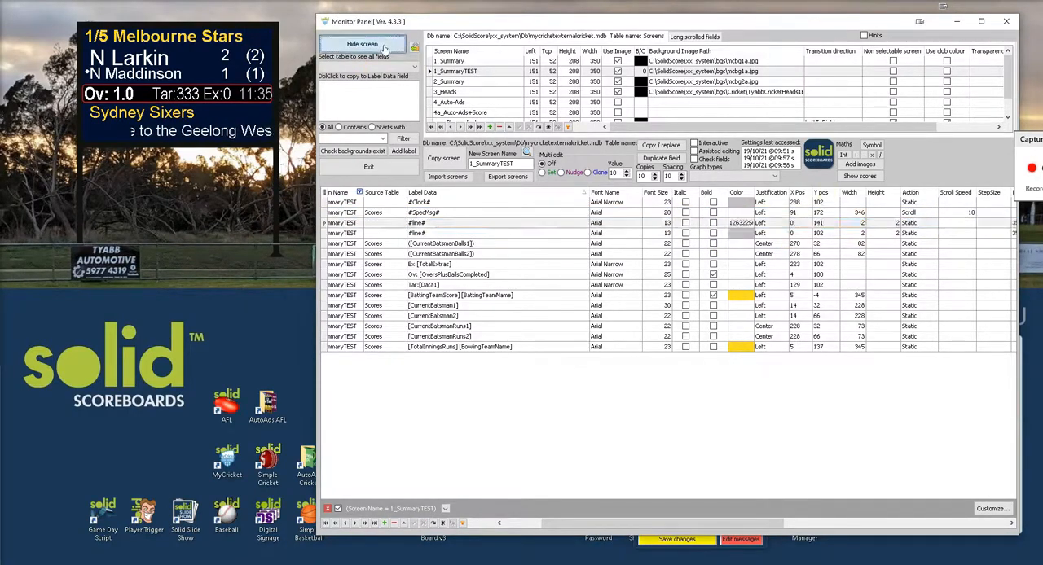
click(364, 42)
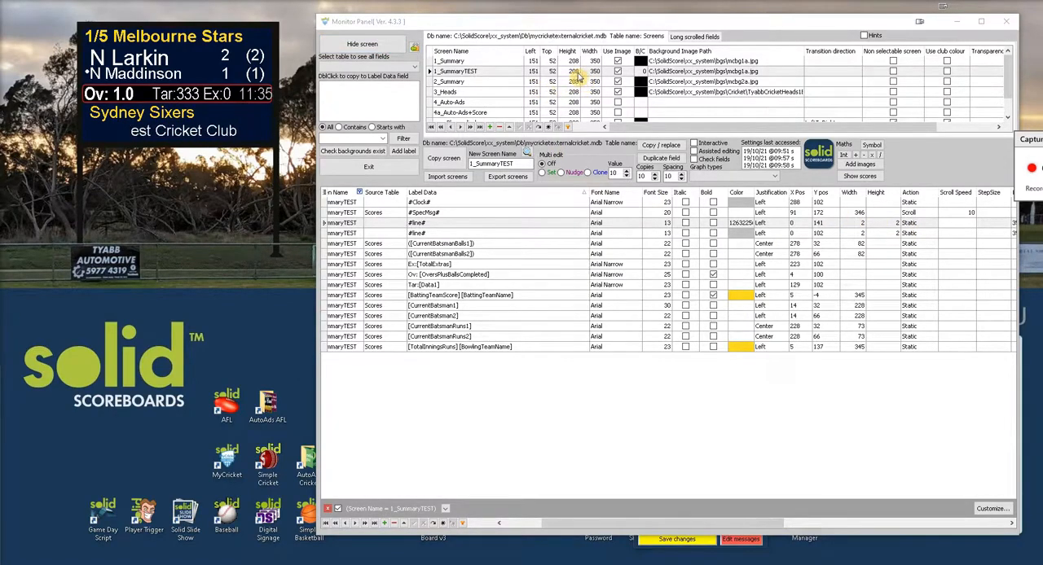
click(595, 72)
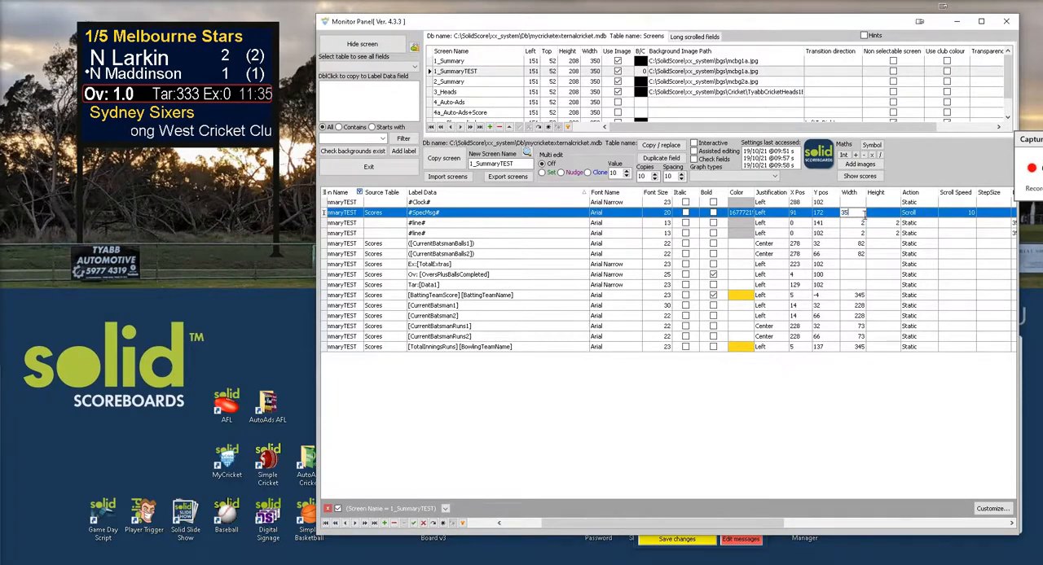
click(818, 212)
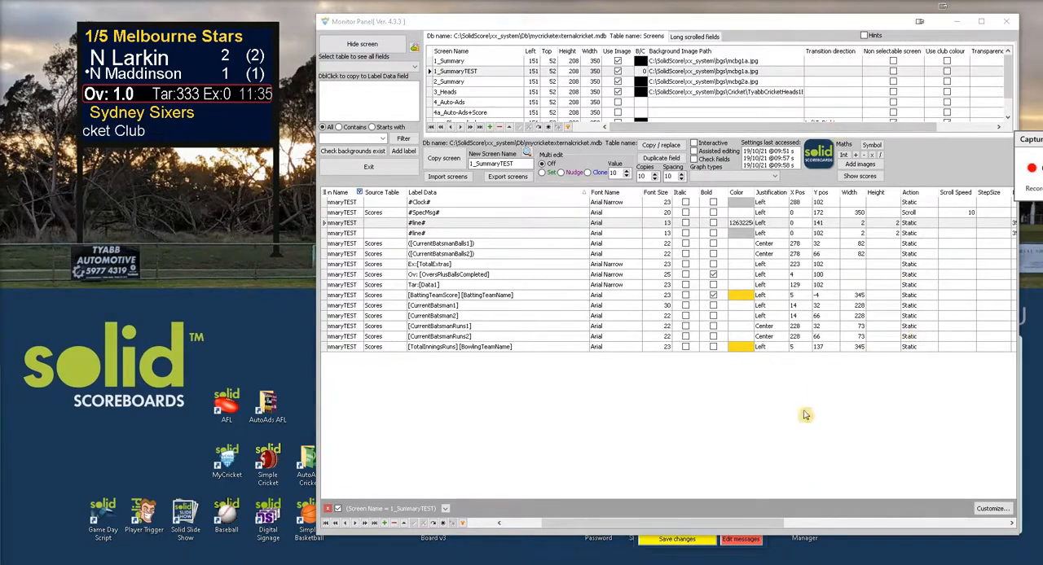
Step: Set the line field's end point to LineEndX 350, LineEndY 102 and preview the screen
scroll(right, 3)
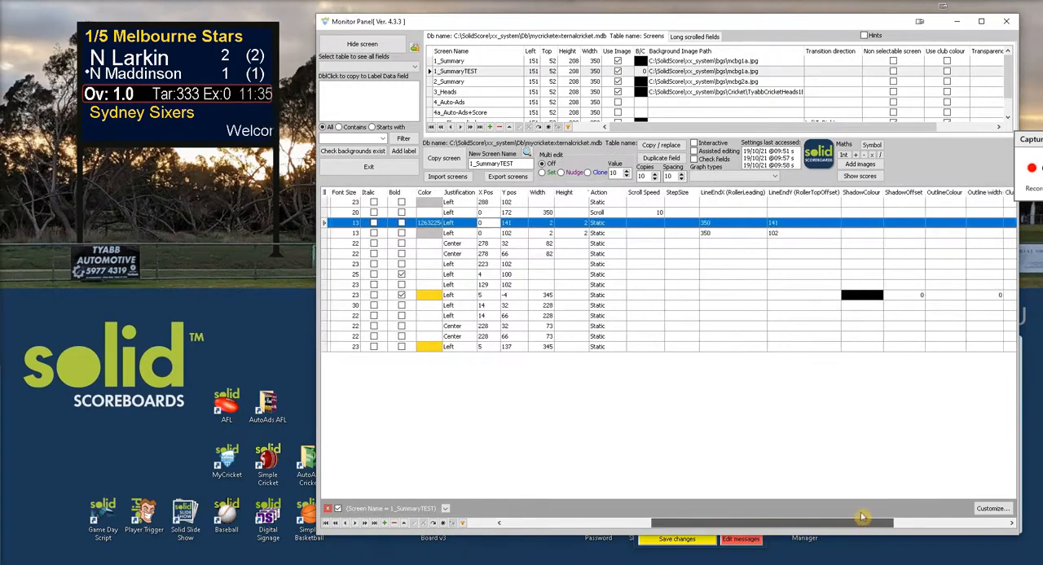
scroll(right, 3)
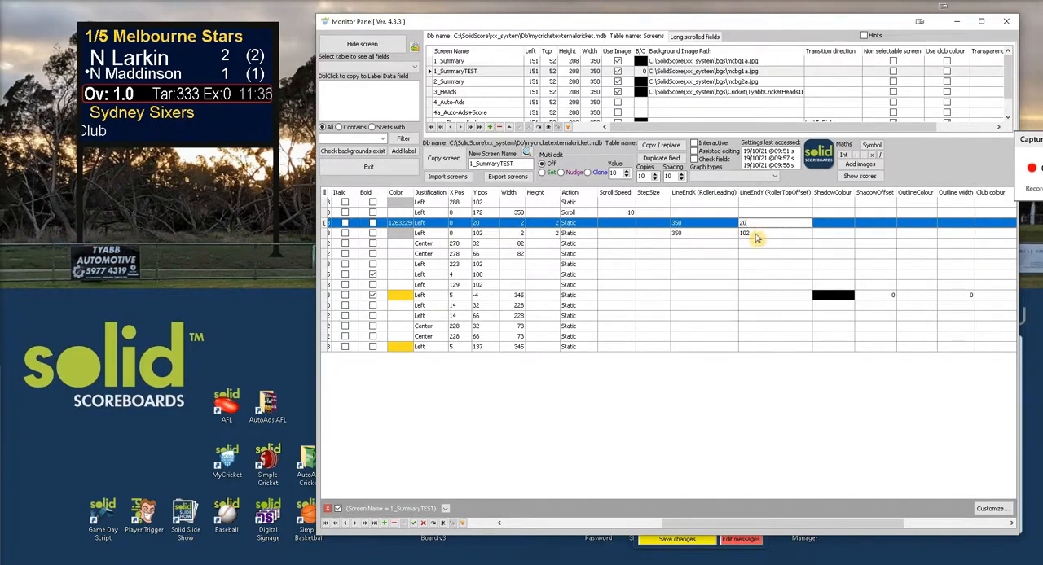
click(774, 233)
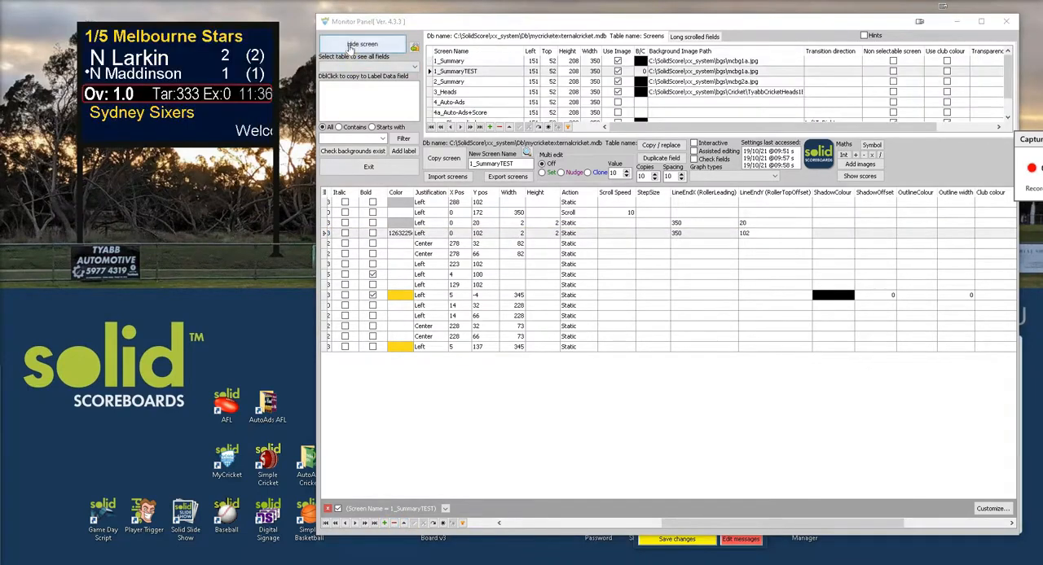
click(361, 42)
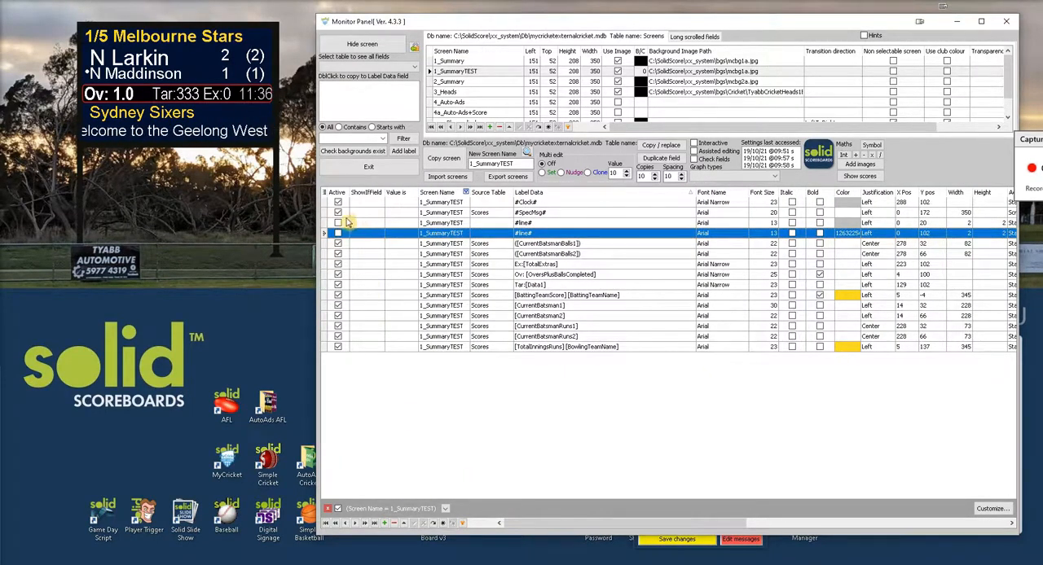
Step: Switch off the Active flag on one #### field
click(525, 222)
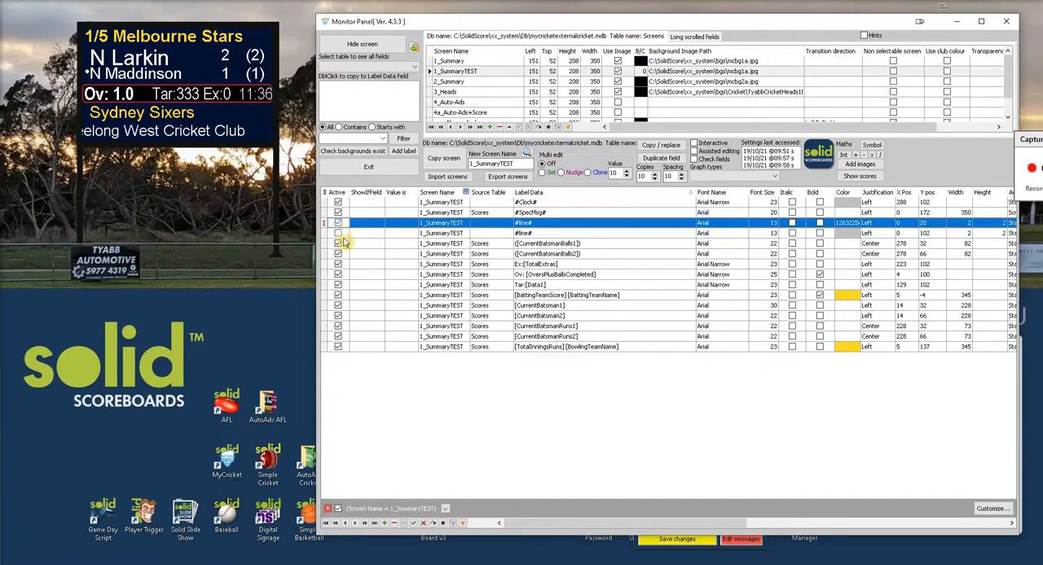
click(441, 233)
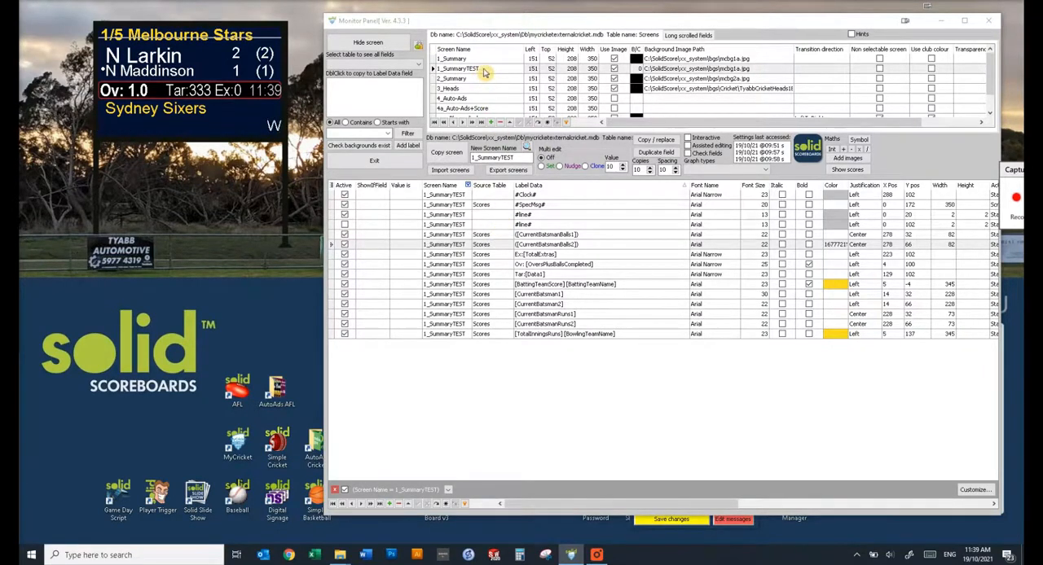
Step: Remove the _Summary TEST screen row, filter Screen Name to _Summary TEST and delete its field records
click(458, 69)
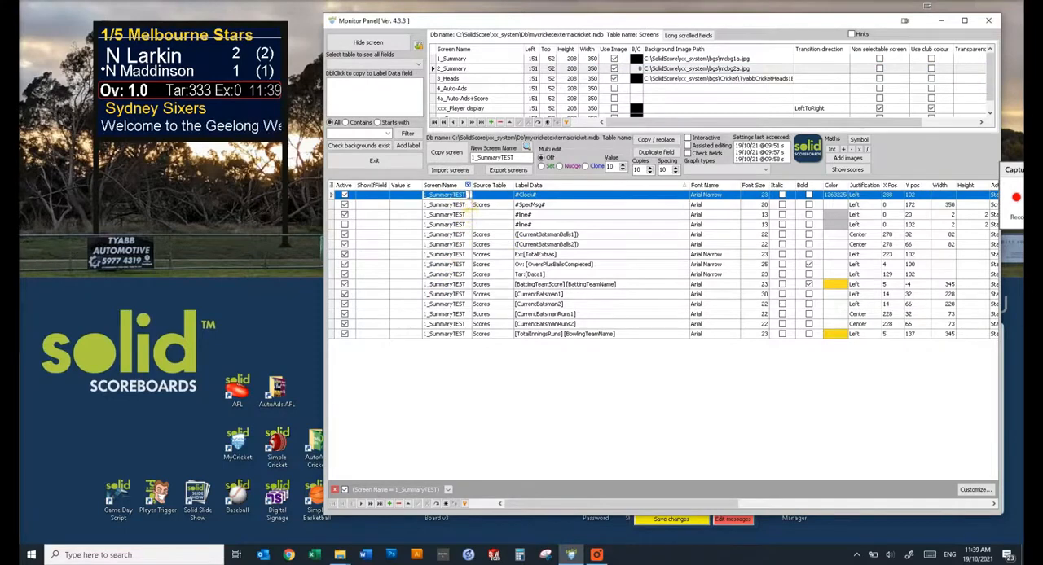
click(443, 196)
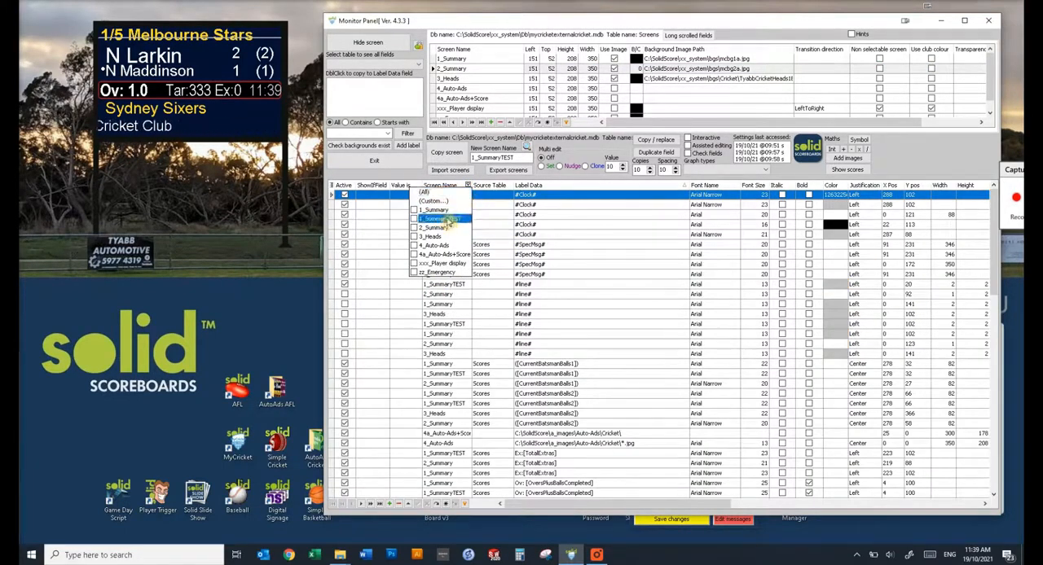
click(440, 218)
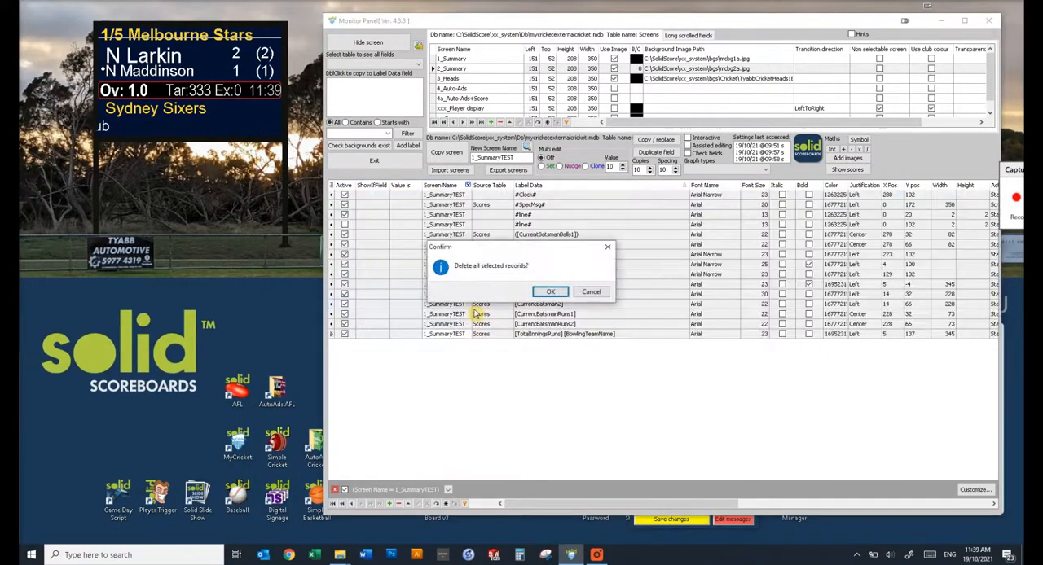
click(550, 291)
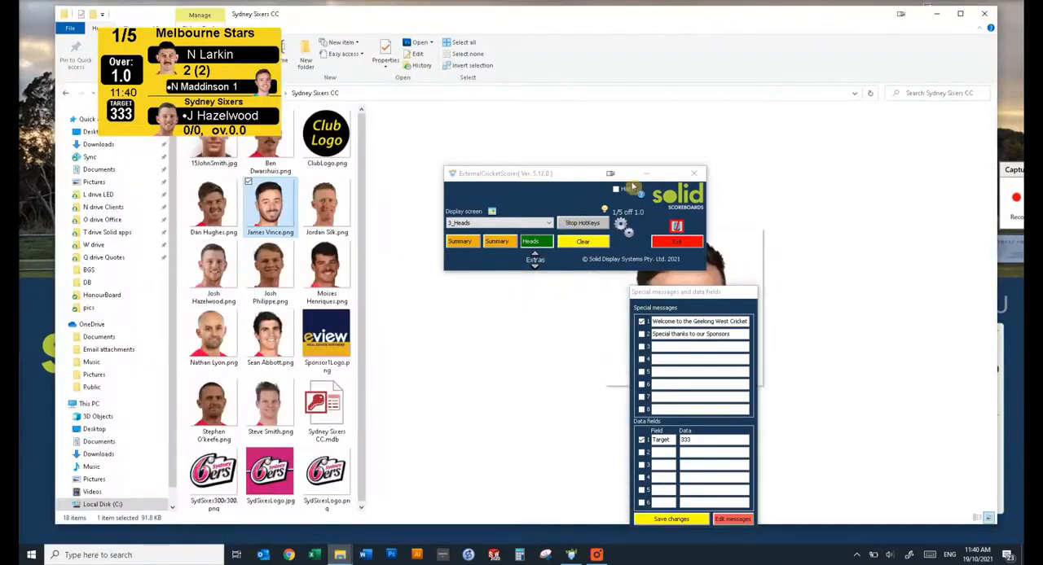
Step: Navigate from SolidScore into the cc_system > Db folder
click(696, 173)
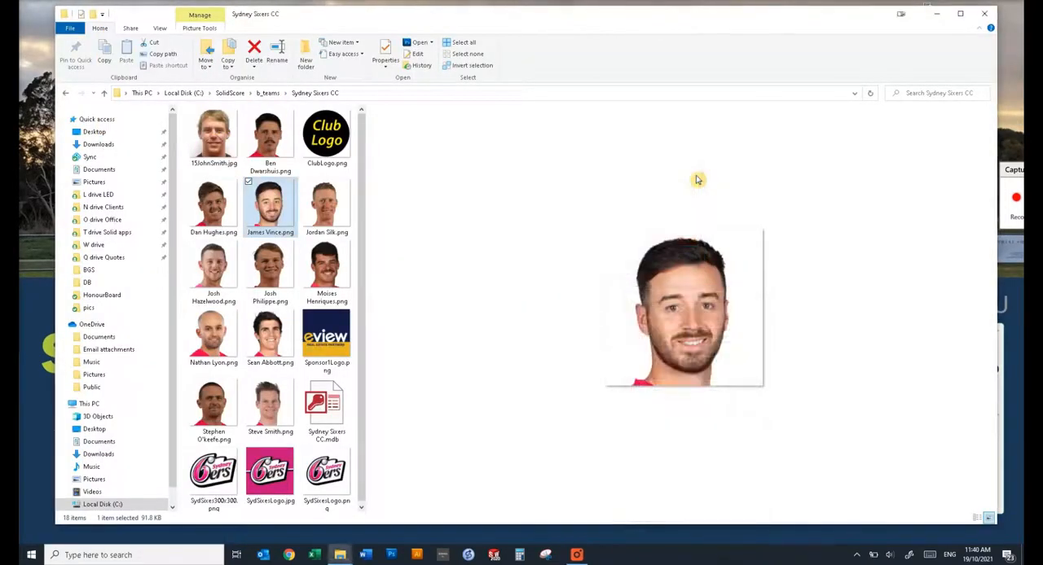
click(231, 93)
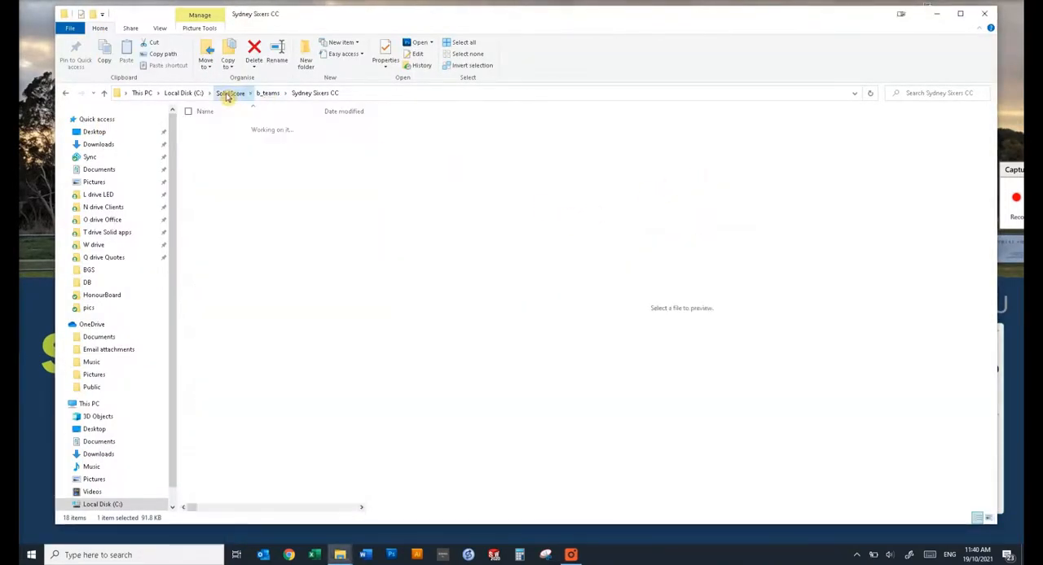
click(232, 93)
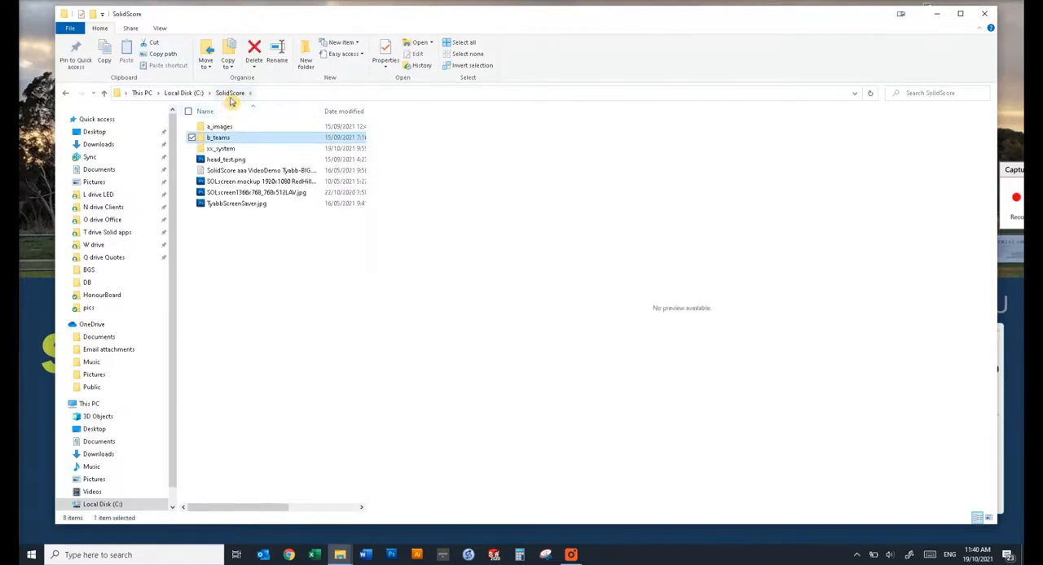
click(220, 148)
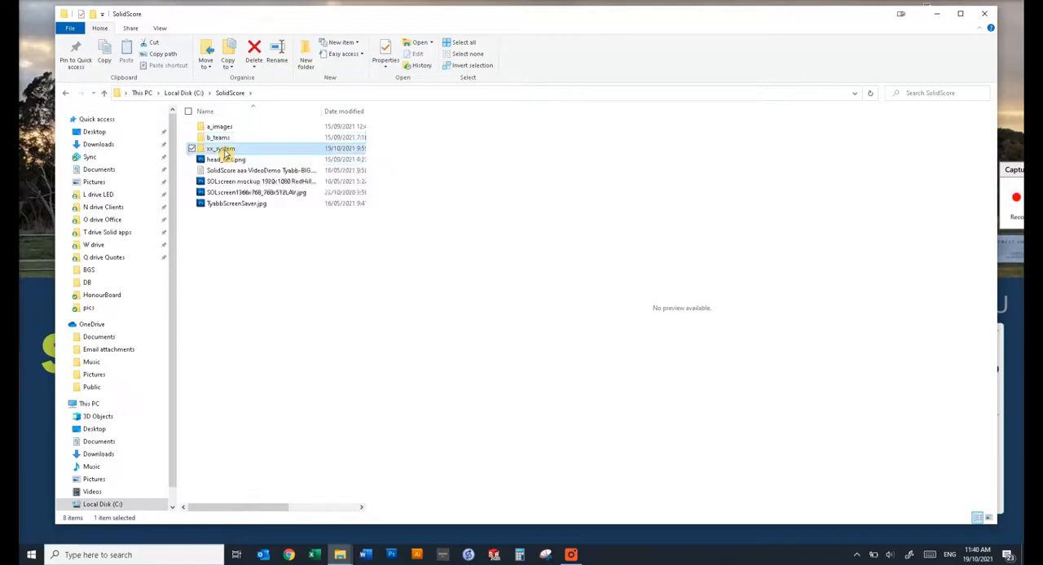
double_click(220, 148)
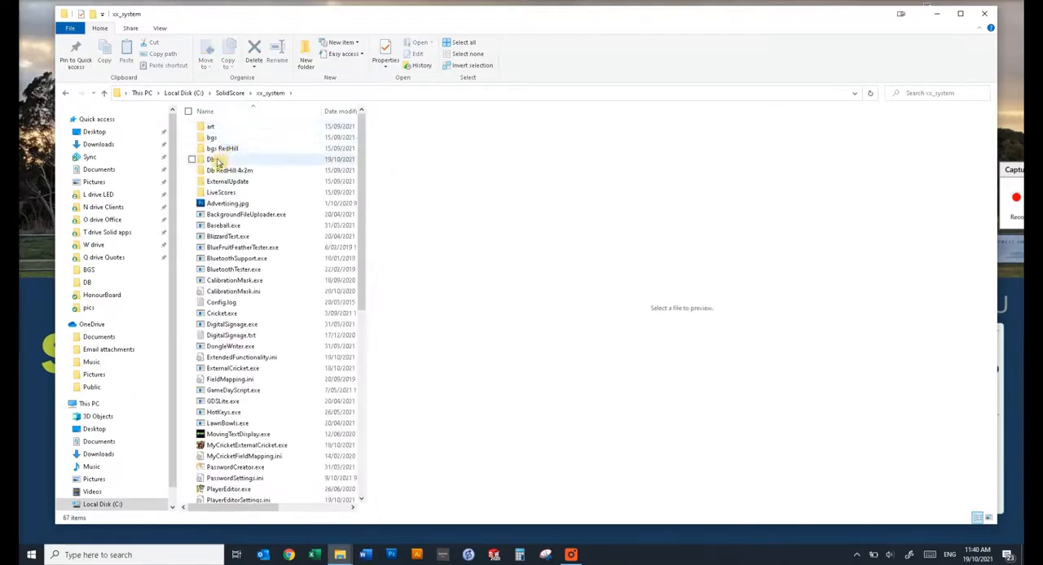
double_click(212, 160)
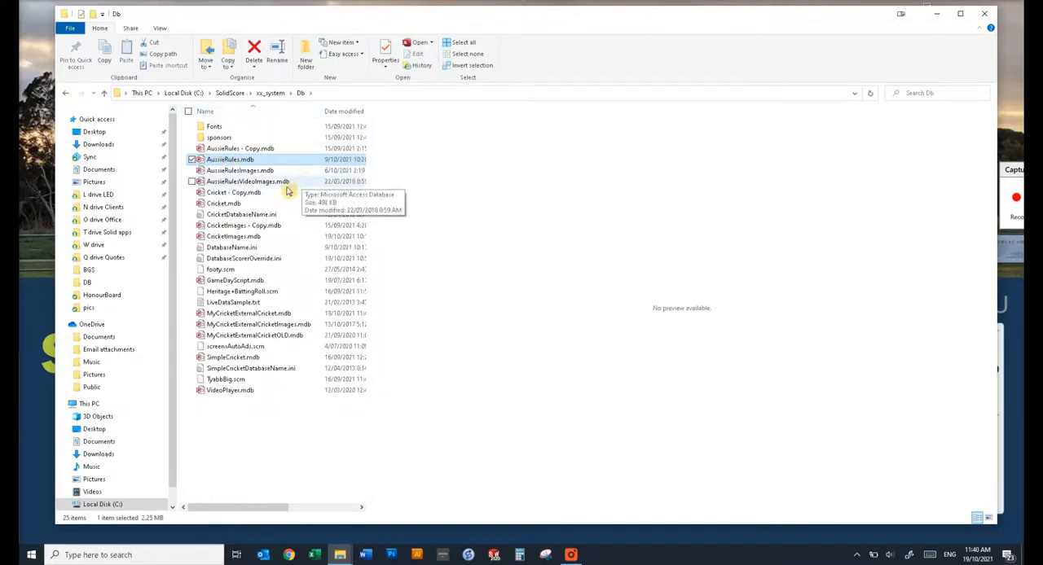
mouse_move(281, 192)
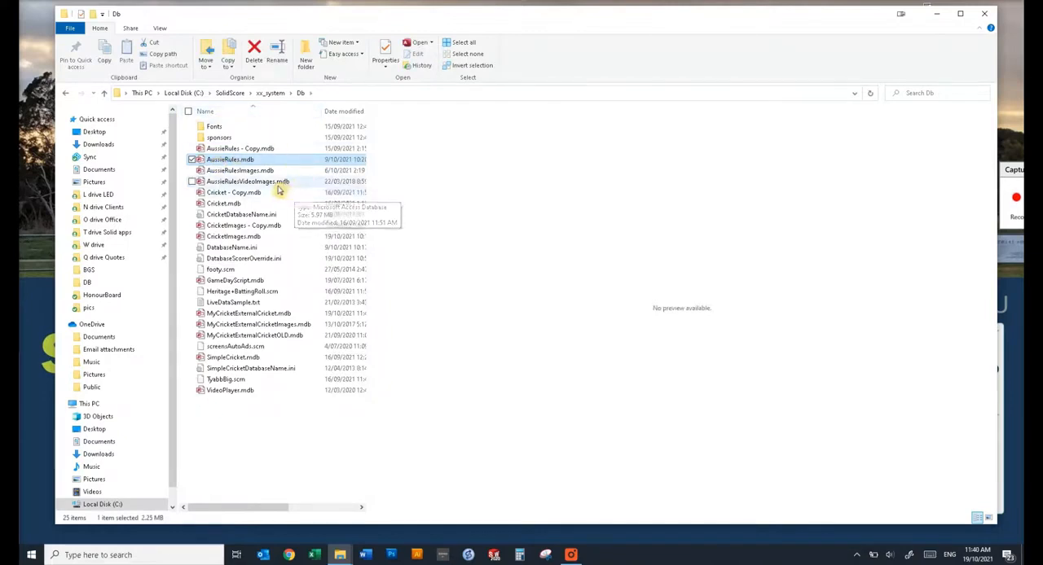
mouse_move(258, 324)
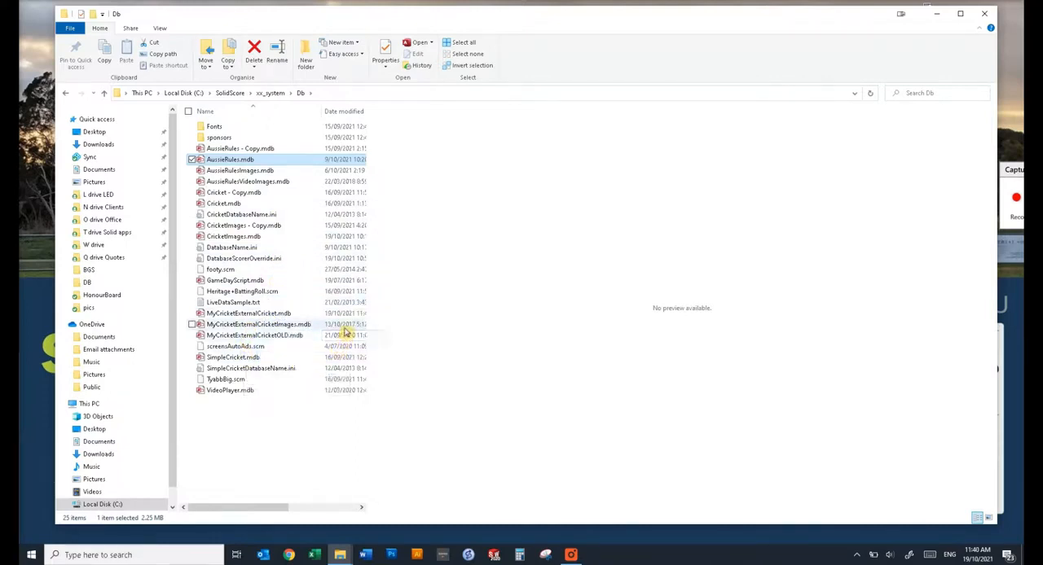
mouse_move(293, 325)
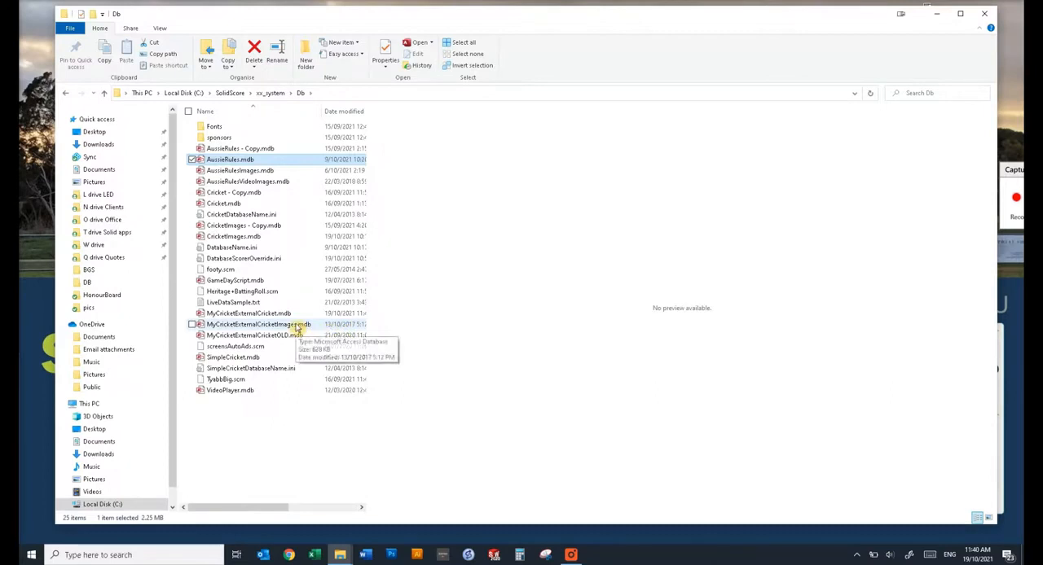
Step: Copy MyCricketExternalCricket.mdb as a backup in the Db folder and close Explorer
click(248, 313)
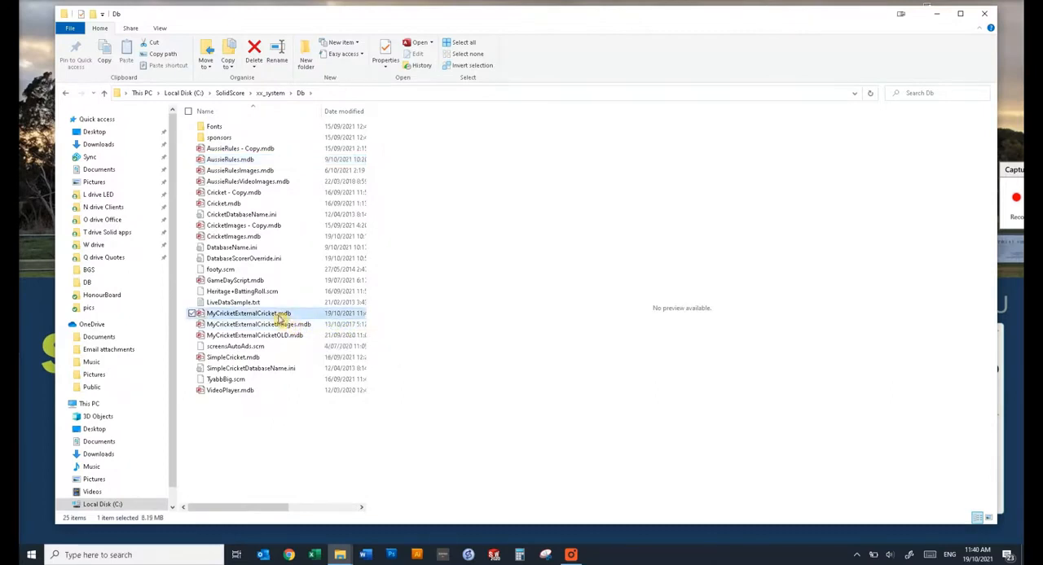
mouse_move(489, 273)
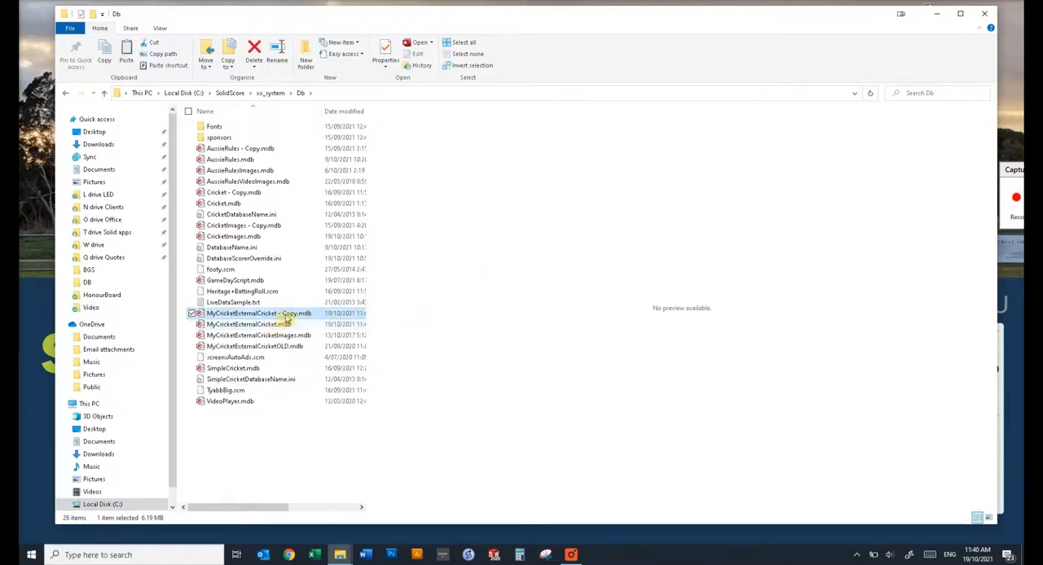
mouse_move(274, 325)
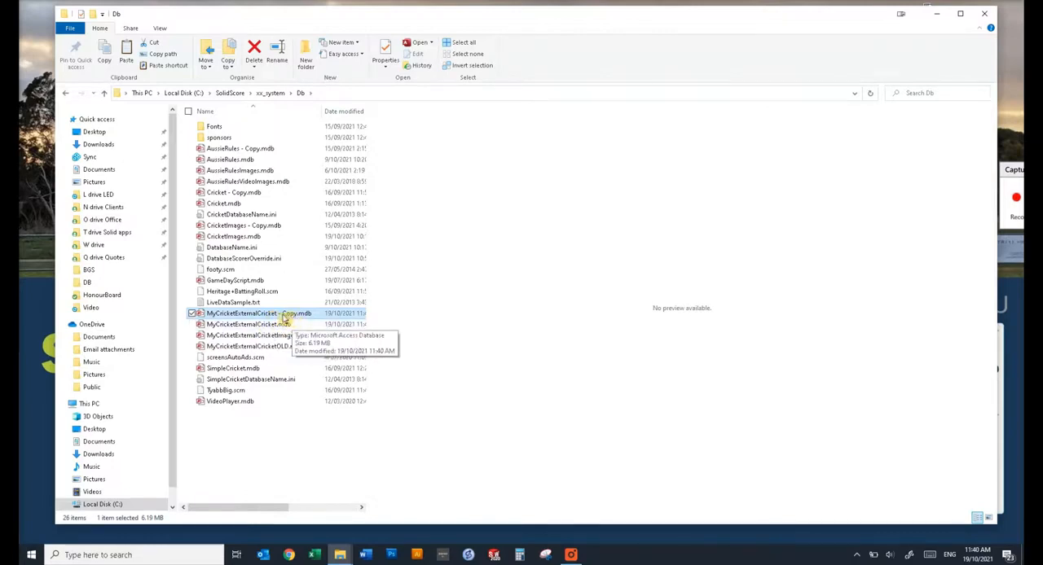
mouse_move(271, 318)
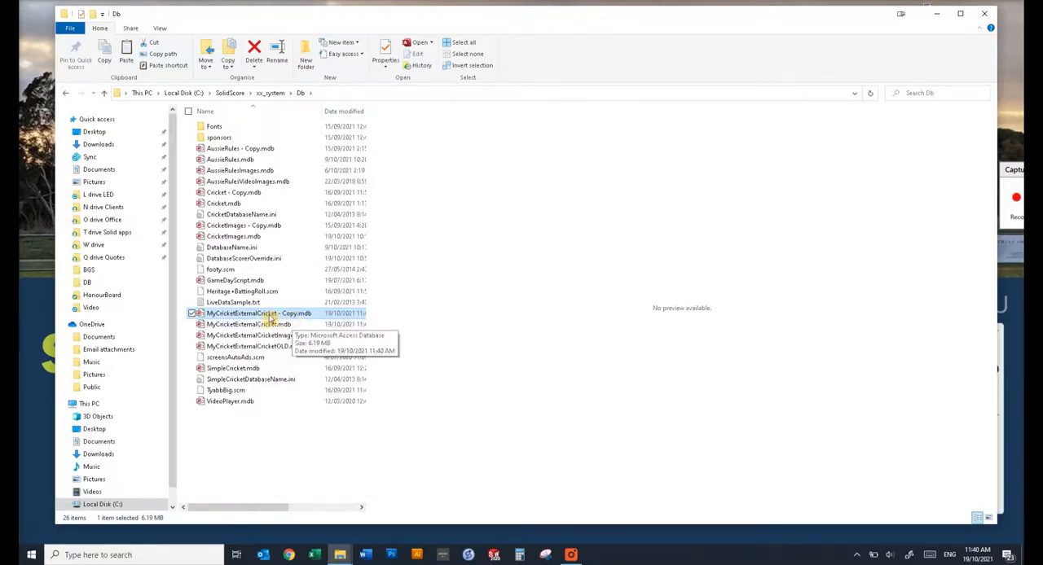
click(936, 13)
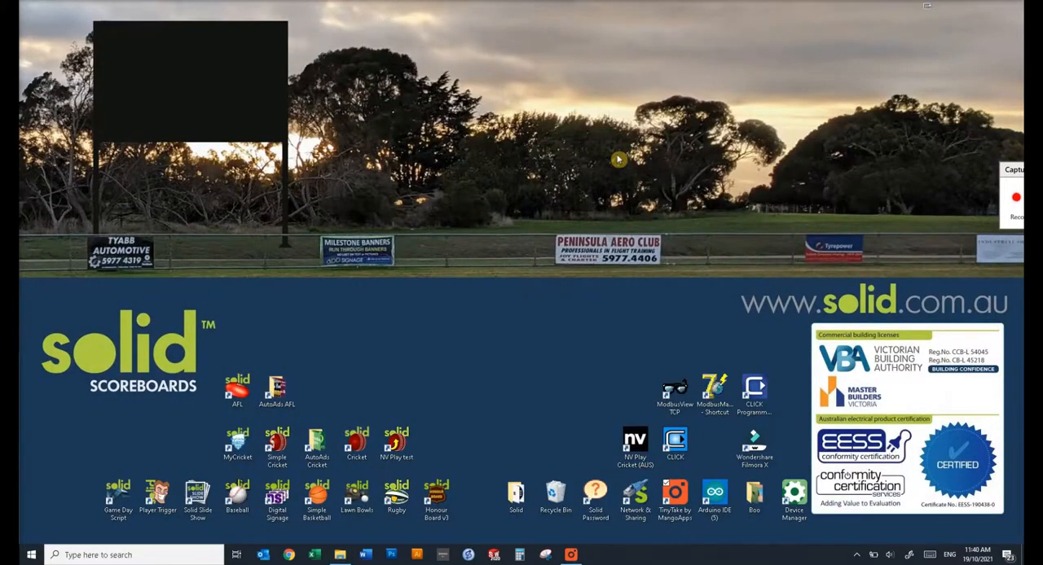
mouse_move(575, 206)
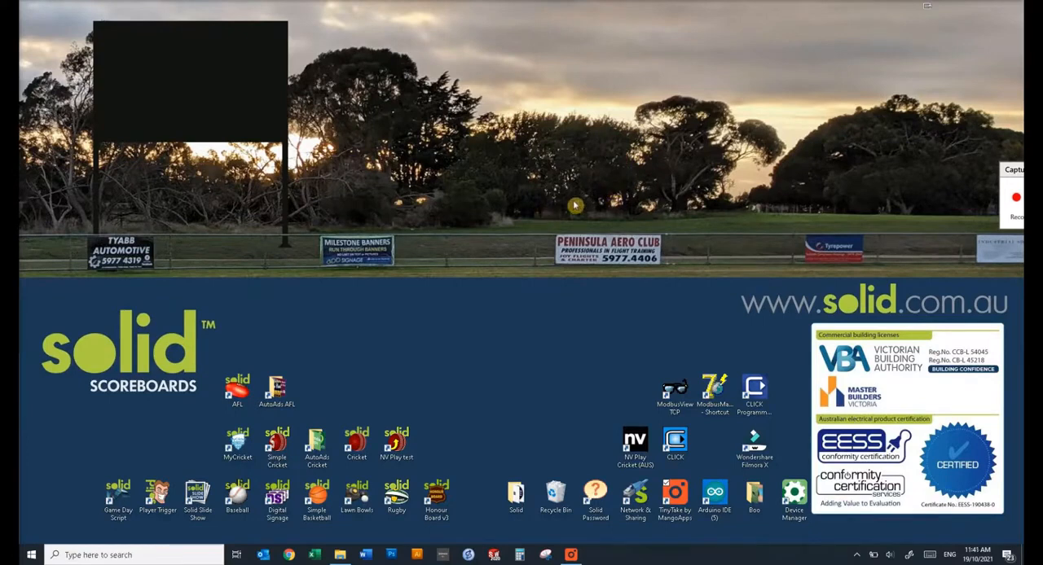